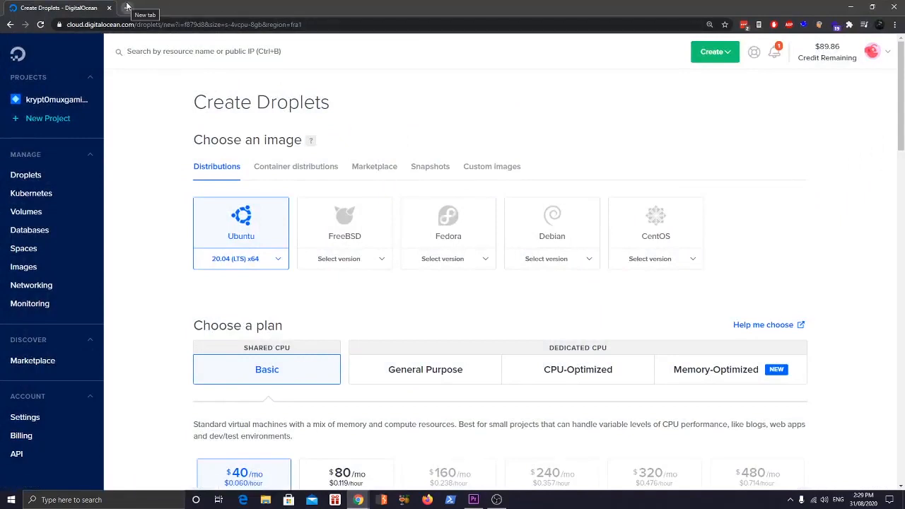
pyautogui.moveTo(127, 8)
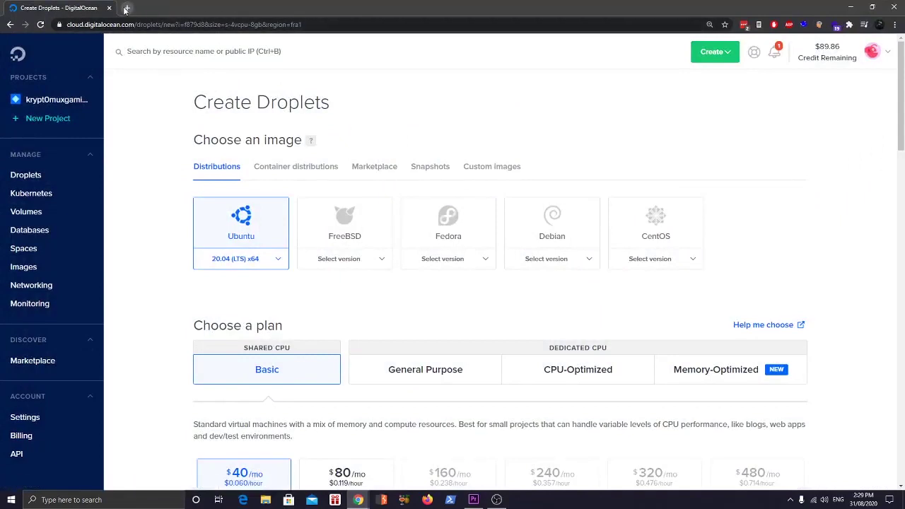
# - In a new tab, go to twitch.tv (after first typing twitter.com)
pyautogui.click(127, 8)
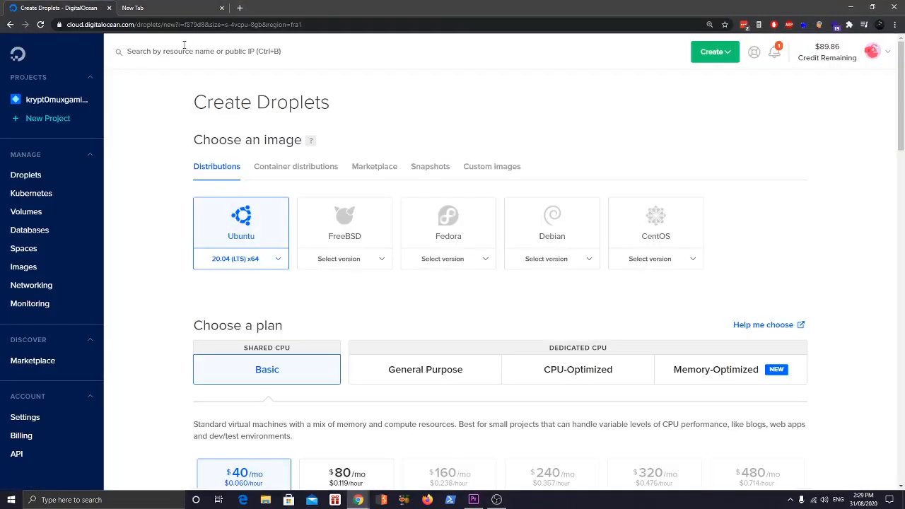
pyautogui.click(141, 8)
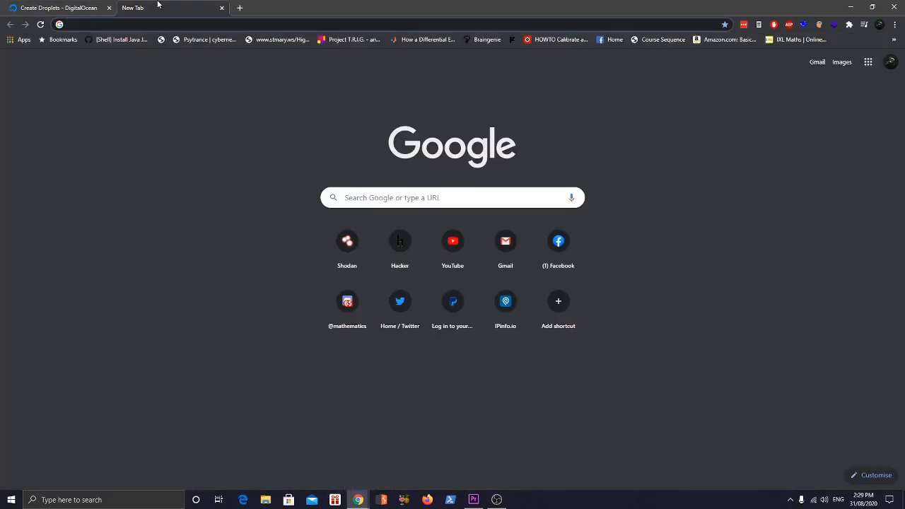
pyautogui.write('twitter.com')
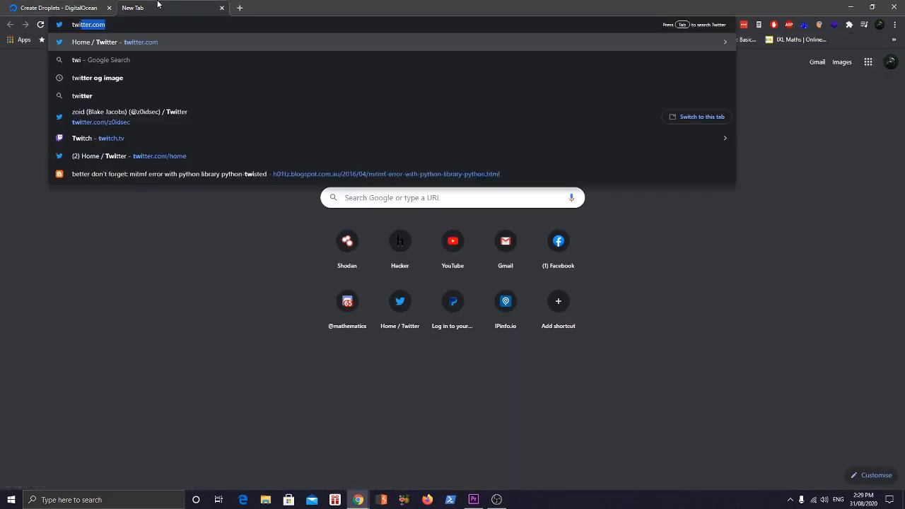
pyautogui.write('twitch.tv/nahams')
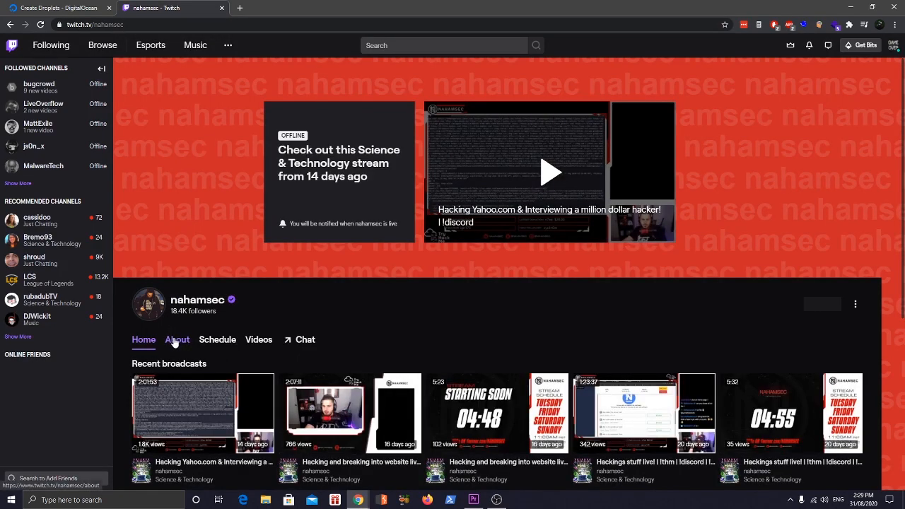
# - Open the nahamsec channel's About page, then return to the Create Droplets tab
pyautogui.click(176, 339)
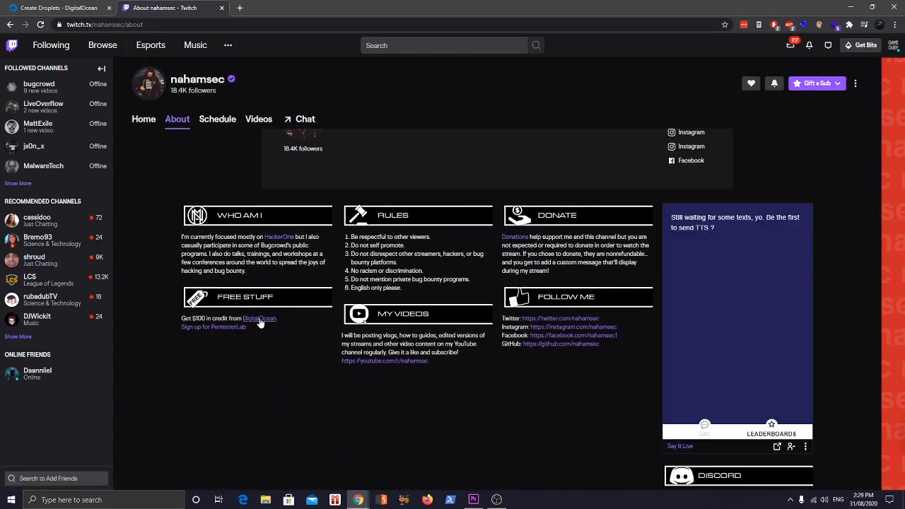
pyautogui.click(260, 317)
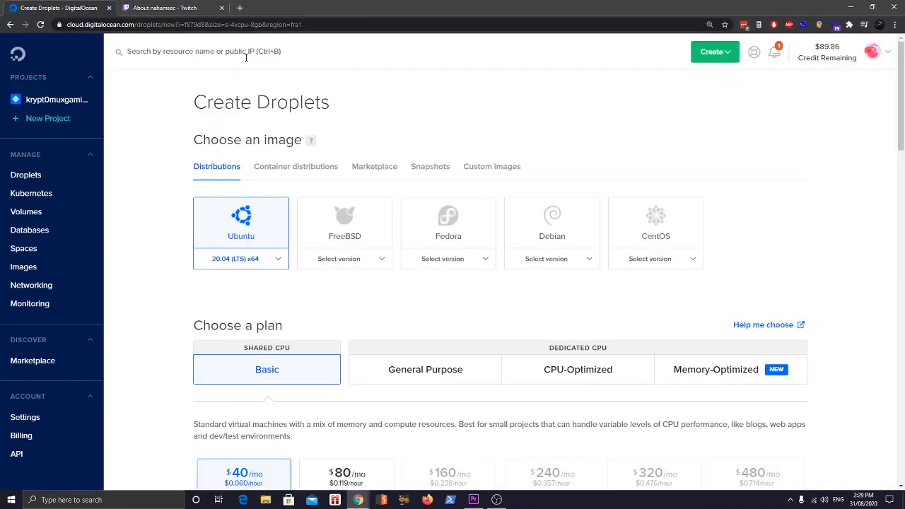
pyautogui.click(167, 8)
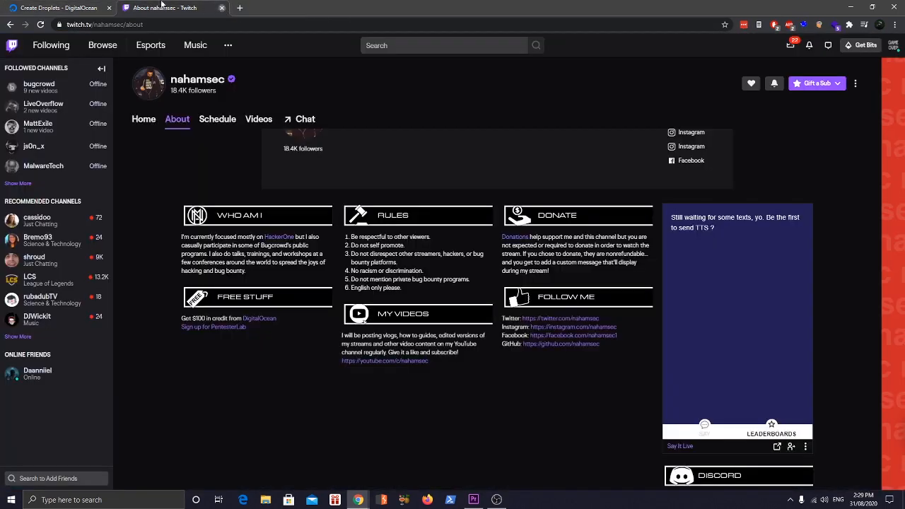
pyautogui.click(63, 8)
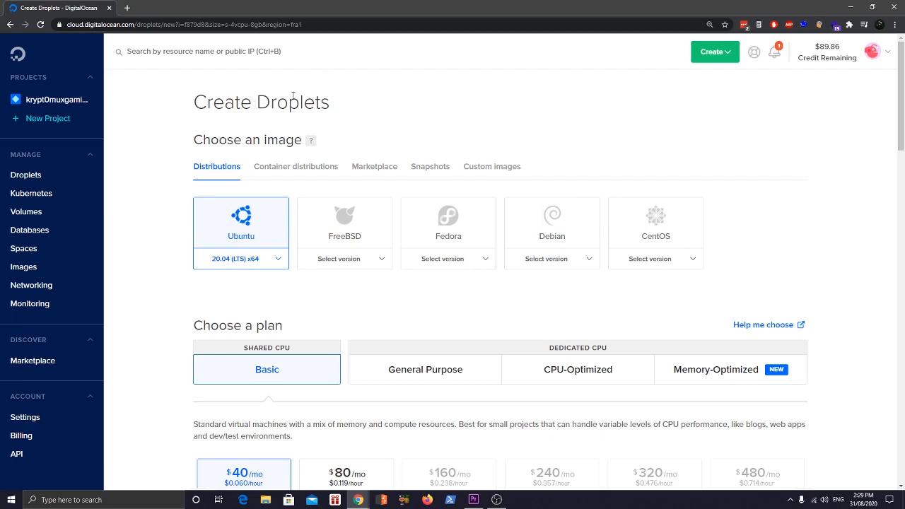
pyautogui.moveTo(258, 121)
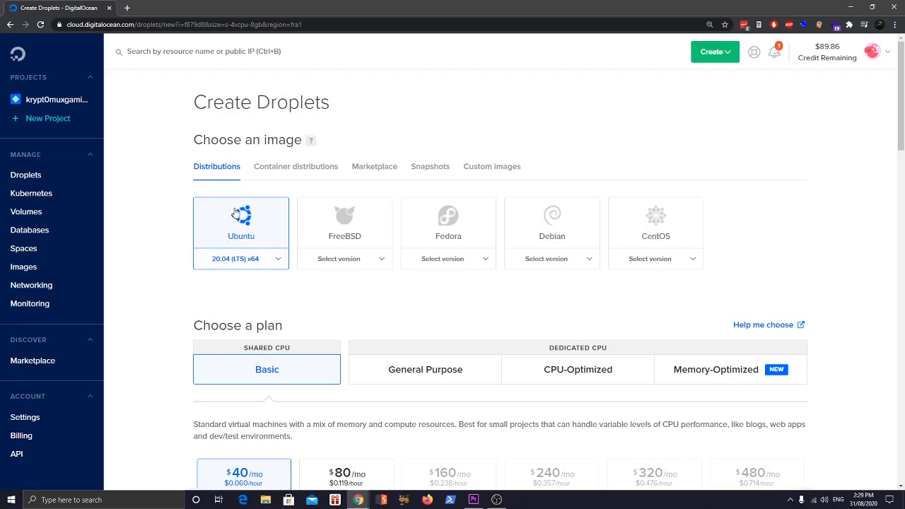
pyautogui.moveTo(259, 263)
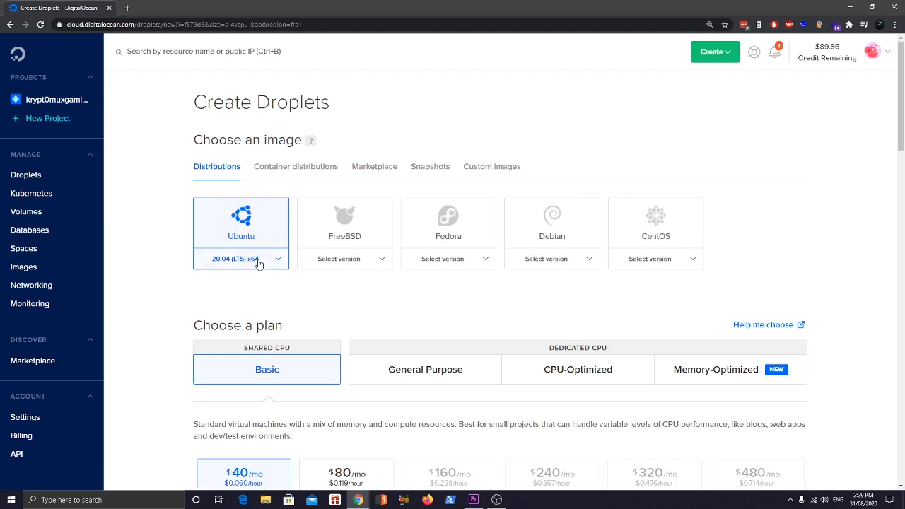
pyautogui.moveTo(224, 263)
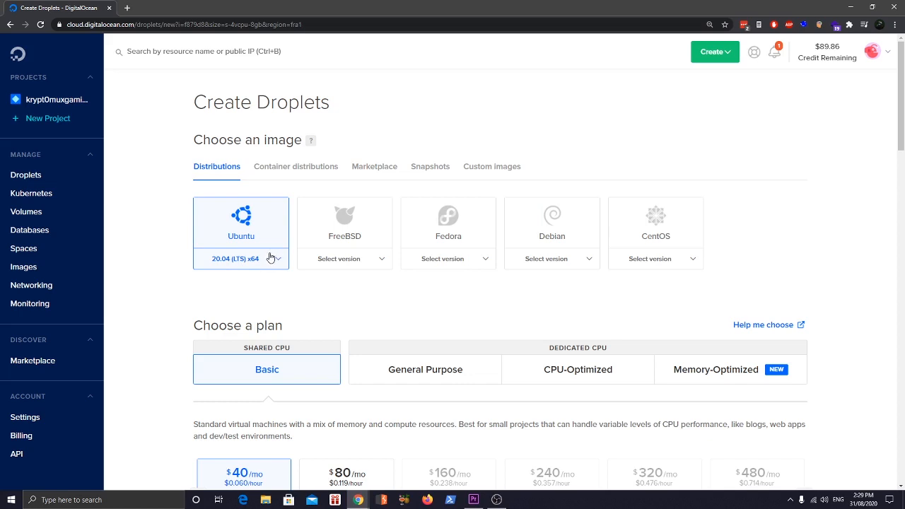
pyautogui.click(278, 259)
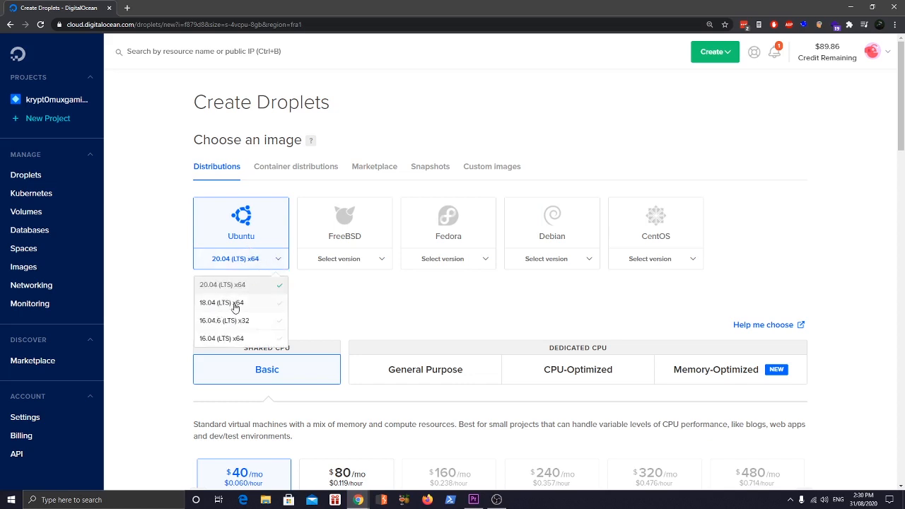
pyautogui.moveTo(252, 309)
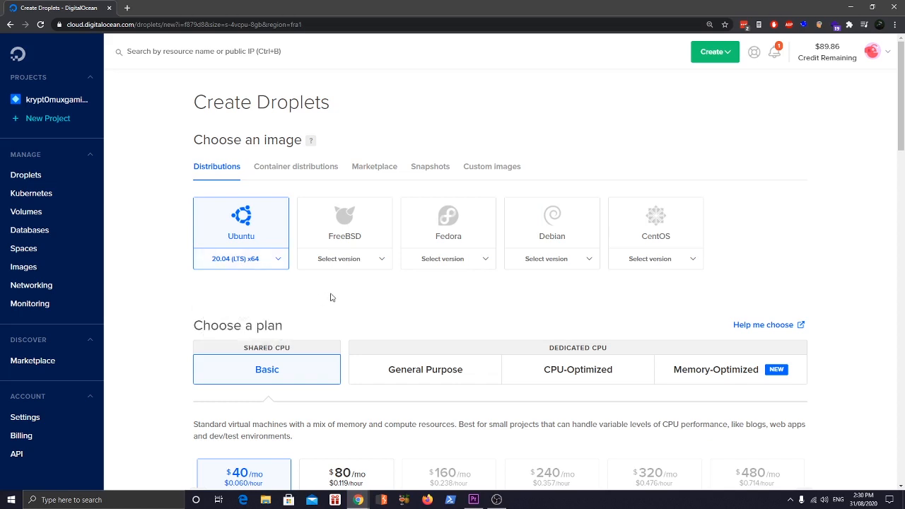
pyautogui.scroll(-3)
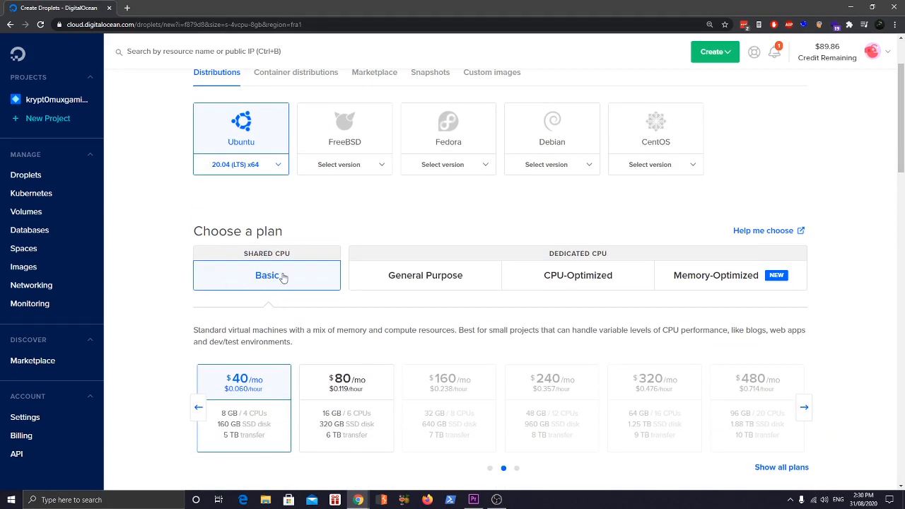
pyautogui.scroll(-3)
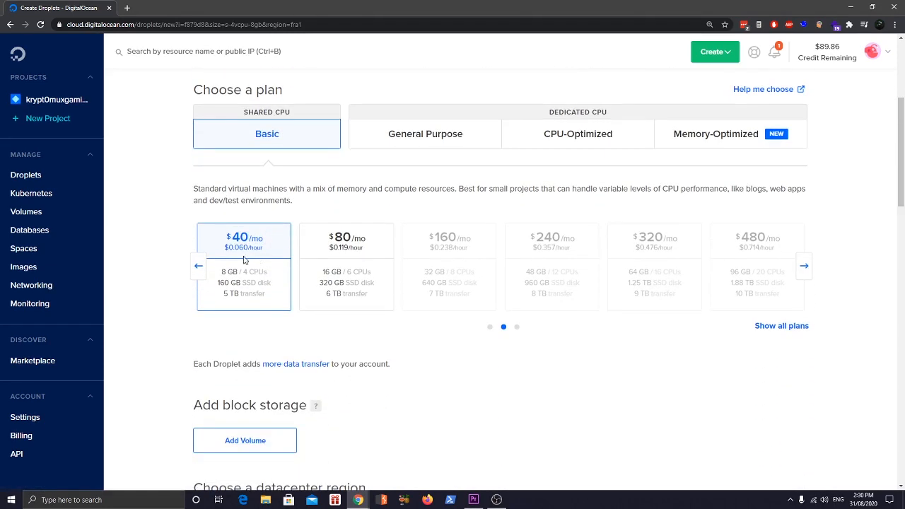
pyautogui.scroll(-3)
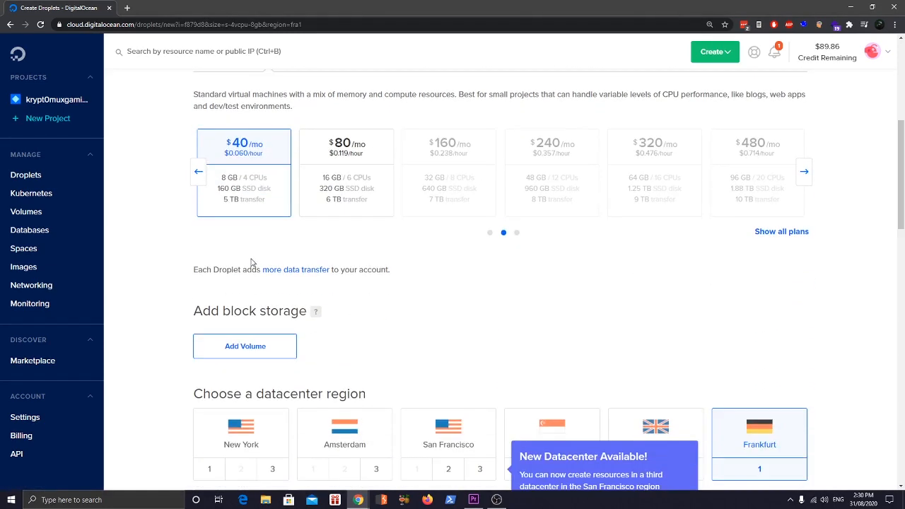
pyautogui.moveTo(244, 240)
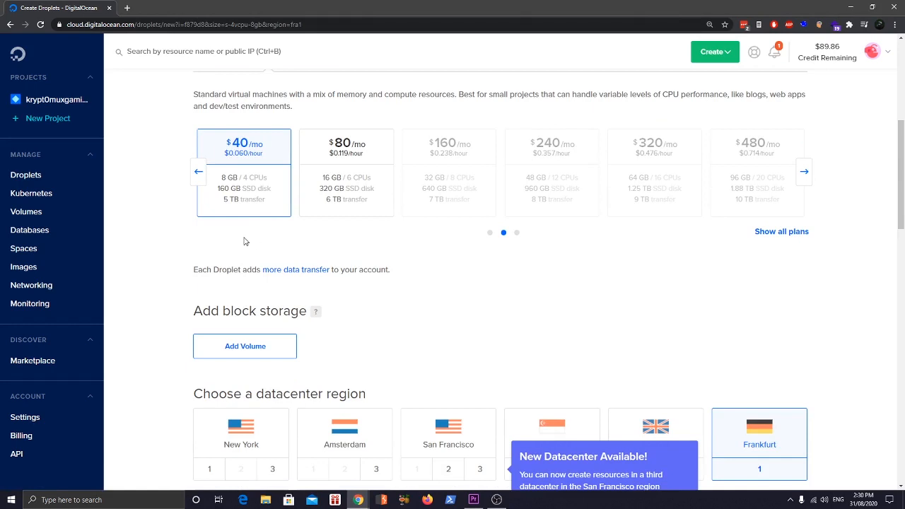
pyautogui.scroll(-3)
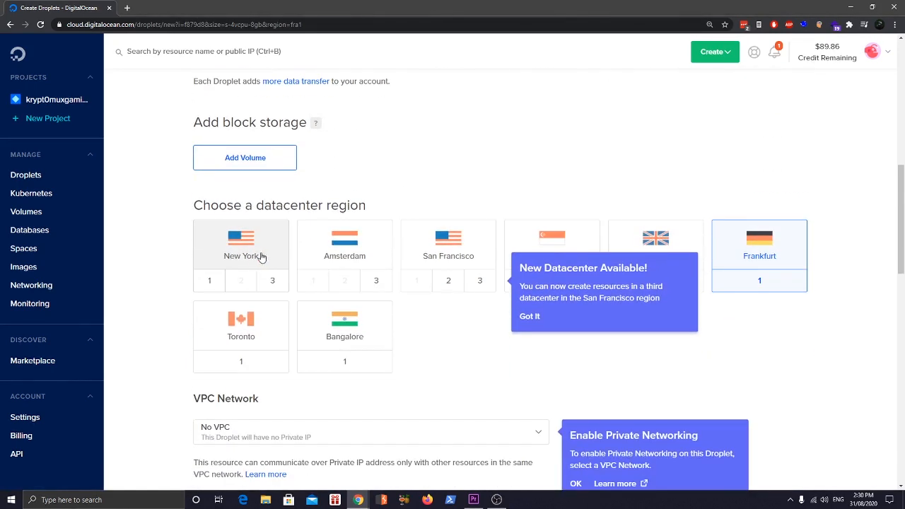
pyautogui.moveTo(462, 250)
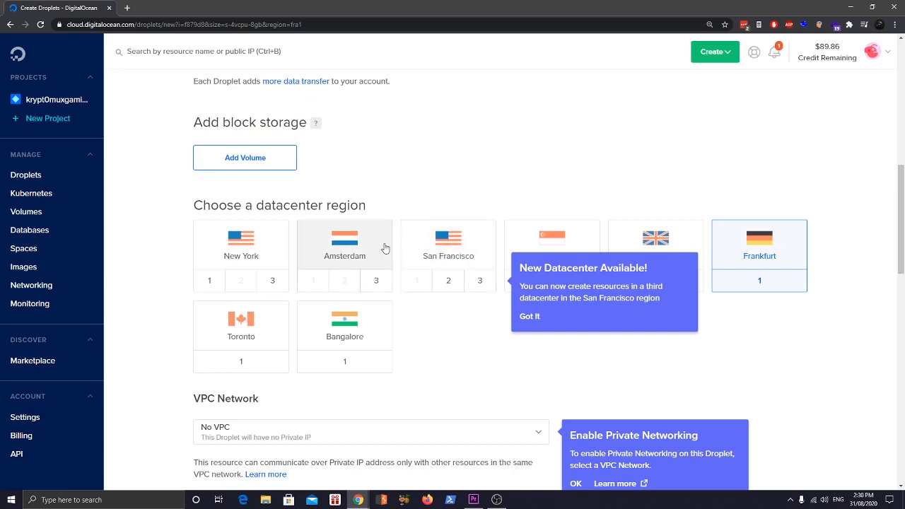
pyautogui.scroll(-3)
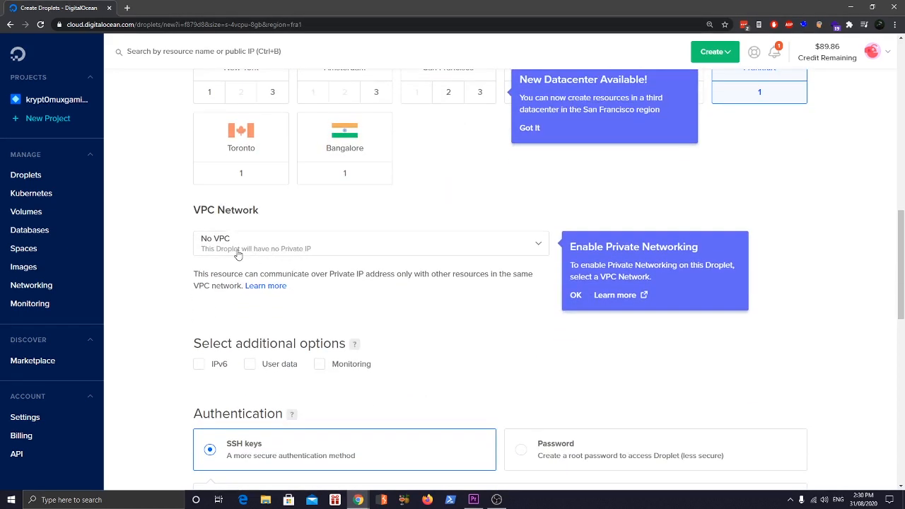
pyautogui.click(370, 243)
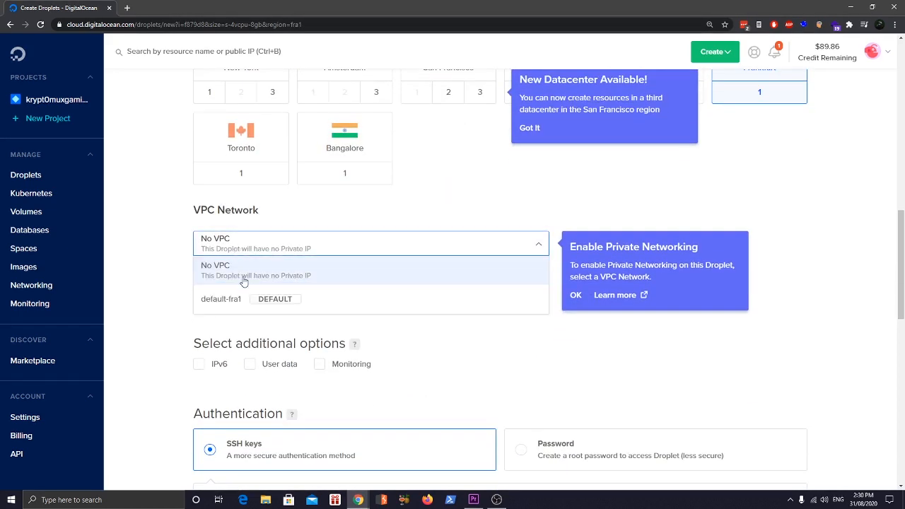
pyautogui.moveTo(235, 277)
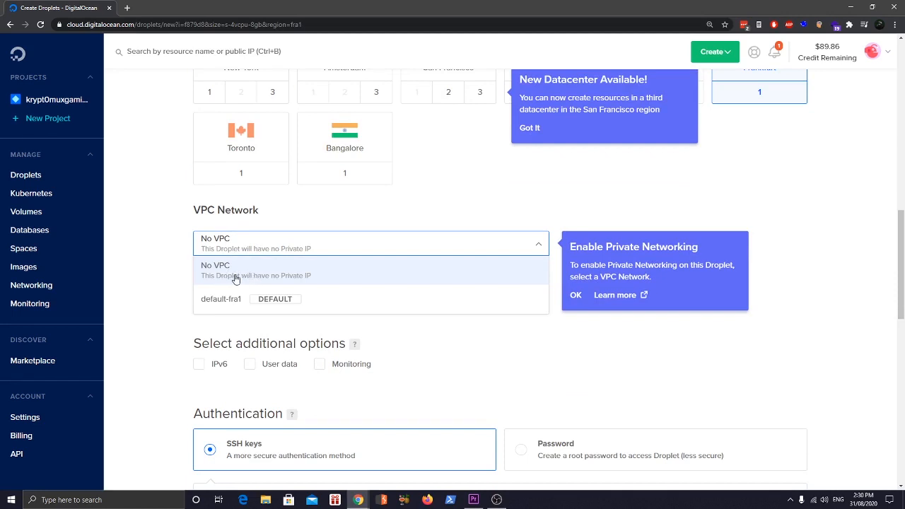
pyautogui.moveTo(247, 293)
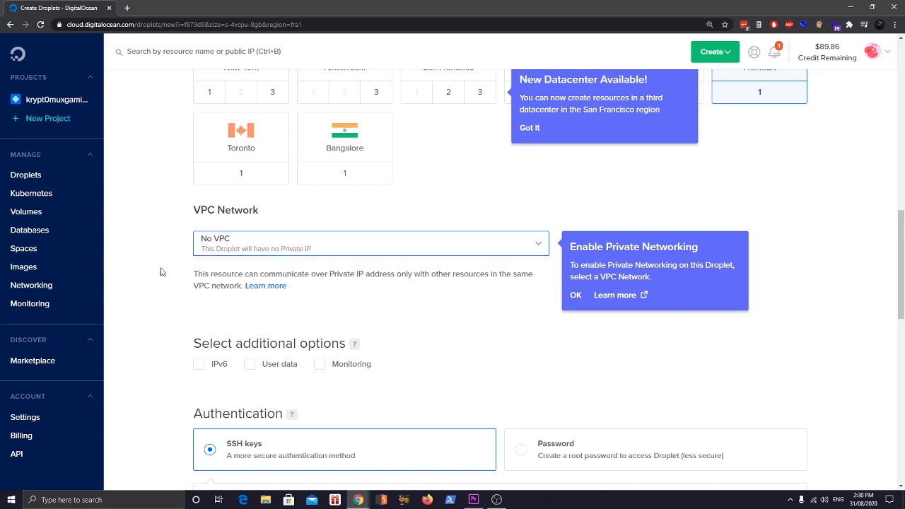
# - Open and dismiss the Add public SSH key dialog, keeping the existing SSH key selected for authentication
pyautogui.scroll(-3)
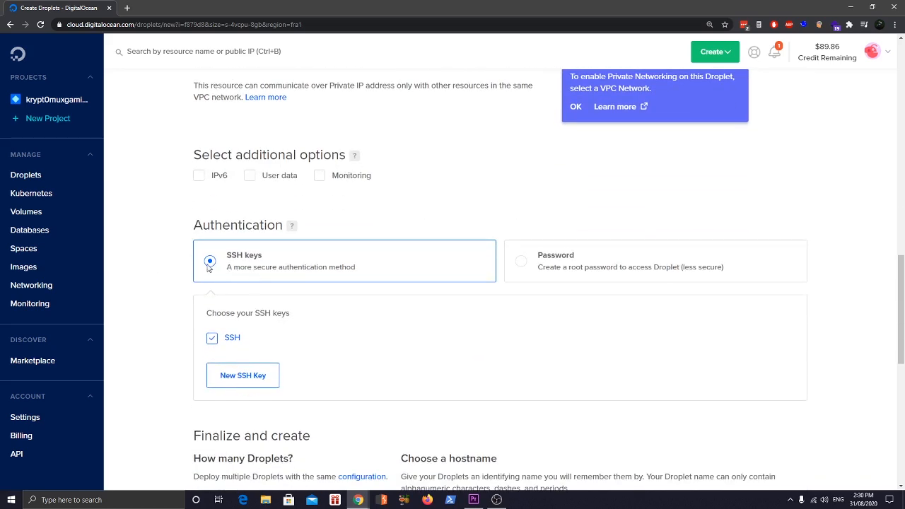
pyautogui.moveTo(218, 265)
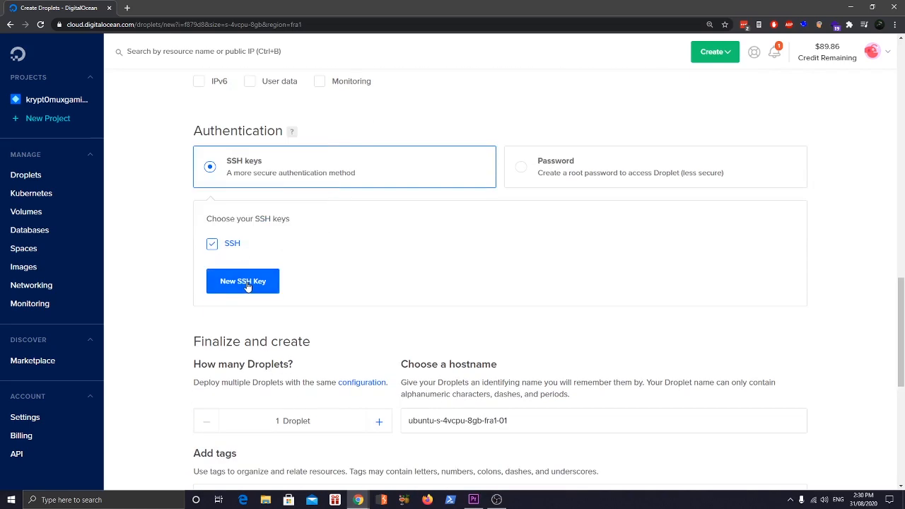
pyautogui.click(243, 280)
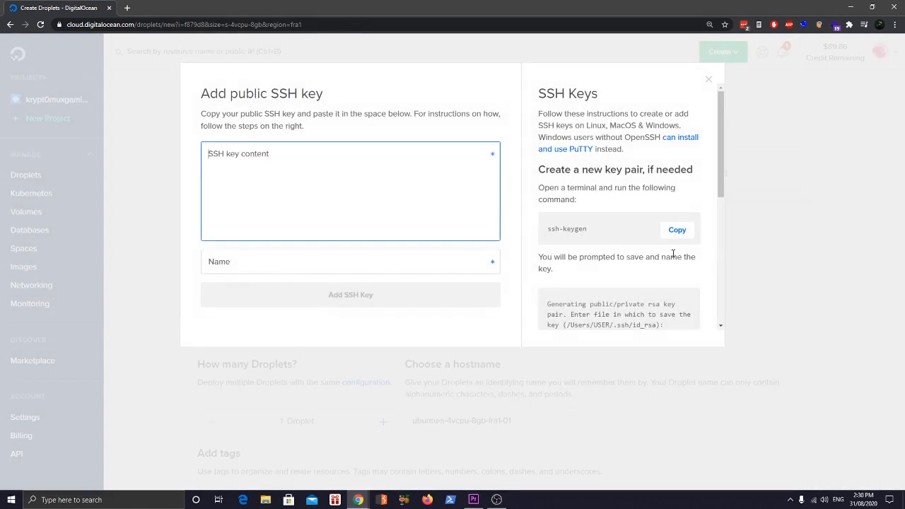
pyautogui.scroll(-3)
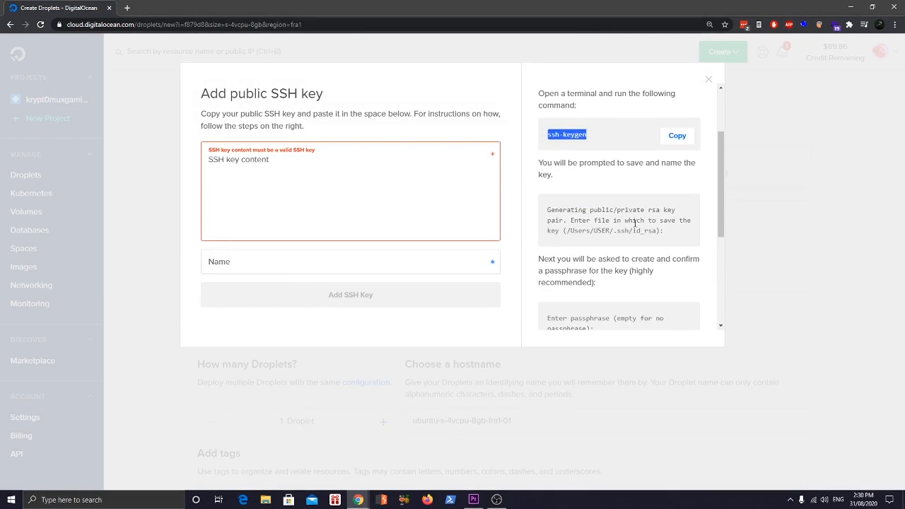
pyautogui.scroll(-3)
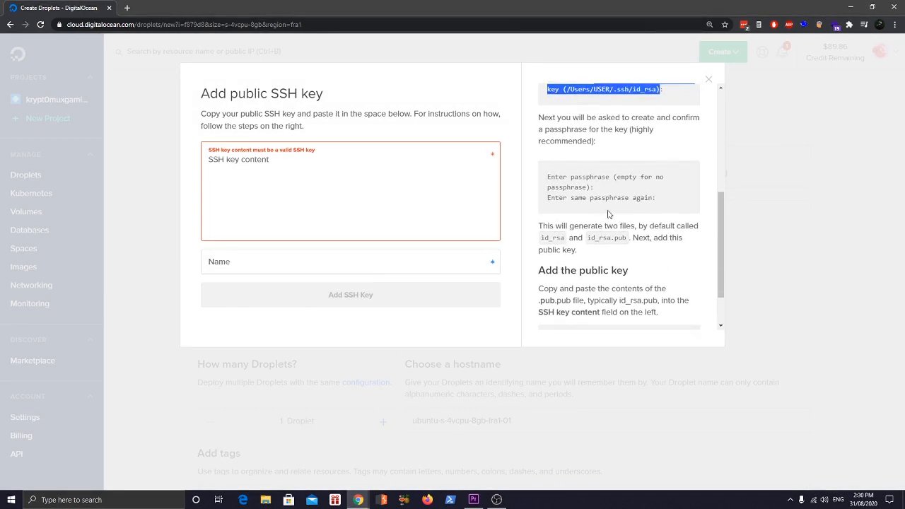
pyautogui.scroll(-3)
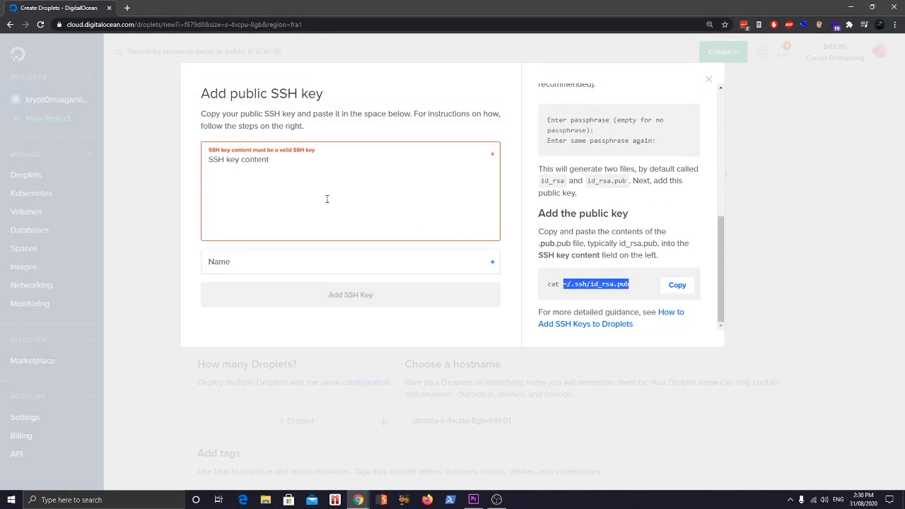
pyautogui.click(708, 79)
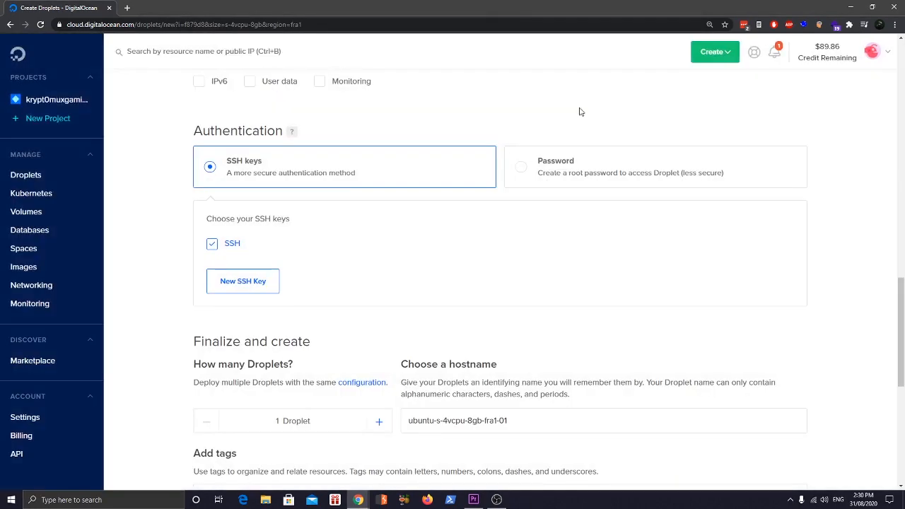
pyautogui.moveTo(514, 104)
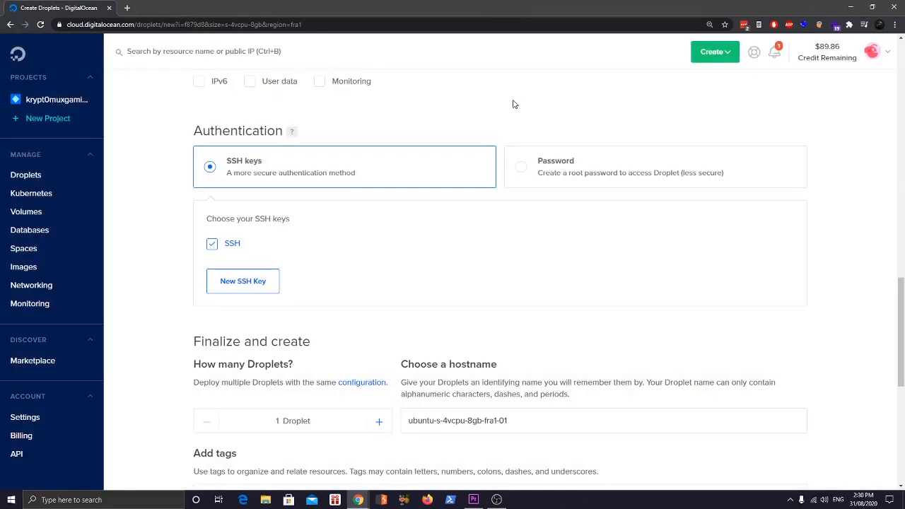
# - Review the hostname, project and backup settings, then leave the droplet creation form
pyautogui.scroll(-3)
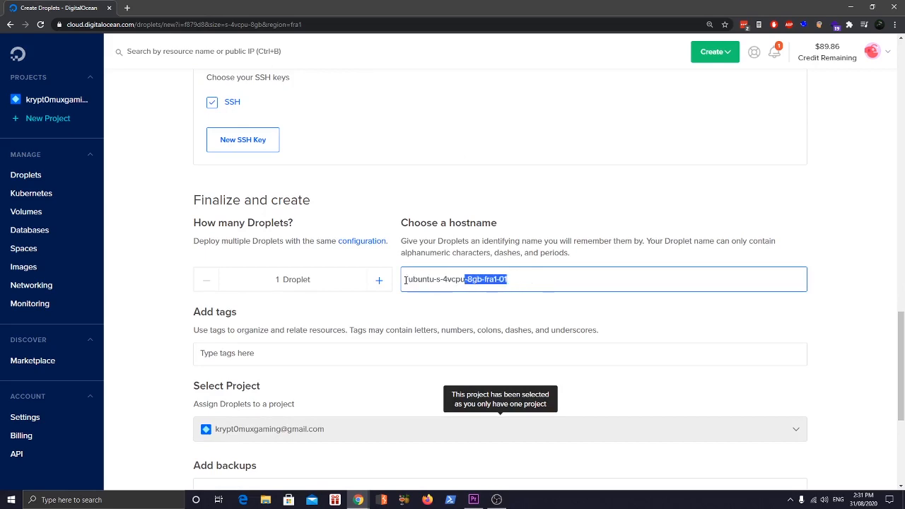
pyautogui.scroll(-3)
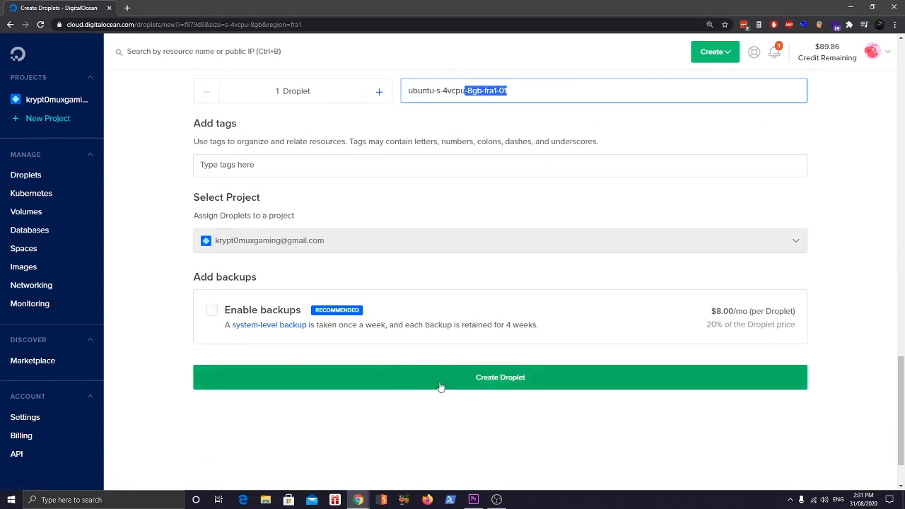
pyautogui.click(501, 376)
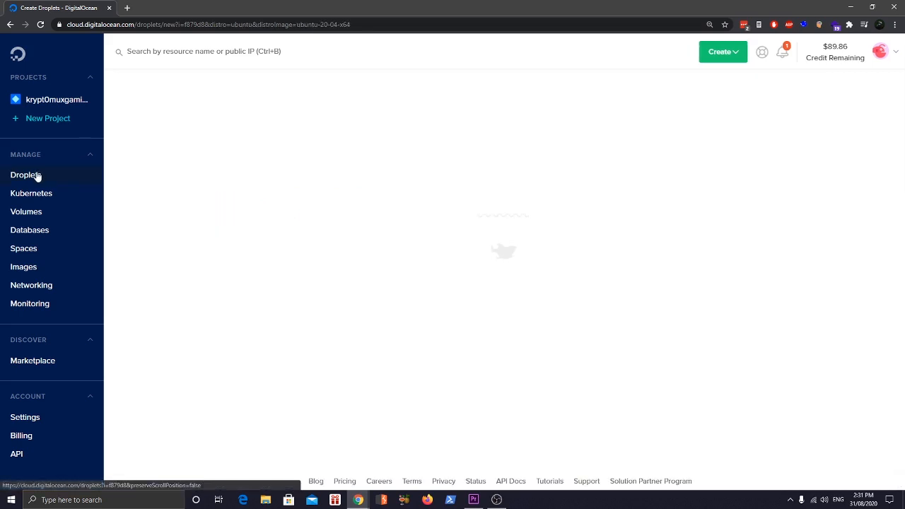
# - From the droplets list, briefly launch and close the ubuntu droplet's web console
pyautogui.click(25, 176)
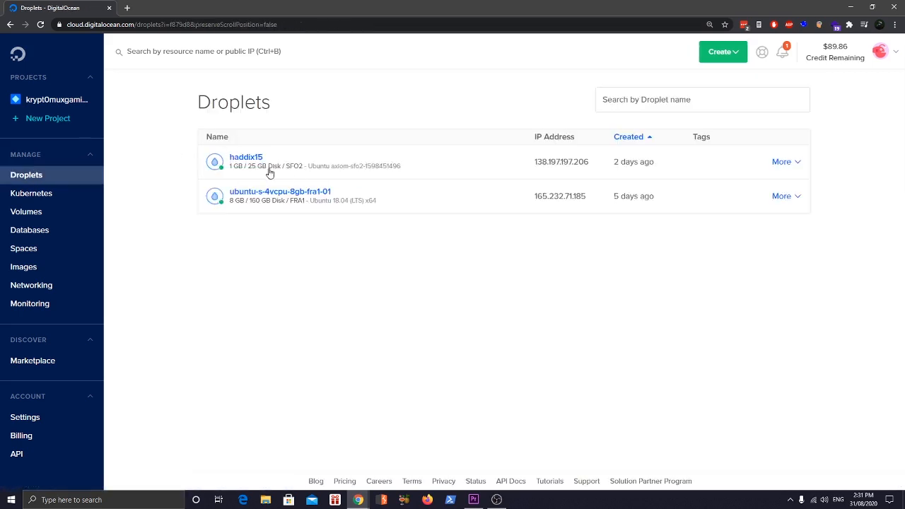
pyautogui.click(783, 195)
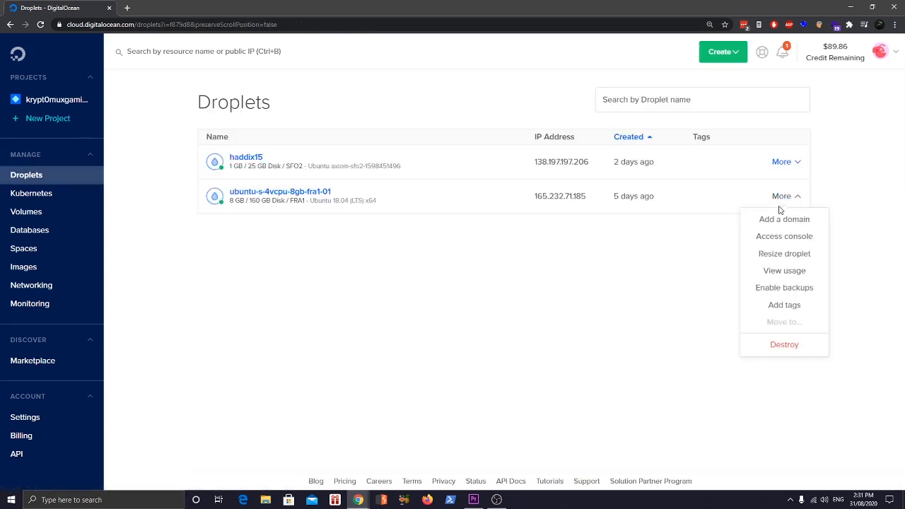
pyautogui.click(783, 236)
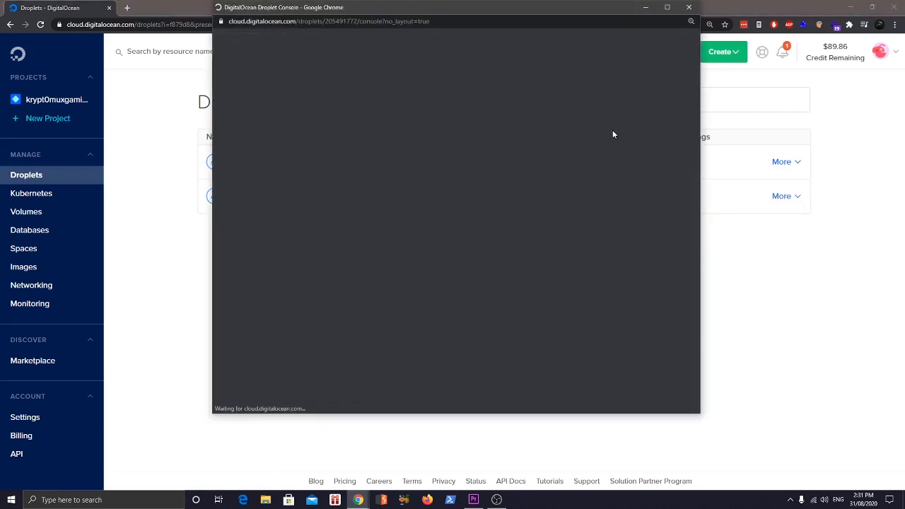
pyautogui.click(687, 7)
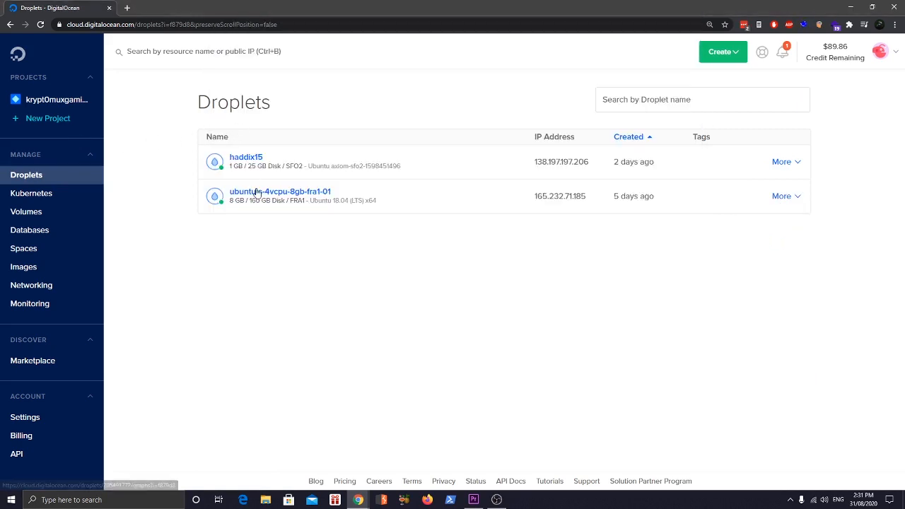
# - Open the ubuntu-s-4vcpu-8gb-fra1-01 droplet's Access page with console and password options
pyautogui.click(280, 191)
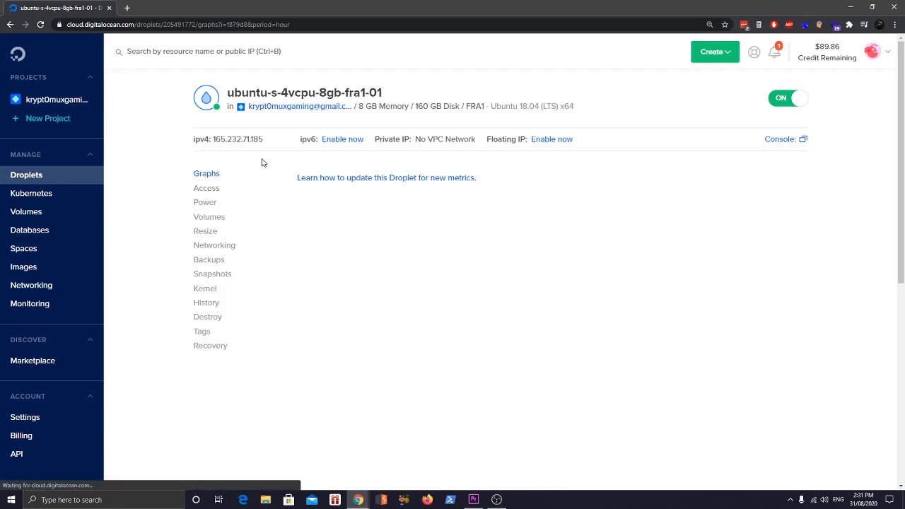
pyautogui.moveTo(224, 226)
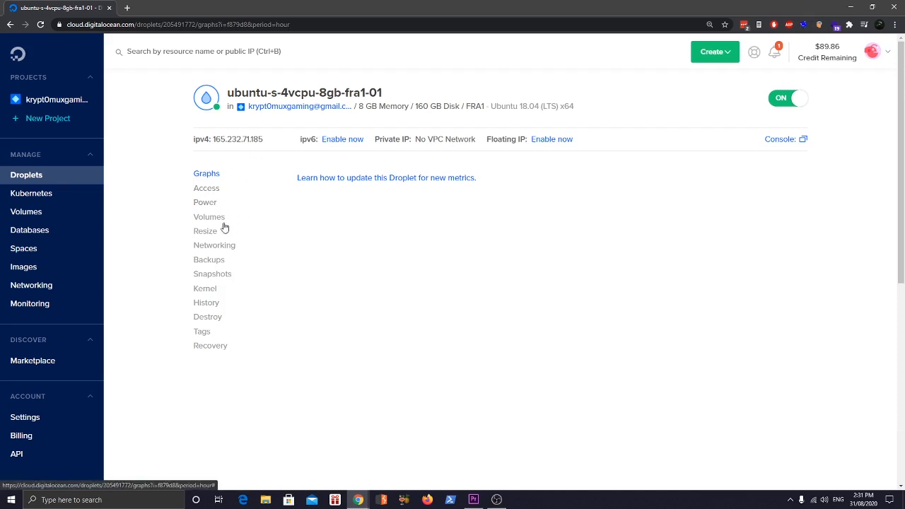
pyautogui.click(206, 188)
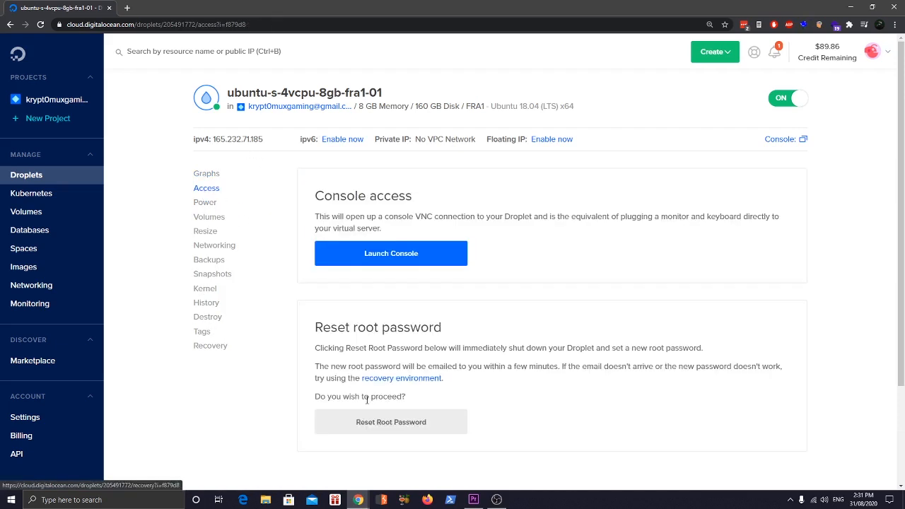
pyautogui.scroll(-3)
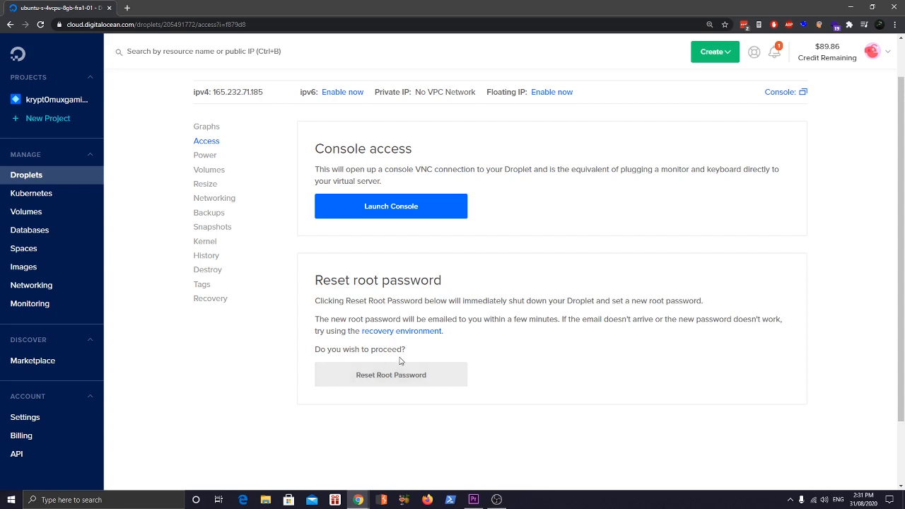
pyautogui.moveTo(432, 441)
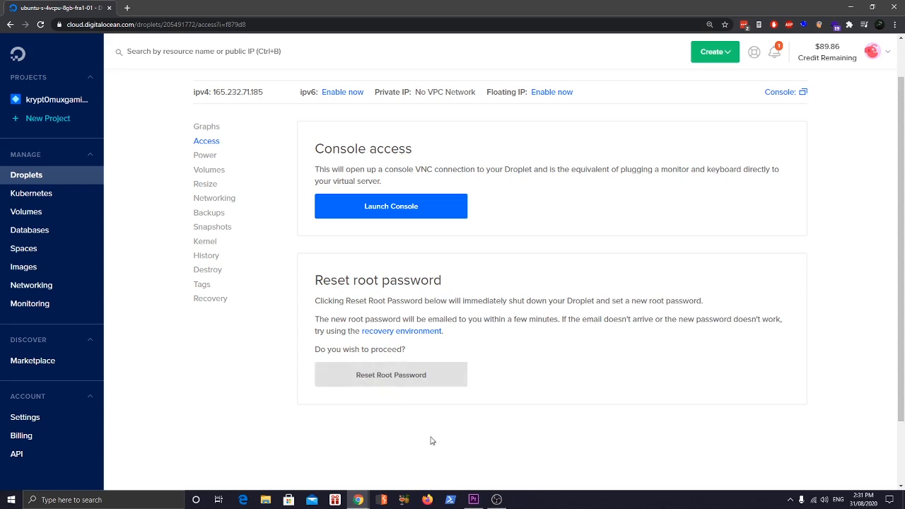
# - Launch the droplet's web console and exit the running session
pyautogui.click(391, 206)
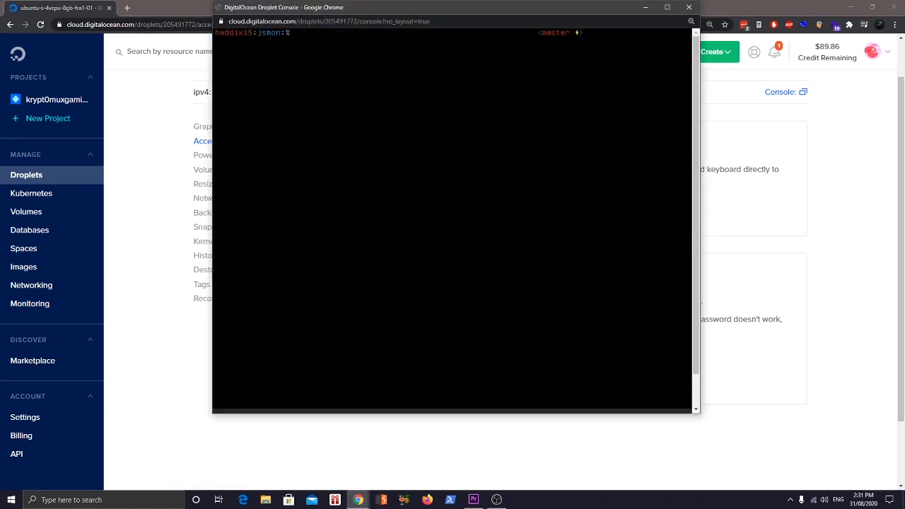
pyautogui.write('exit')
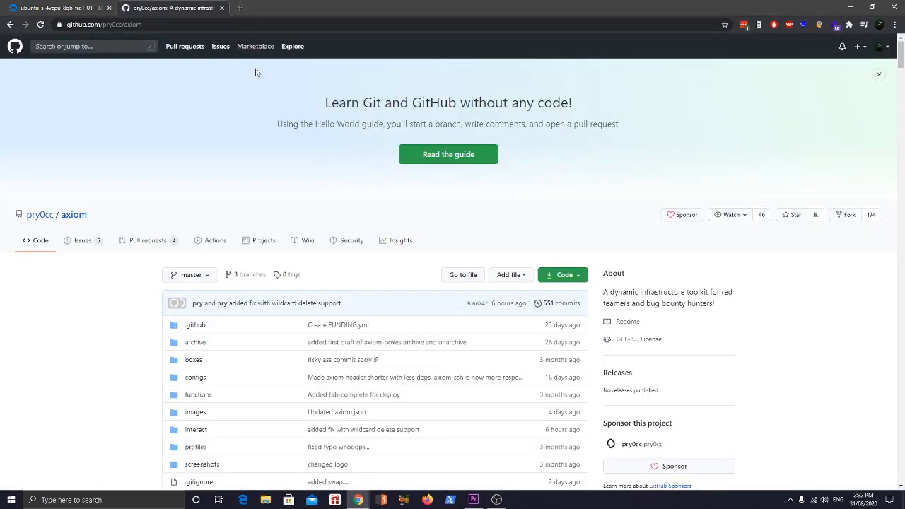
# - Find the Bash One Liner in the axiom README and copy the install command
pyautogui.scroll(-3)
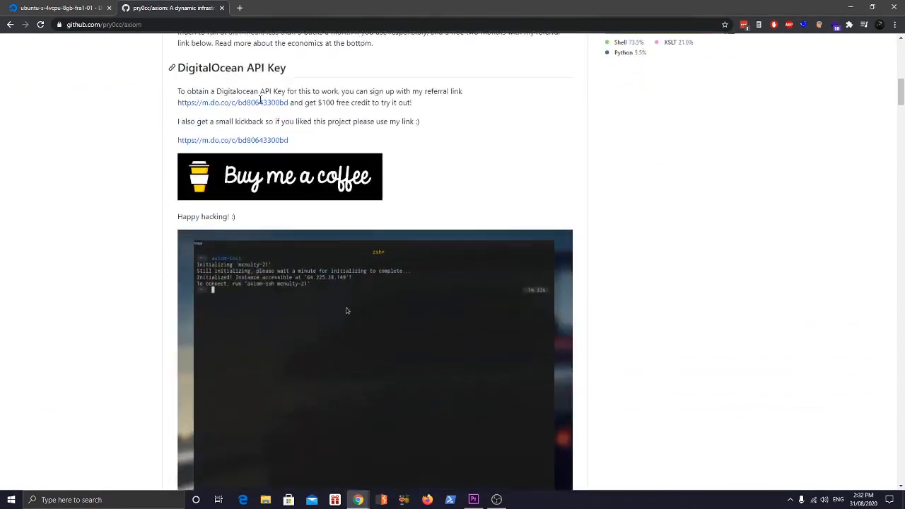
pyautogui.scroll(3)
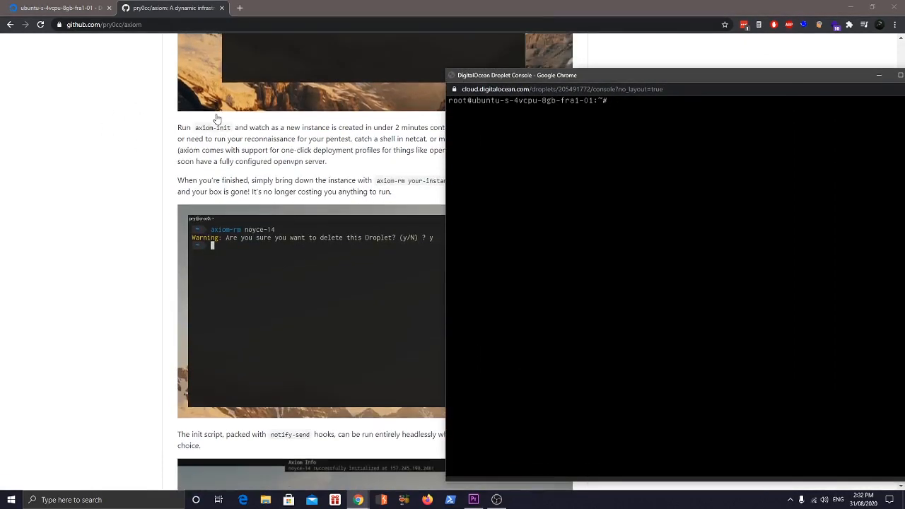
pyautogui.scroll(-3)
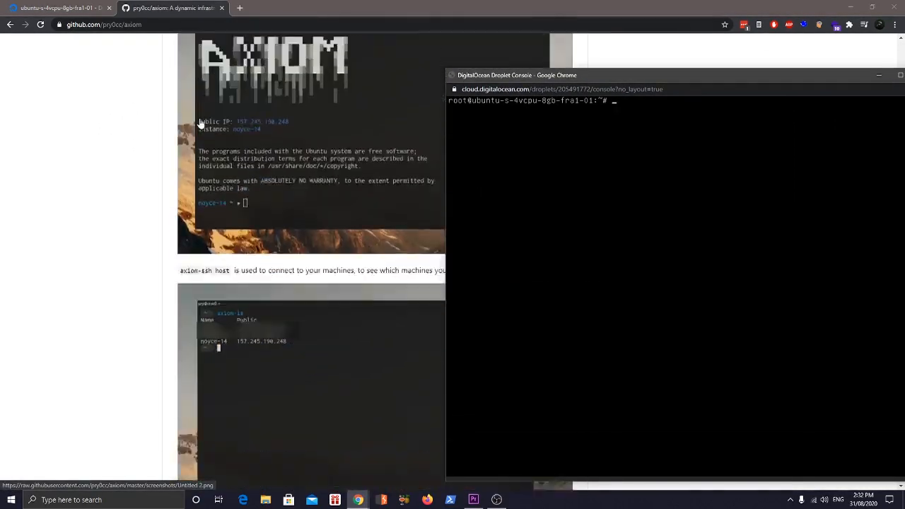
pyautogui.scroll(-3)
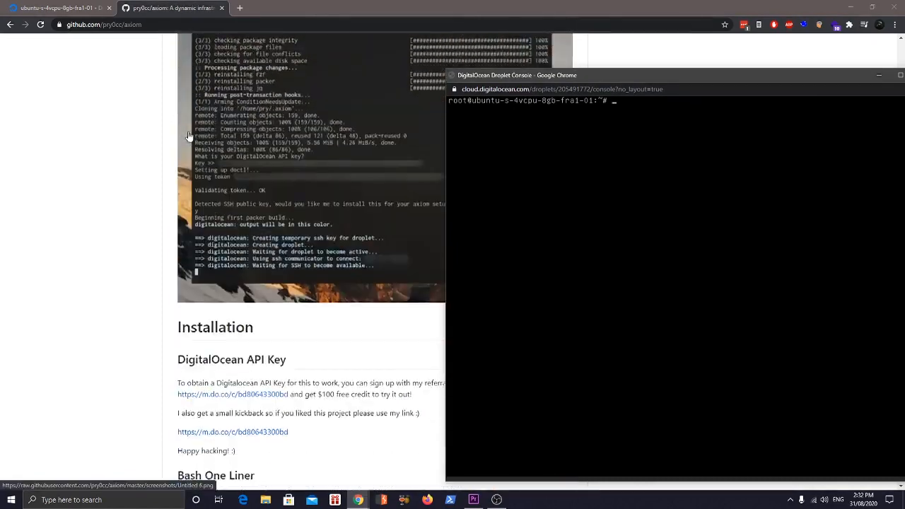
pyautogui.scroll(-3)
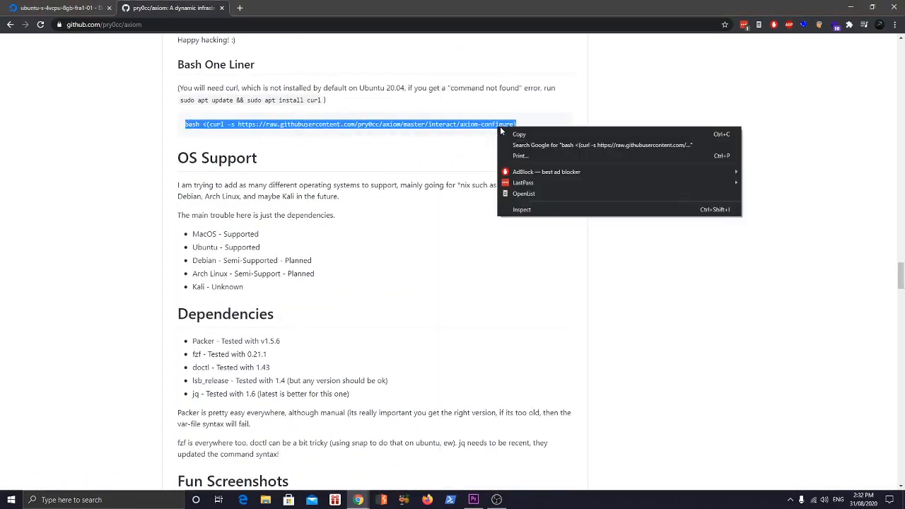
pyautogui.click(519, 134)
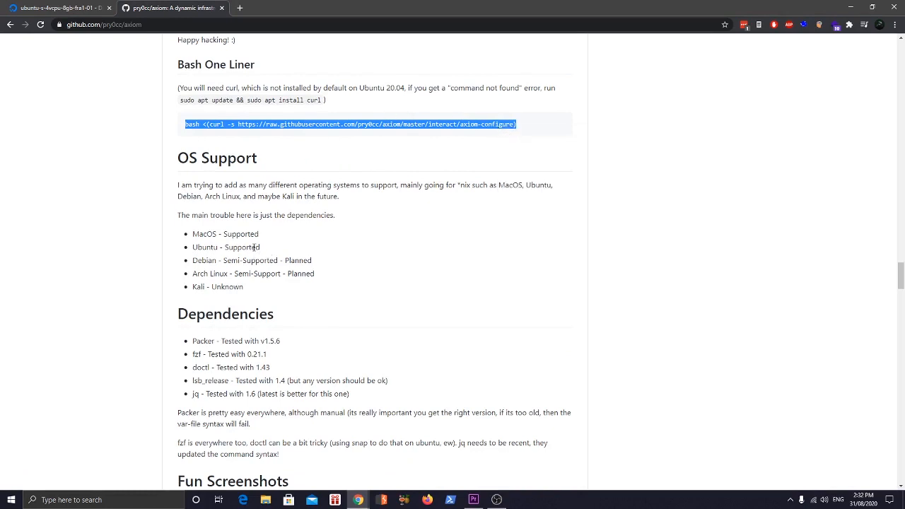
# - Select the doctl dependency name and review the Dependencies list
pyautogui.doubleClick(204, 340)
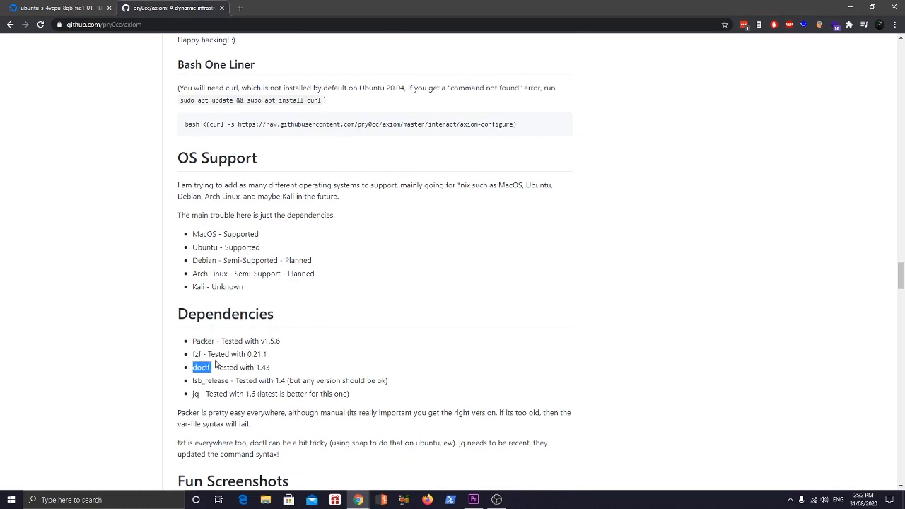
pyautogui.scroll(-3)
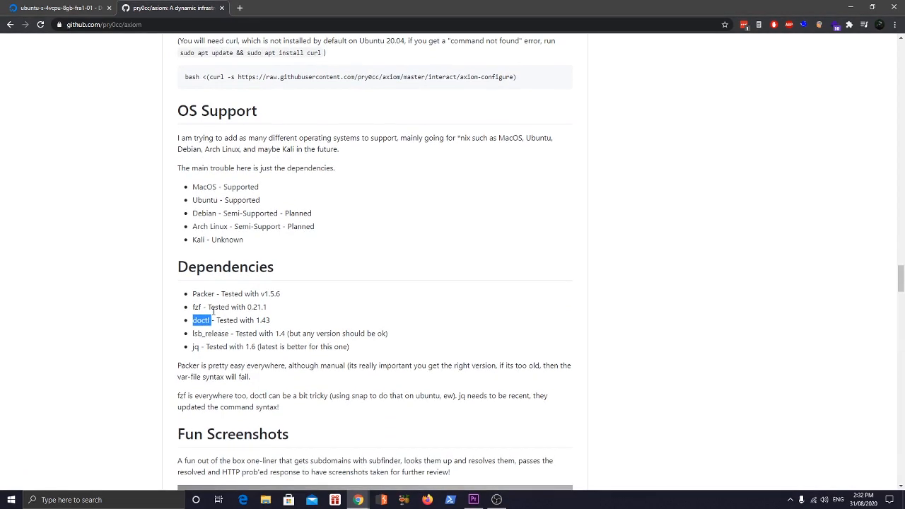
pyautogui.moveTo(424, 291)
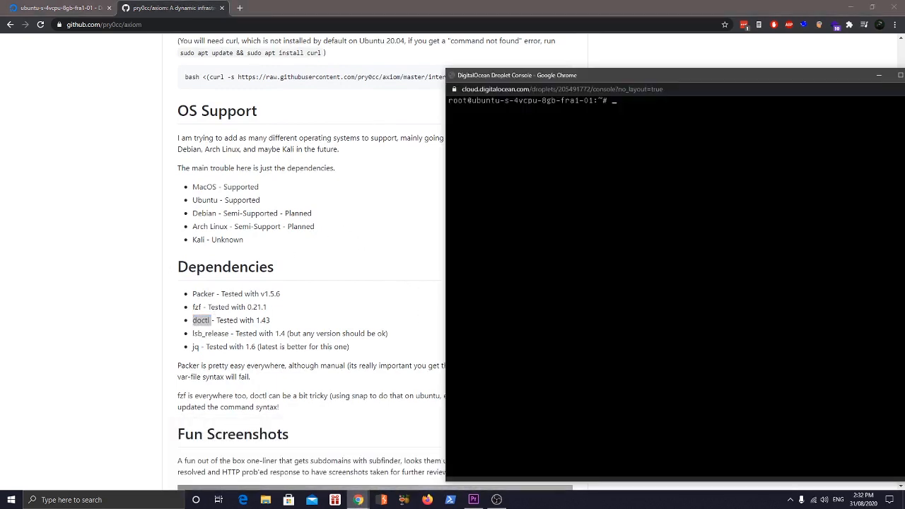
pyautogui.moveTo(435, 285)
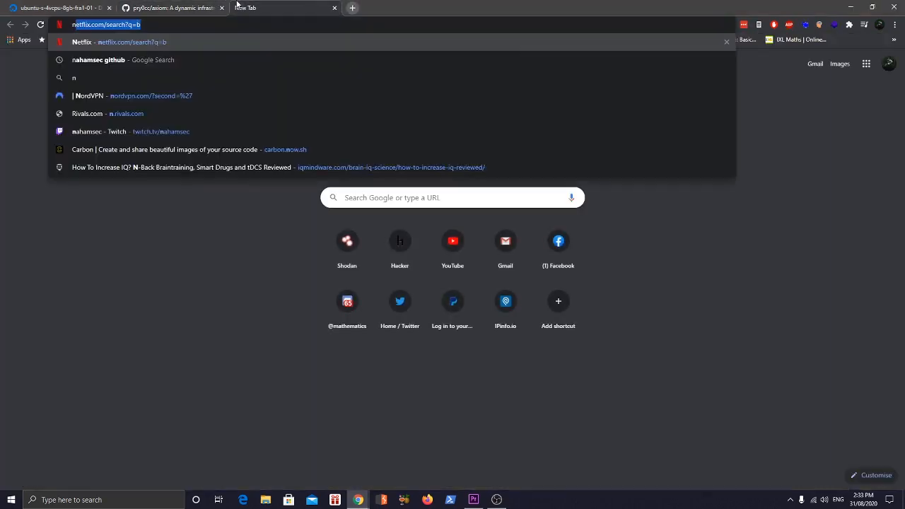
# - Search Google for 'notify_send ubuntu', open the Ask Ubuntu answer and note 'apt-get install libnotify-bin'
pyautogui.write('notify_send ubuntu')
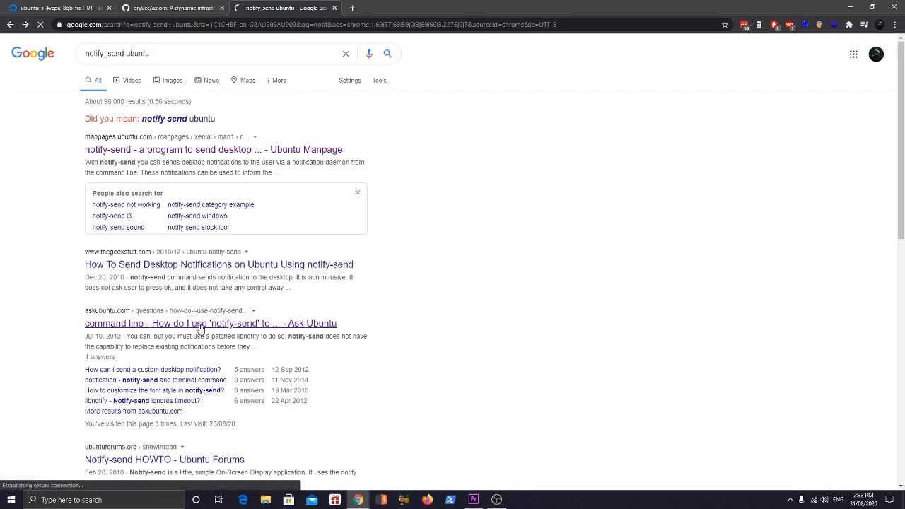
pyautogui.click(198, 323)
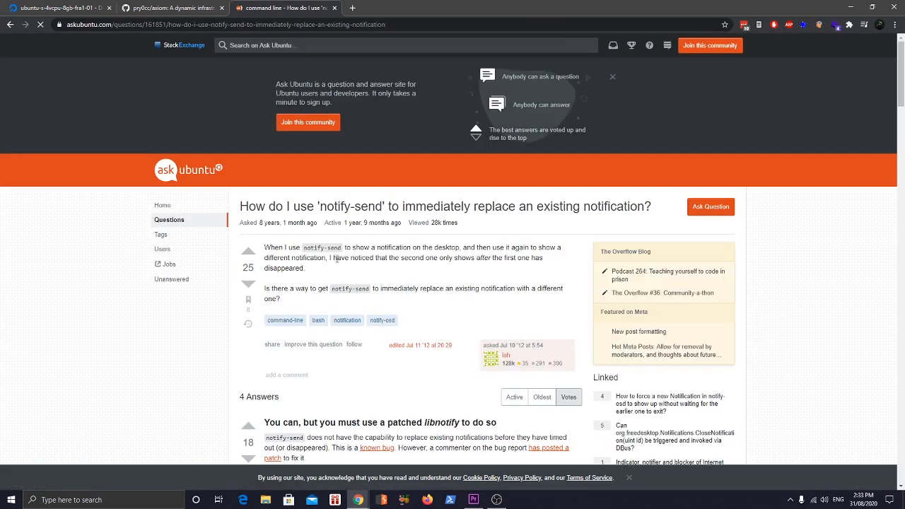
pyautogui.scroll(-3)
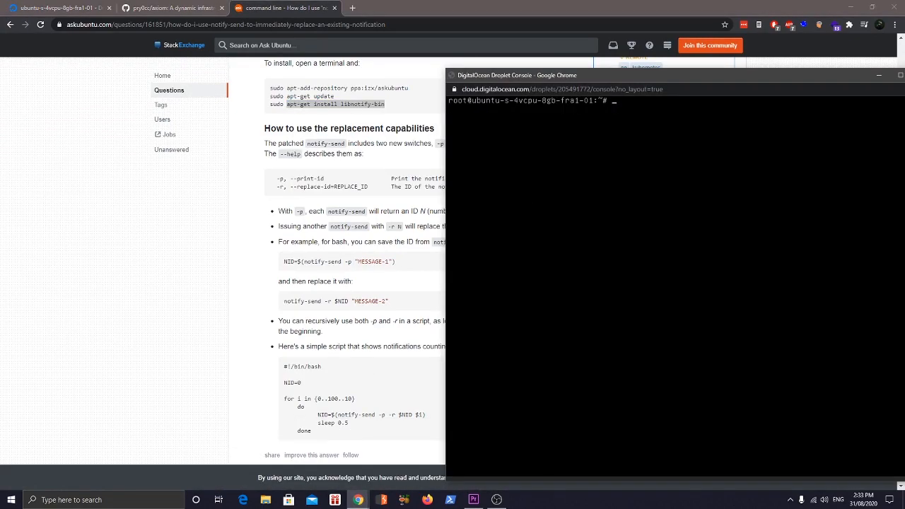
pyautogui.write('apt-get install libnotify-bin')
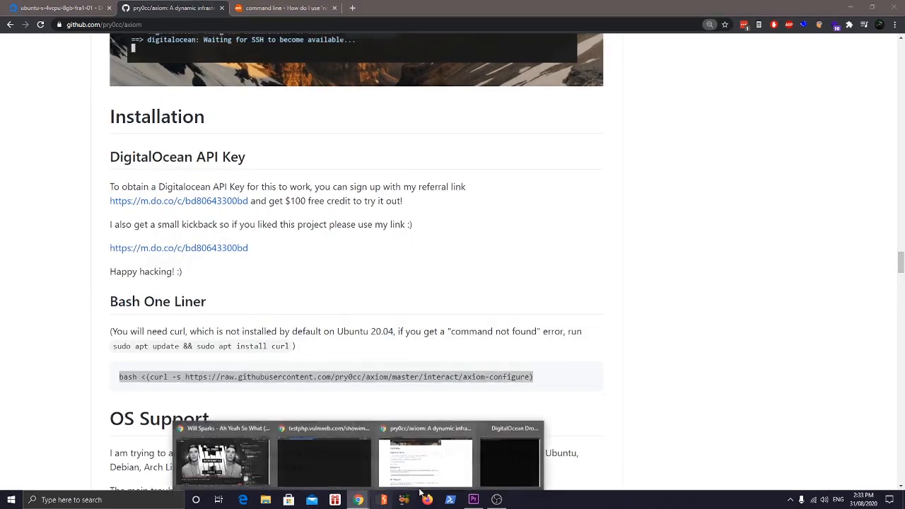
# - Run the axiom curl one-liner in the droplet console up to the API key prompt, then launch Notepad++
pyautogui.click(515, 459)
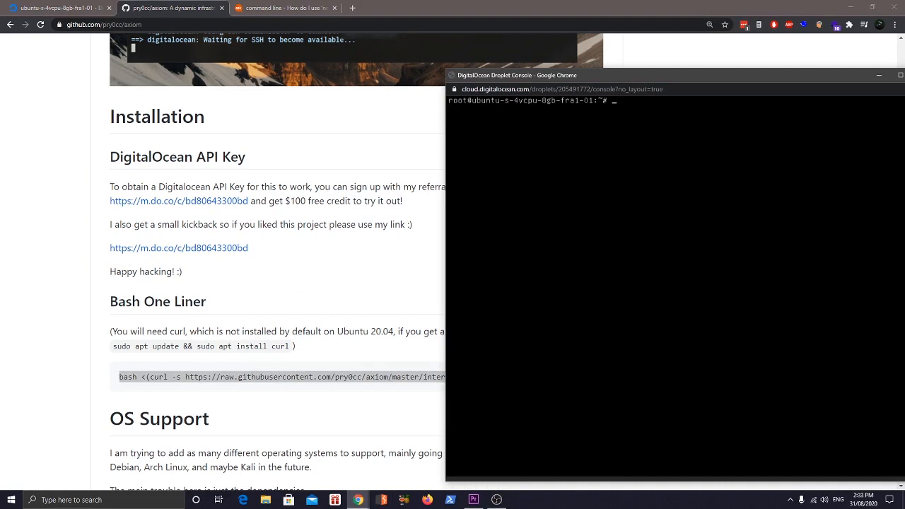
pyautogui.write('bash <(curl -s https://raw.githubusercontent.com/pry0cc/axiom/master/interact/axiom-configure)')
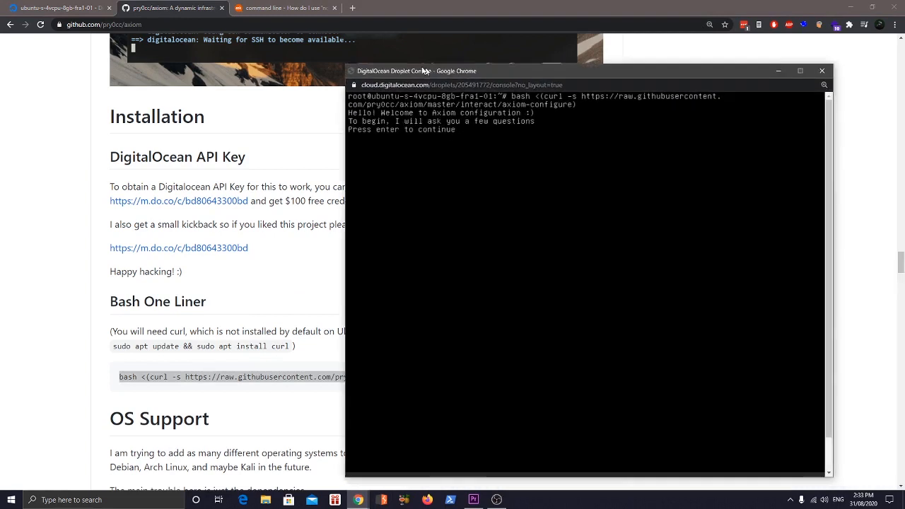
pyautogui.press('enter')
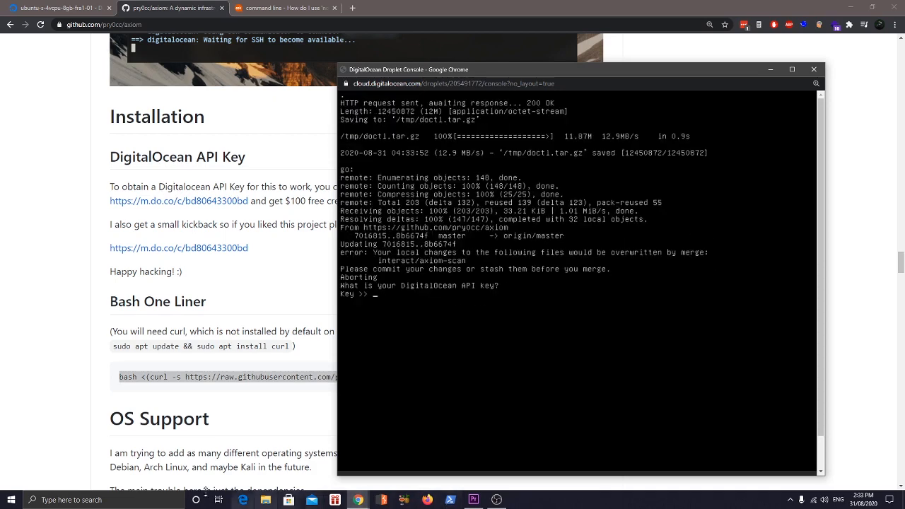
pyautogui.write('notepad')
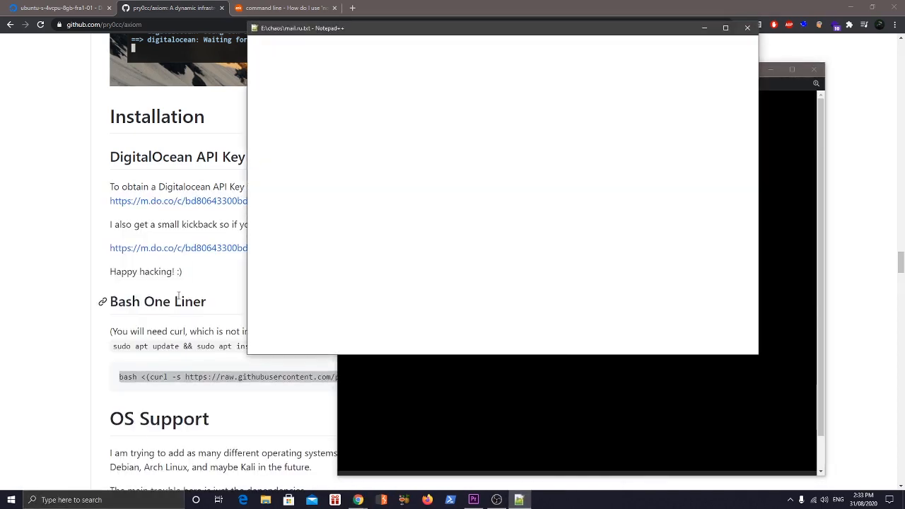
# - Write 'apt-get install unzip' in a new Notepad++ tab, then close it and answer the Save prompt
pyautogui.click(487, 65)
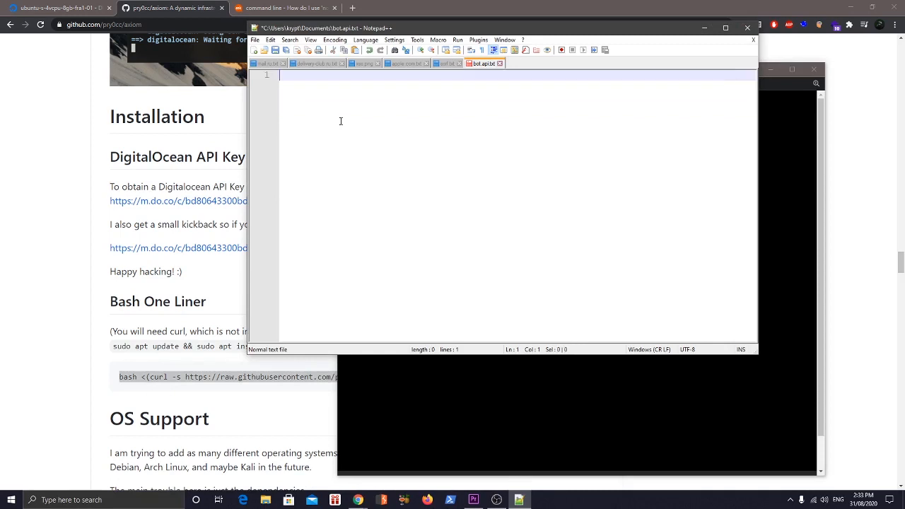
pyautogui.write('apt-get ins')
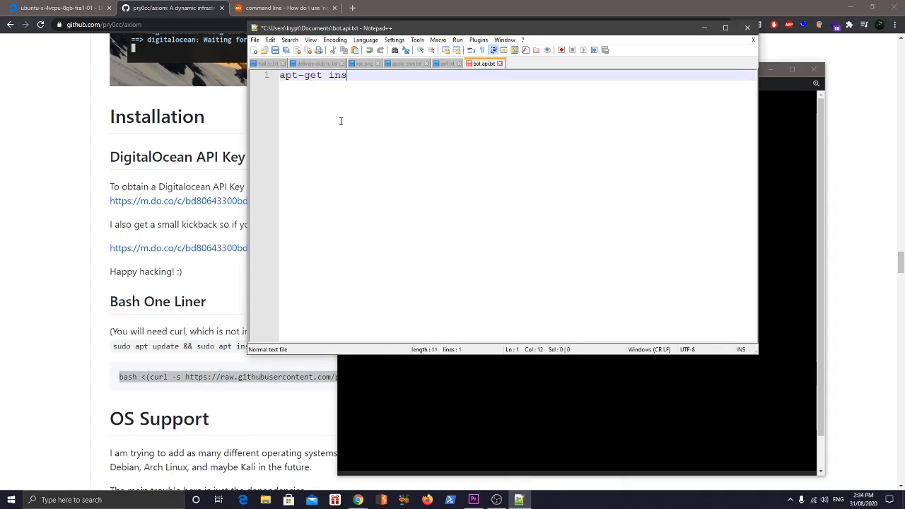
pyautogui.write('tall unzip')
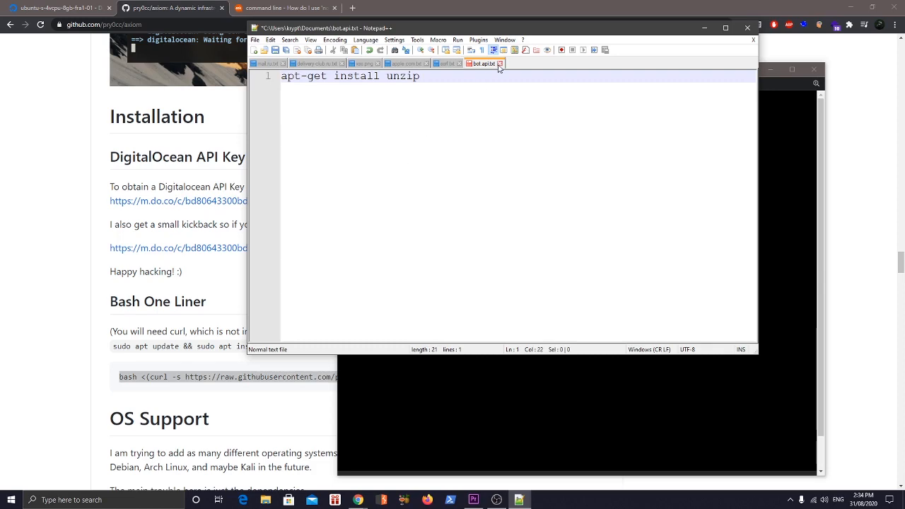
pyautogui.click(497, 64)
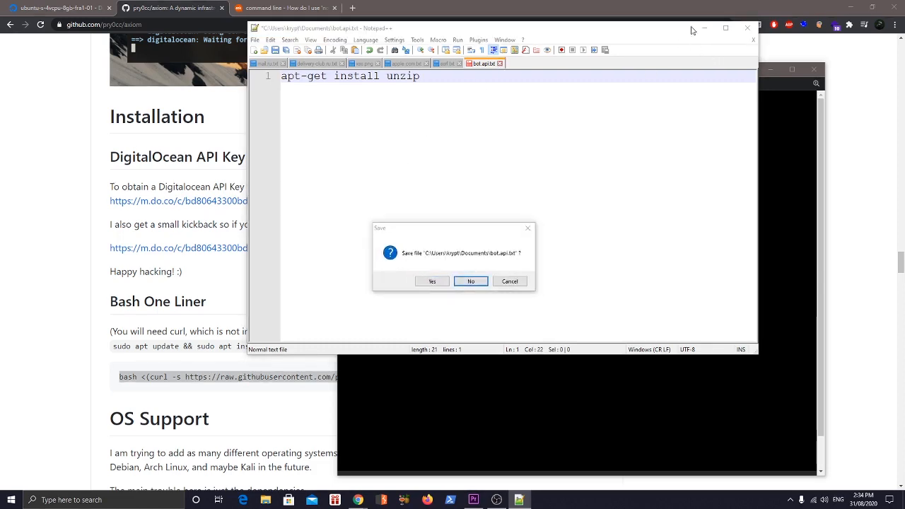
pyautogui.click(469, 280)
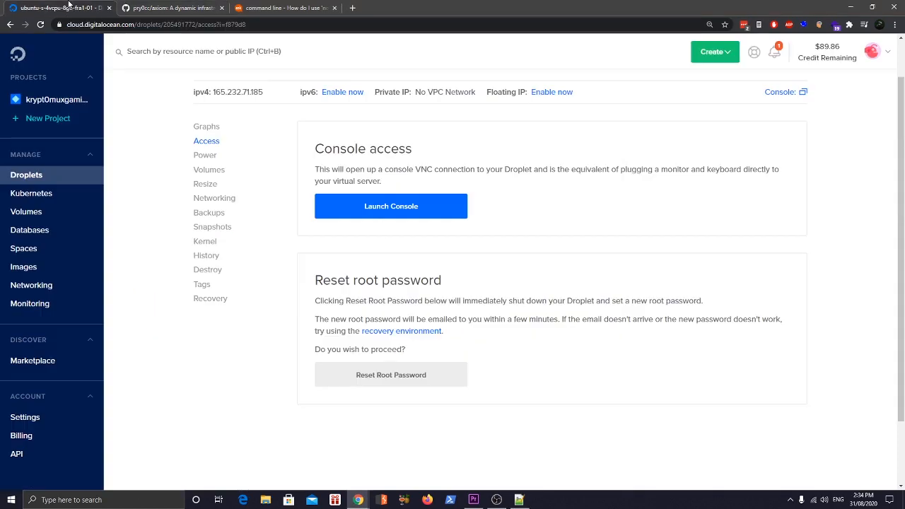
pyautogui.moveTo(92, 354)
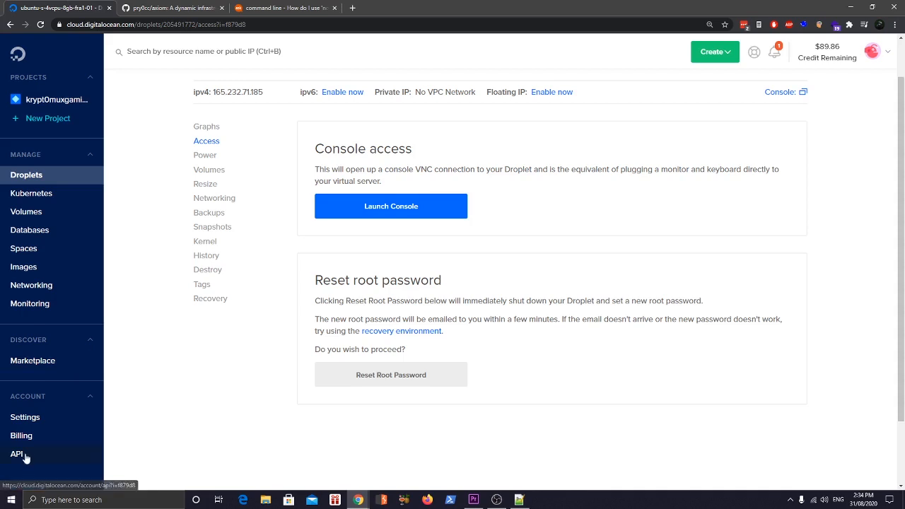
pyautogui.moveTo(27, 457)
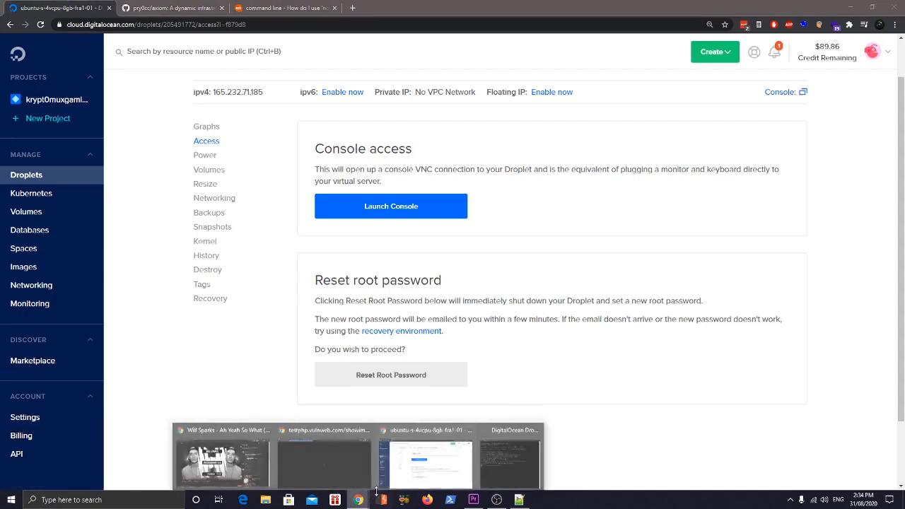
# - Bring the droplet console forward and abort the installer with Ctrl+C at the API key prompt
pyautogui.click(390, 206)
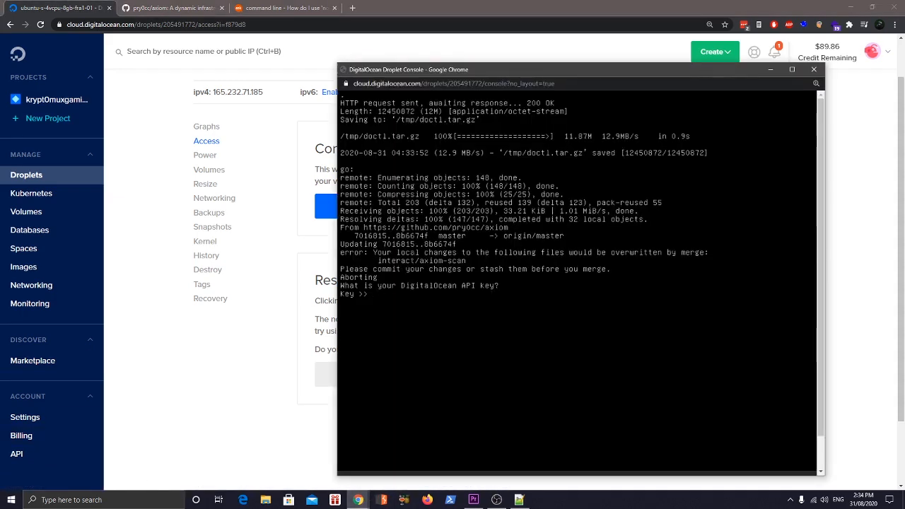
pyautogui.press('ctrl+c')
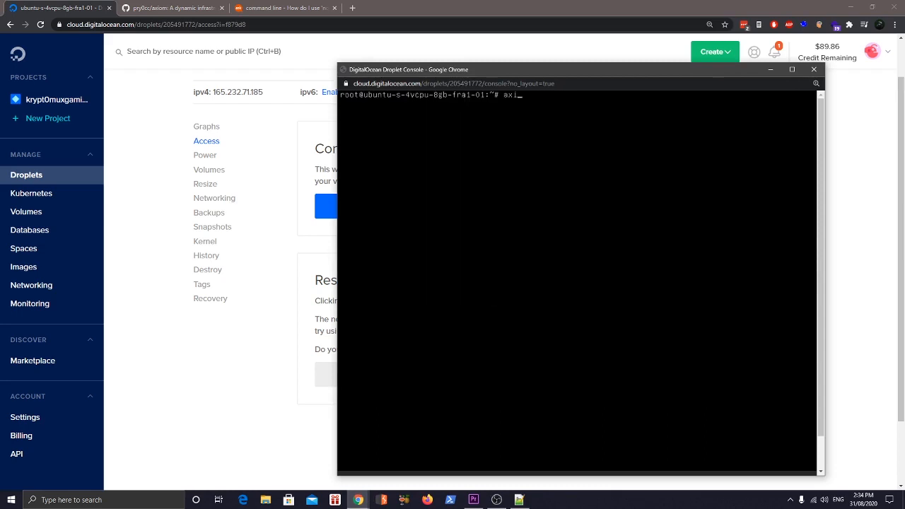
# - Run axiom-init, then axiom-ls, and start an axiom-connect to the "haddix" instance
pyautogui.write('om-')
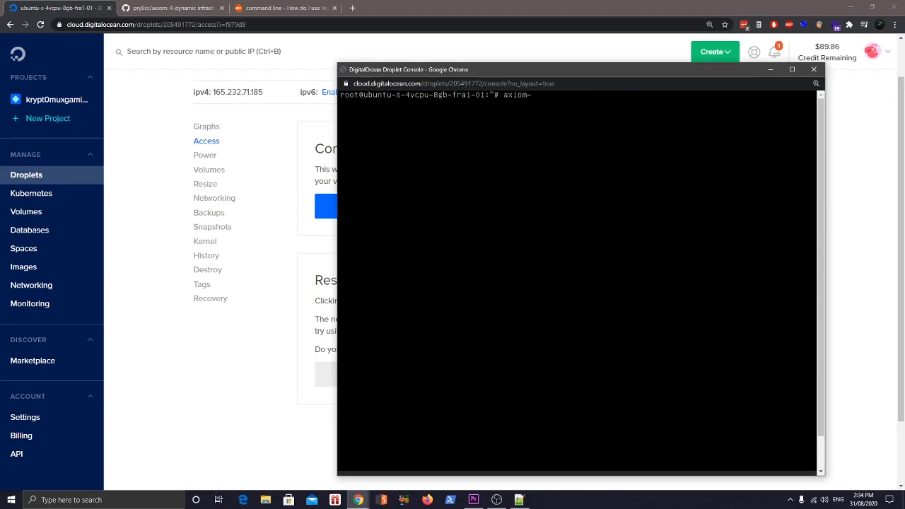
pyautogui.write('init')
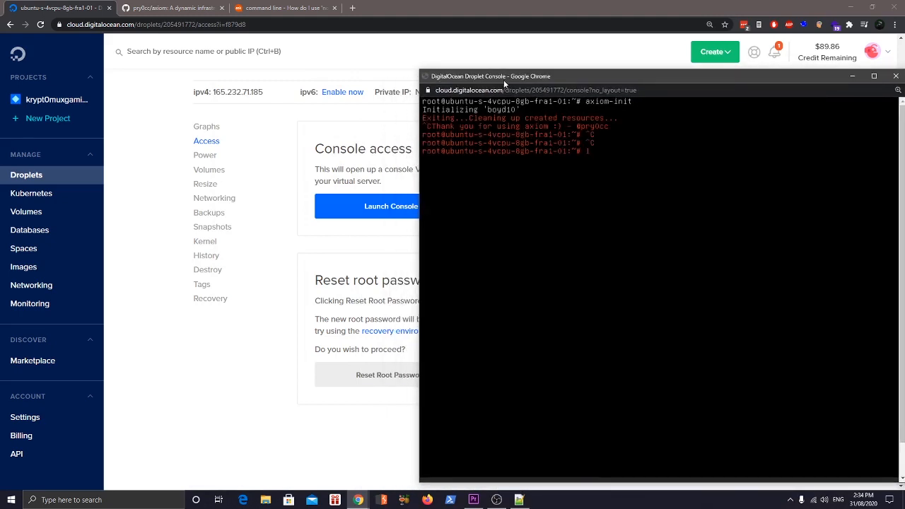
pyautogui.write('la')
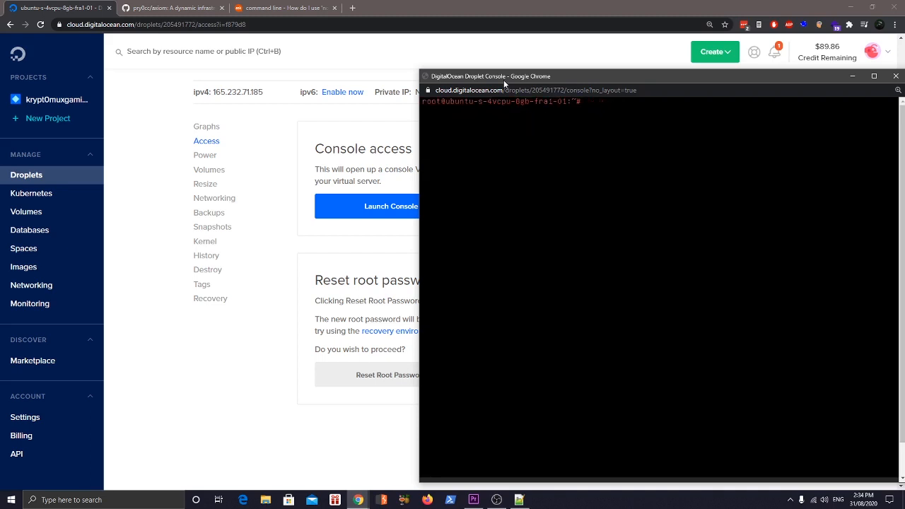
pyautogui.write('axiom-')
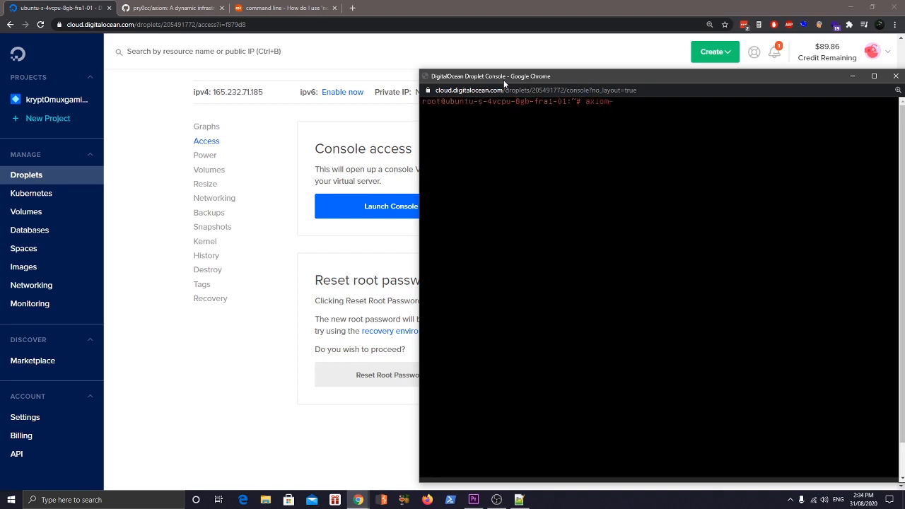
pyautogui.write('ls')
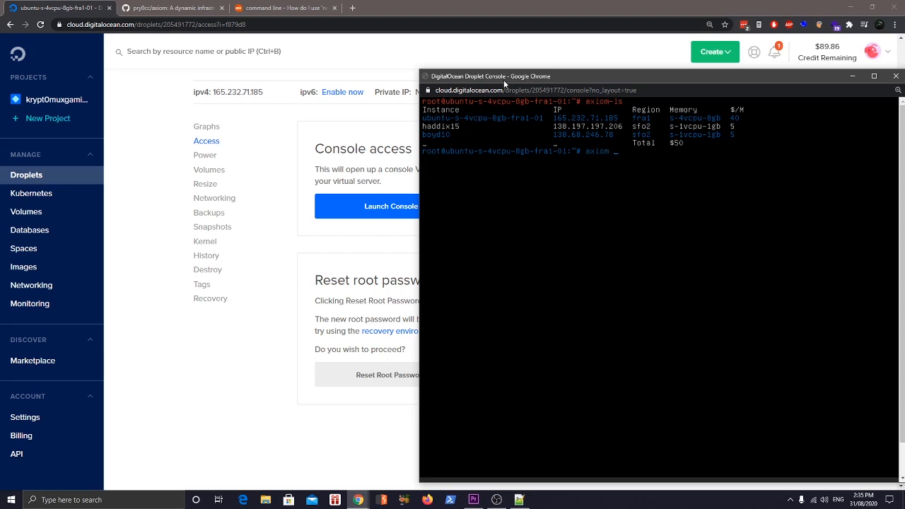
pyautogui.write('"')
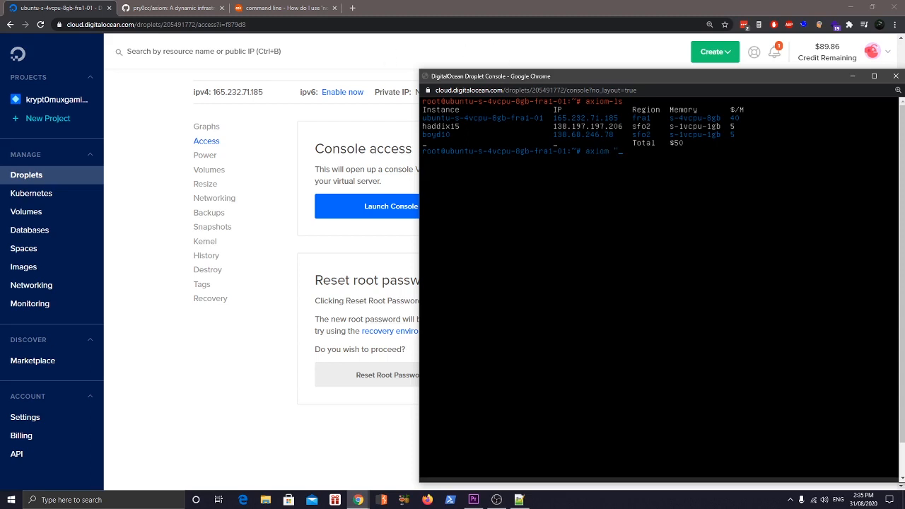
pyautogui.write('haddix15')
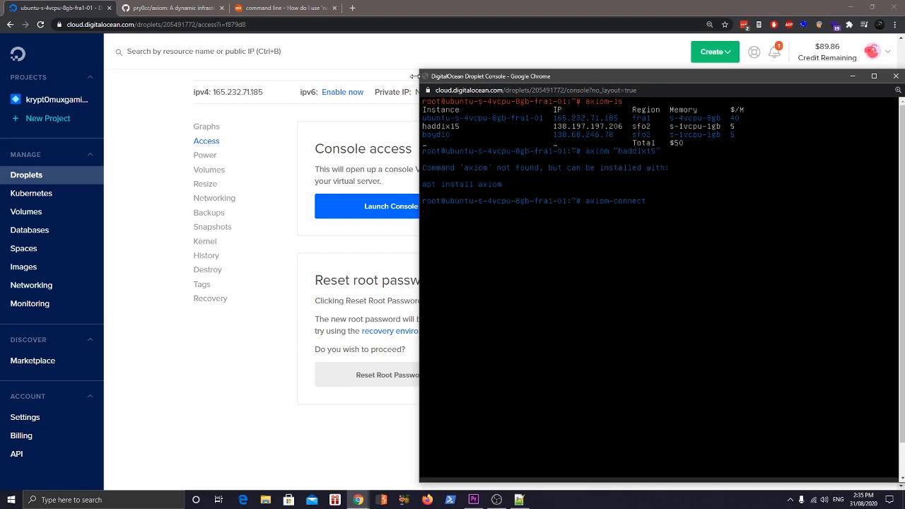
# - Show the Droplets list where boyd10 is provisioning and begin an axiom-ssh command
pyautogui.click(894, 76)
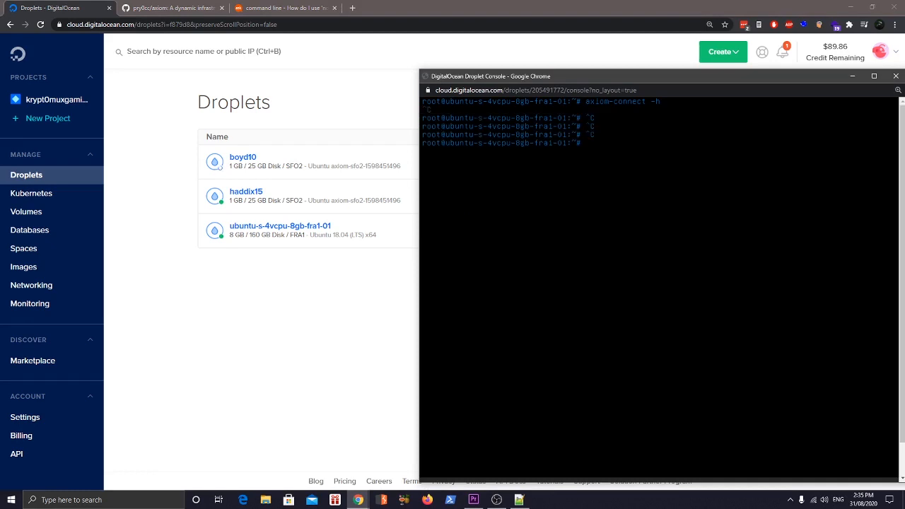
pyautogui.write('axiom-ss')
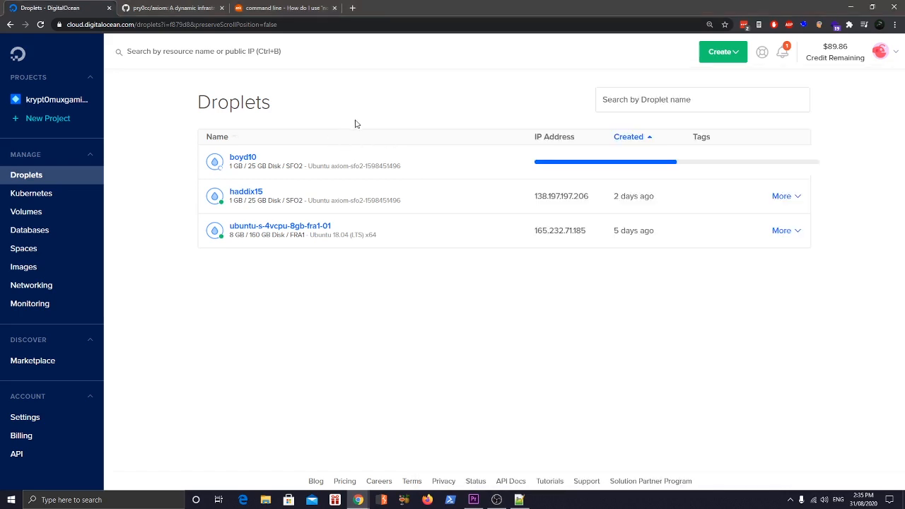
pyautogui.moveTo(367, 481)
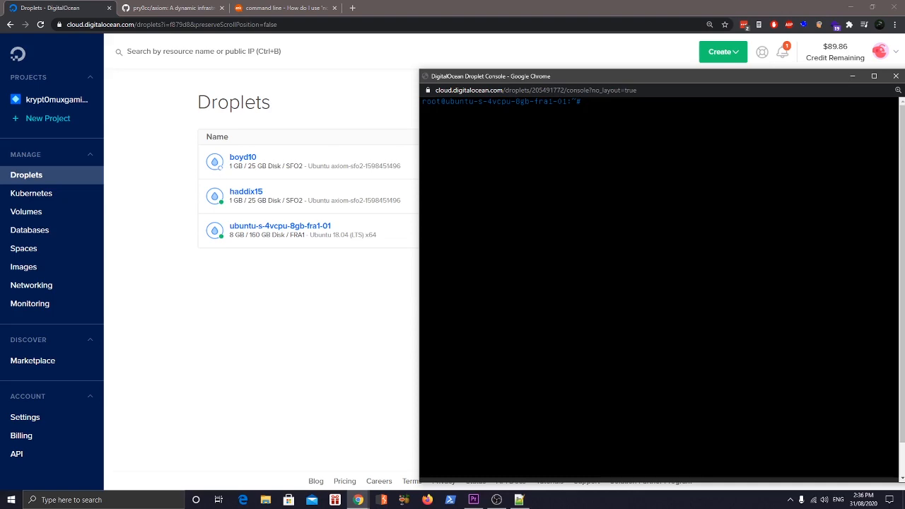
# - Read the README's axiom-connect, axiom-ls, axiom-rm, axiom-vpn, axiom-configure and axiom-ssh sections
pyautogui.click(172, 9)
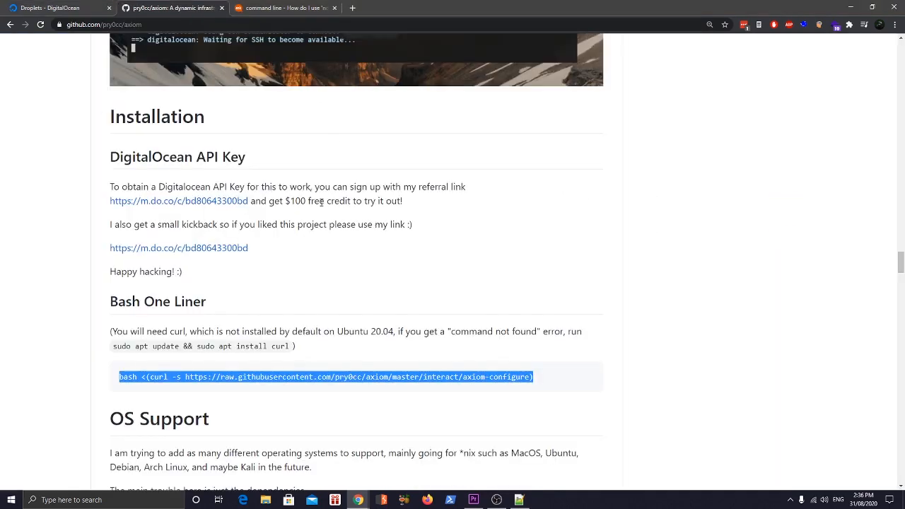
pyautogui.scroll(-3)
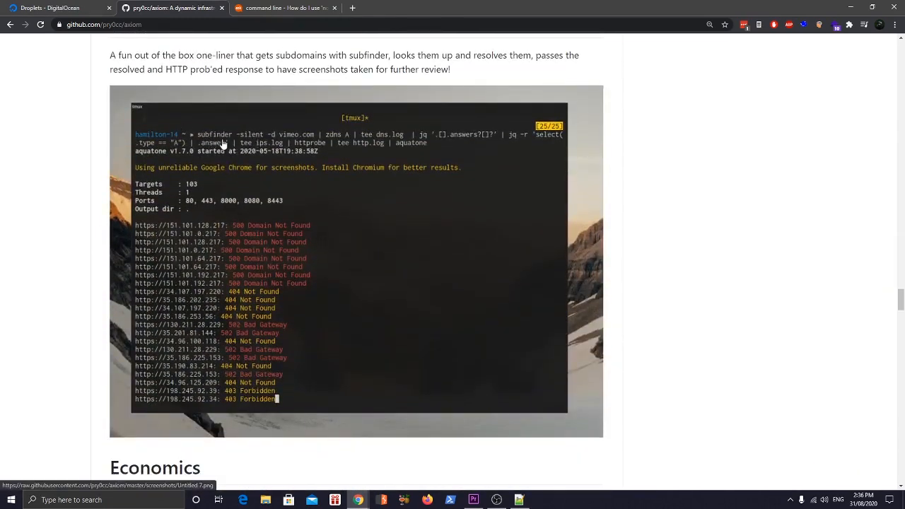
pyautogui.moveTo(294, 145)
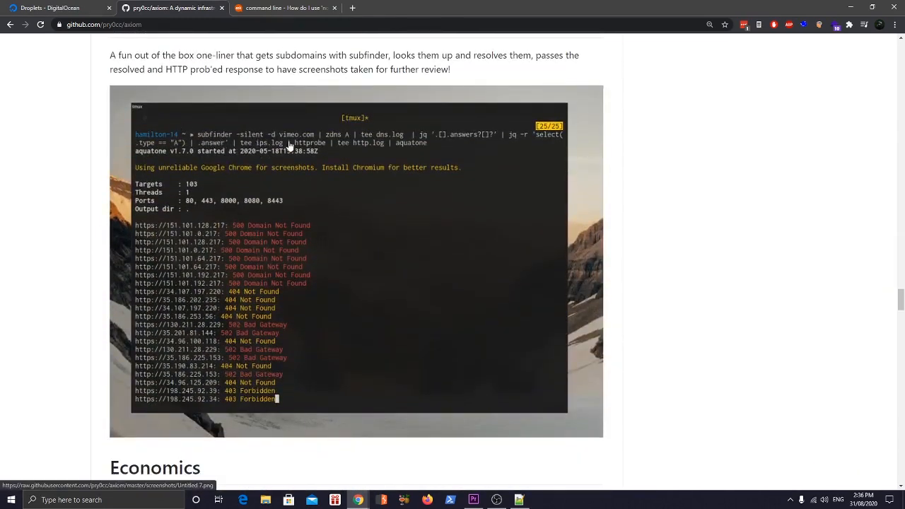
pyautogui.moveTo(311, 142)
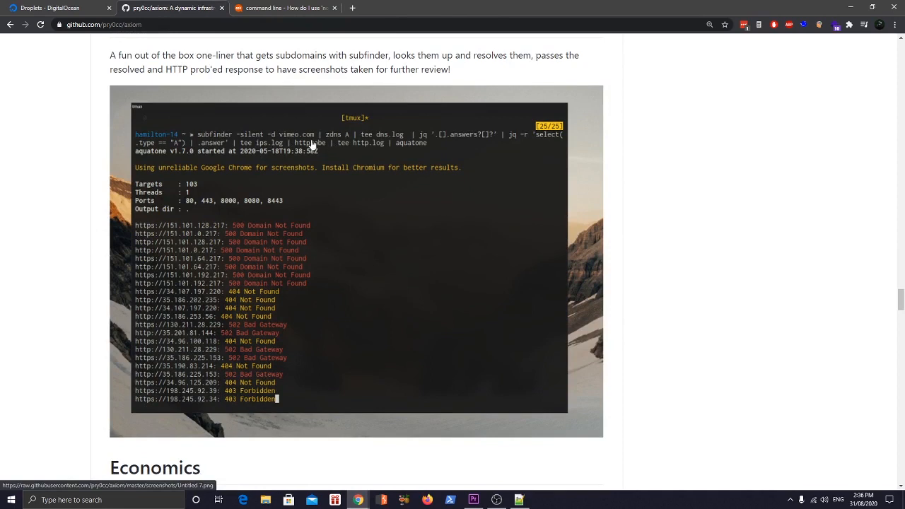
pyautogui.moveTo(348, 143)
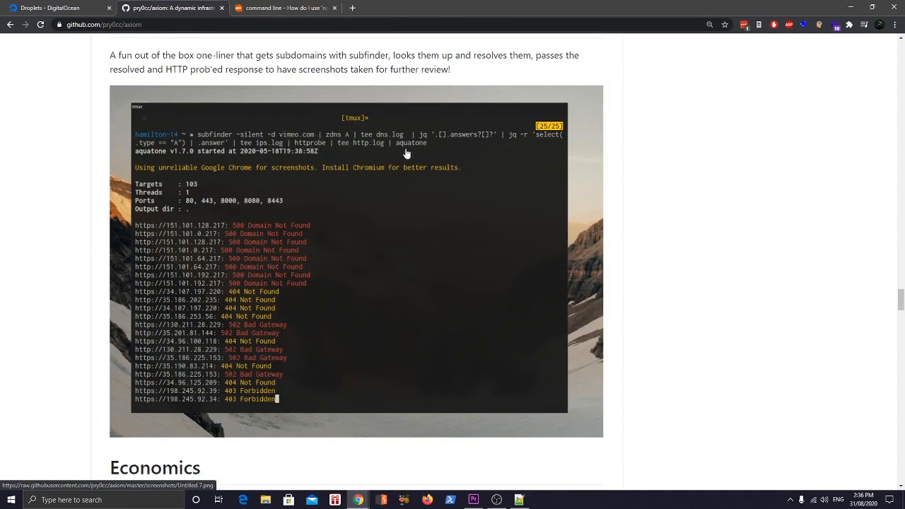
pyautogui.moveTo(246, 140)
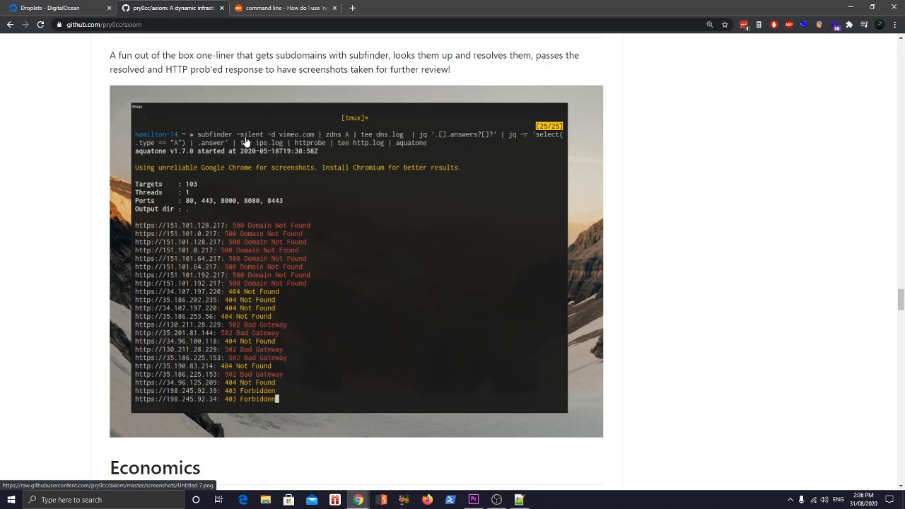
pyautogui.moveTo(322, 153)
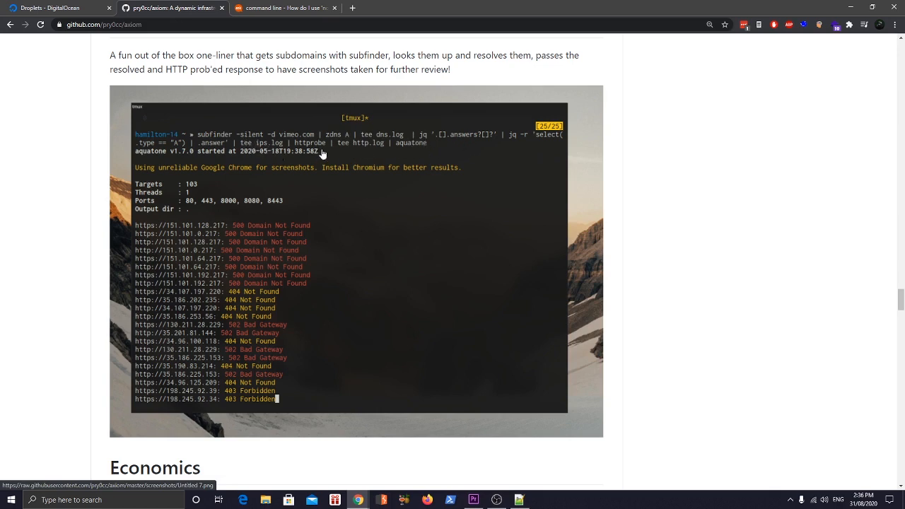
pyautogui.moveTo(348, 149)
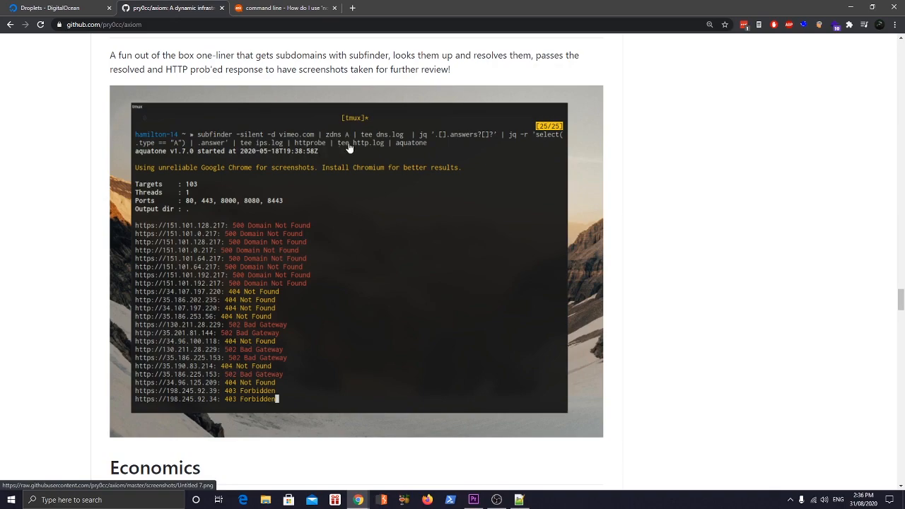
pyautogui.moveTo(299, 196)
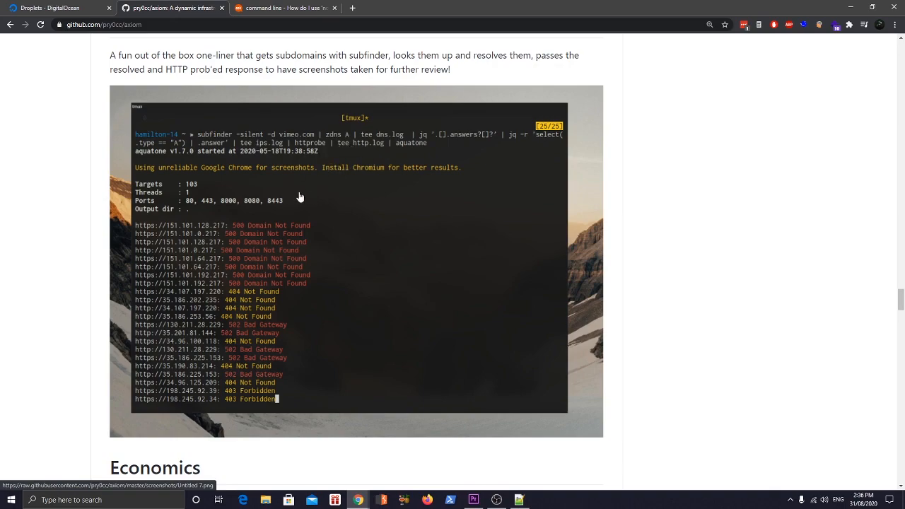
pyautogui.scroll(-3)
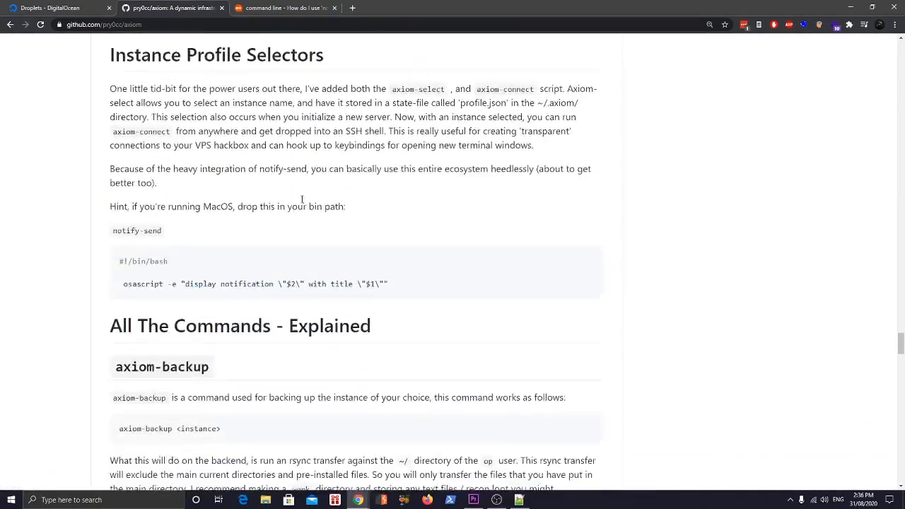
pyautogui.scroll(-3)
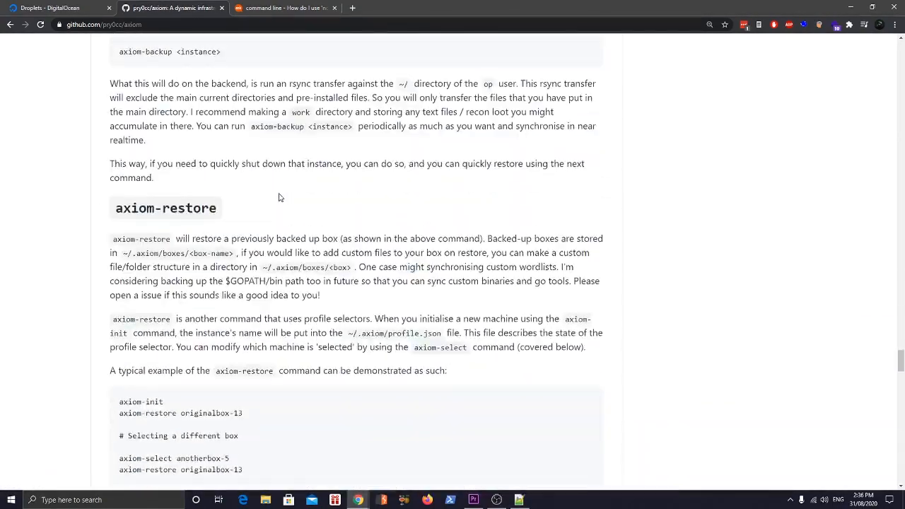
pyautogui.scroll(-3)
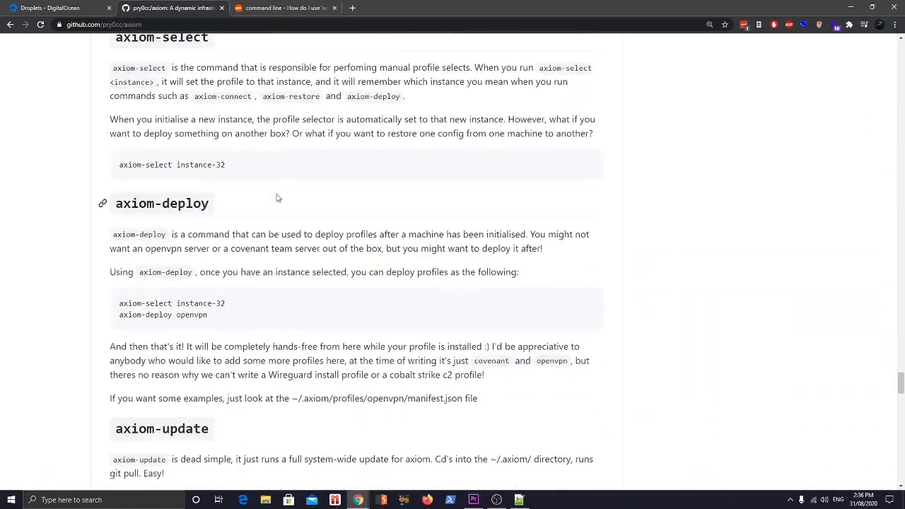
pyautogui.scroll(-3)
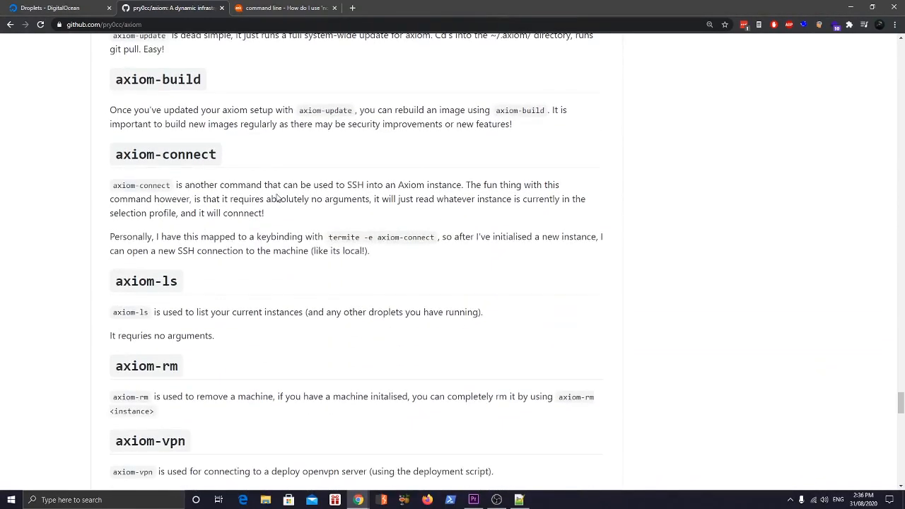
pyautogui.scroll(-3)
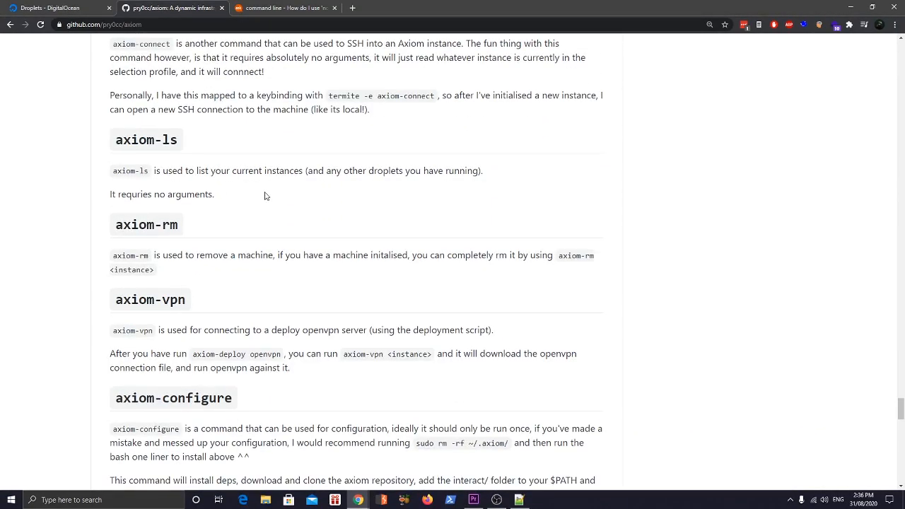
pyautogui.scroll(-3)
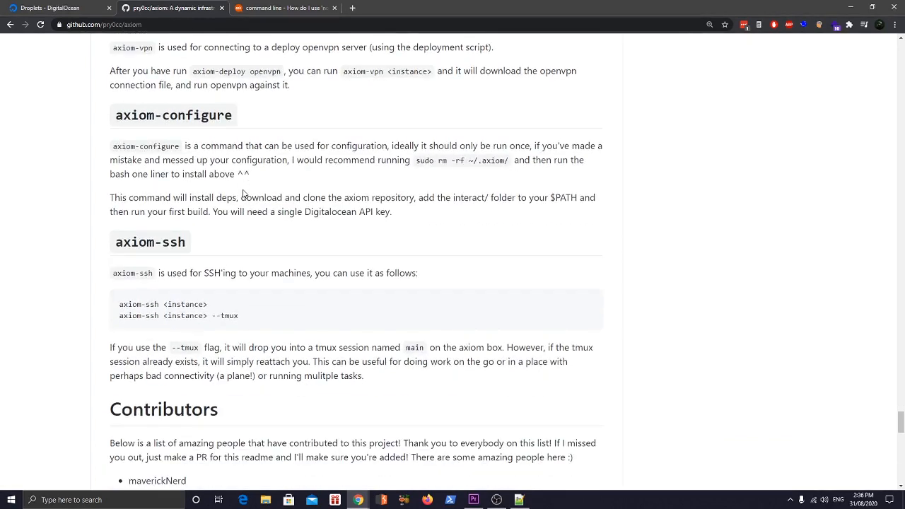
pyautogui.moveTo(288, 329)
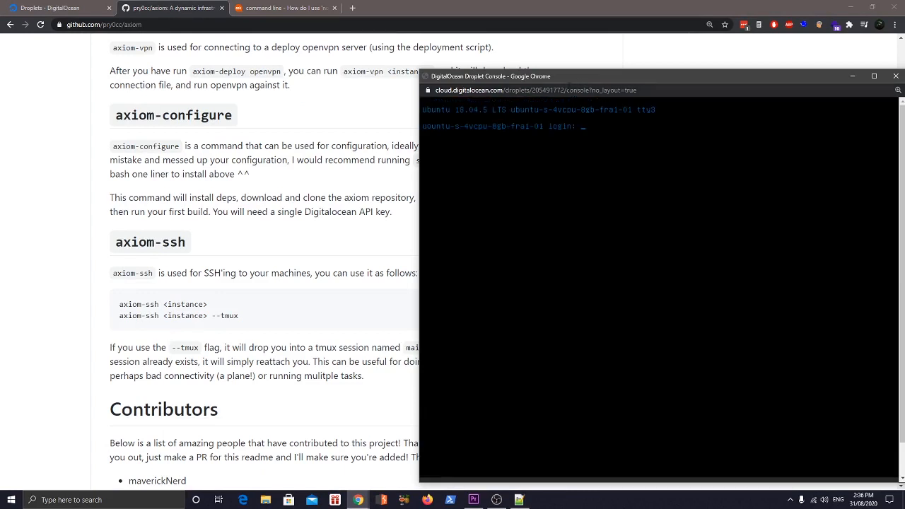
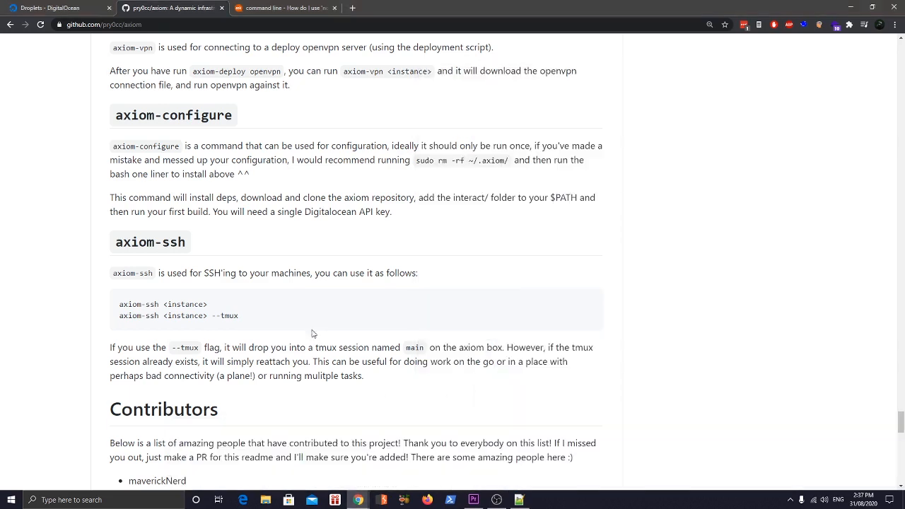
# - View the boyd10 droplet's details and return to the Droplets list
pyautogui.click(59, 8)
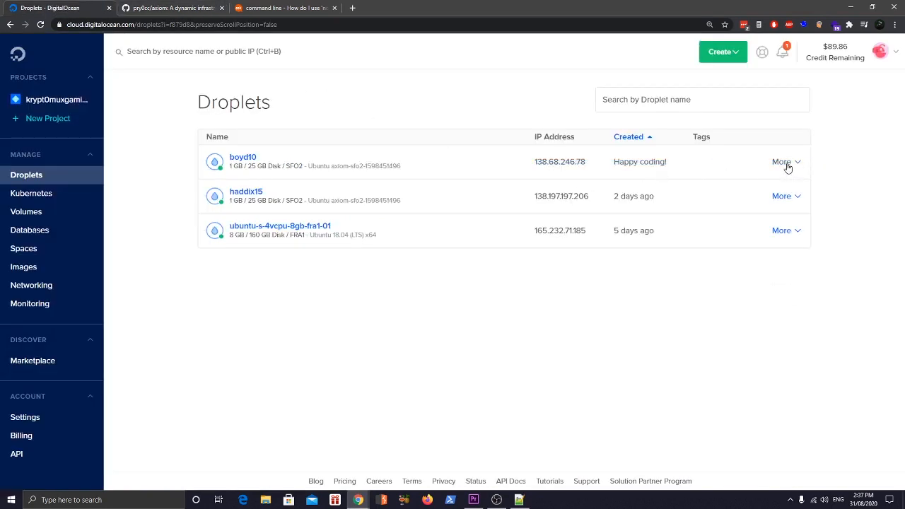
pyautogui.click(243, 156)
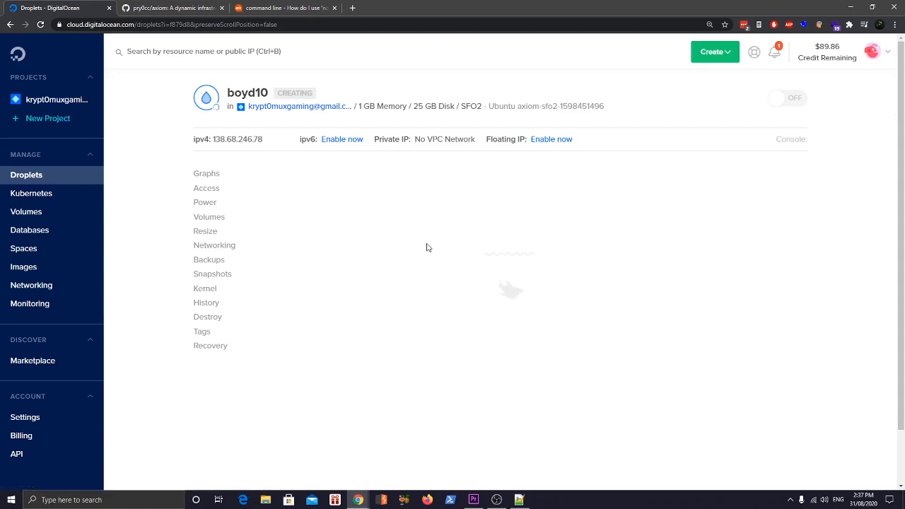
pyautogui.click(393, 249)
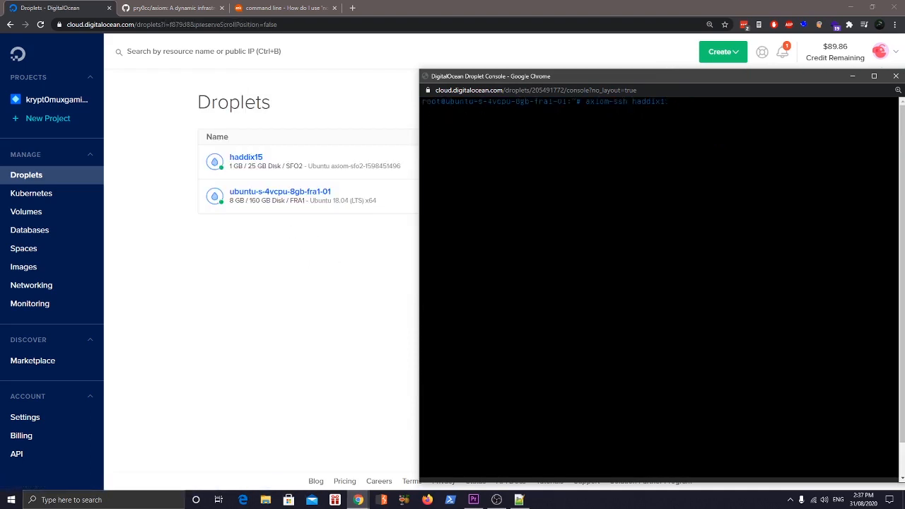
# - Replace the previous command with axiom-connect and run it, then switch to the README
pyautogui.press('Backspace')
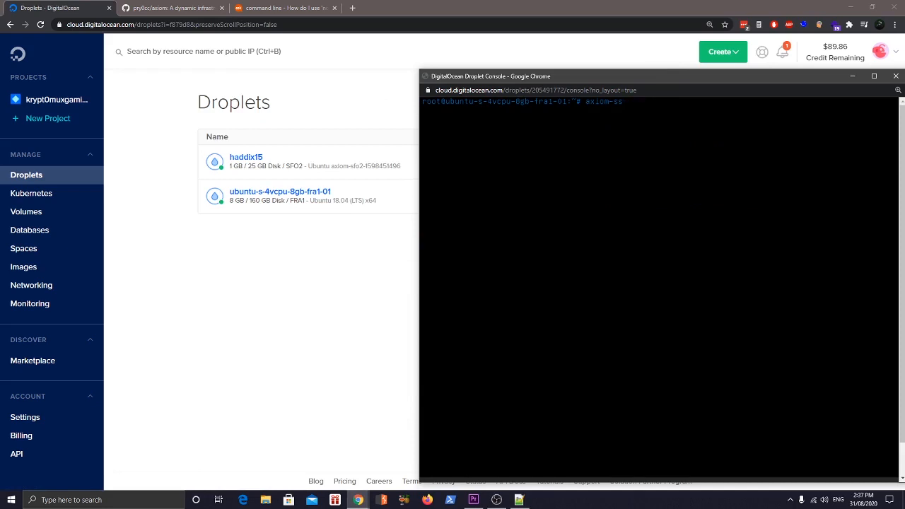
pyautogui.write('axiom-connect')
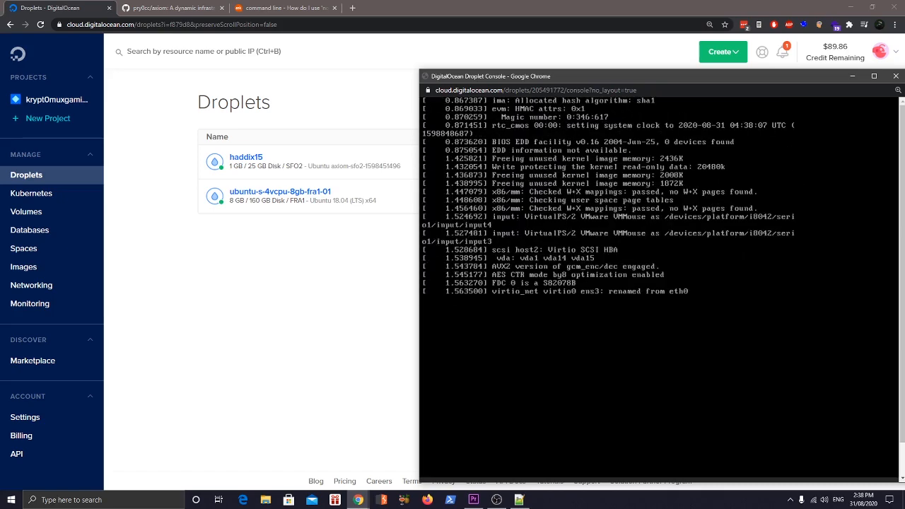
pyautogui.click(173, 8)
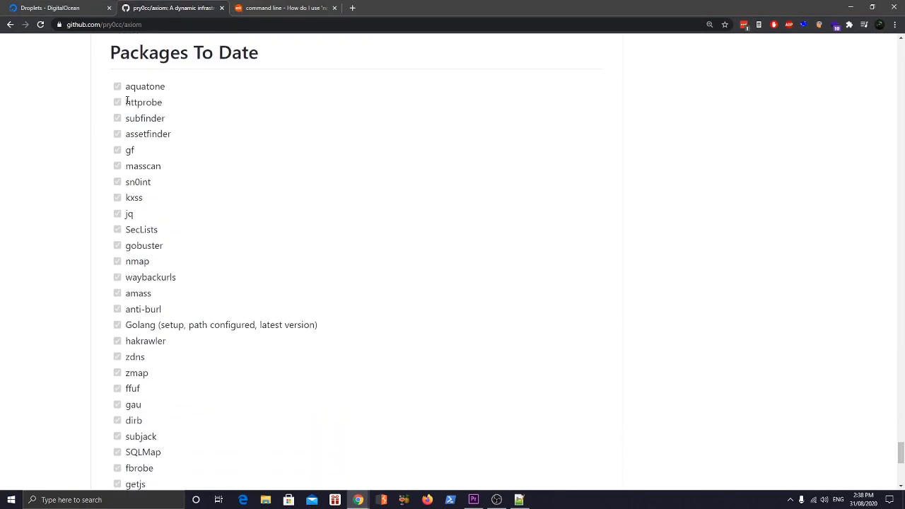
# - Scroll through the README's Packages To Date checklist of installed tools
pyautogui.scroll(-3)
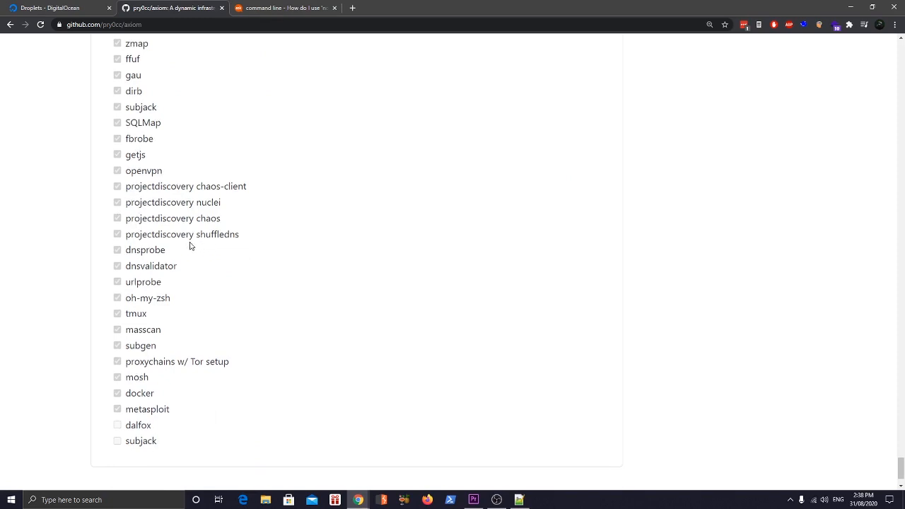
pyautogui.scroll(3)
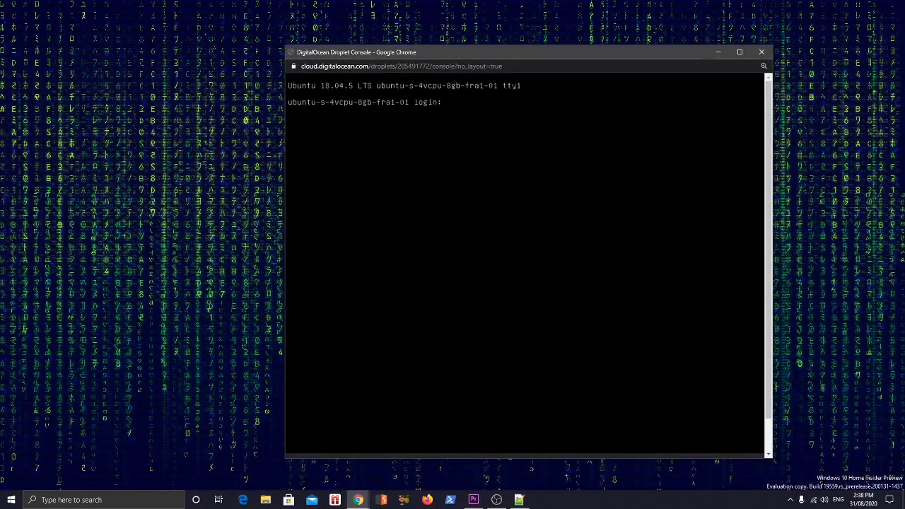
# - Log in as root, maximize the console, and list the Axiom instances with axiom-ls
pyautogui.write('root')
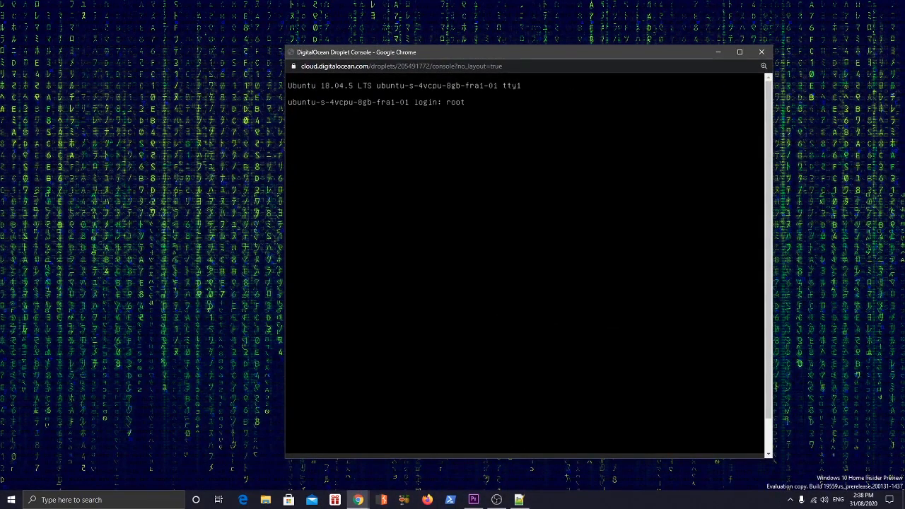
pyautogui.press('Enter')
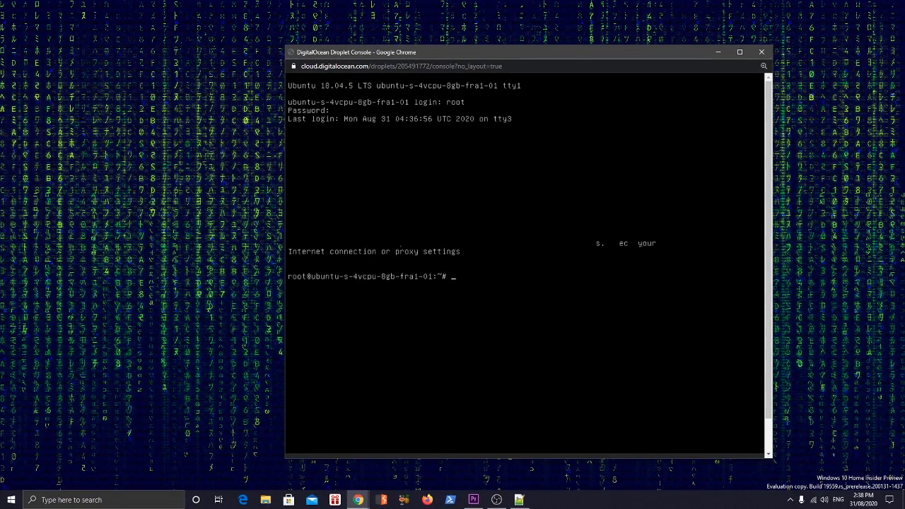
pyautogui.write('axiom')
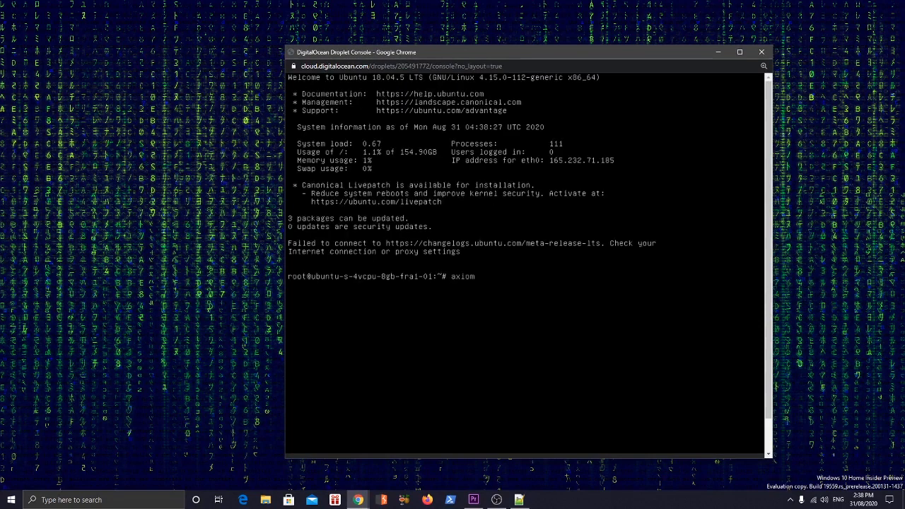
pyautogui.write('-conne')
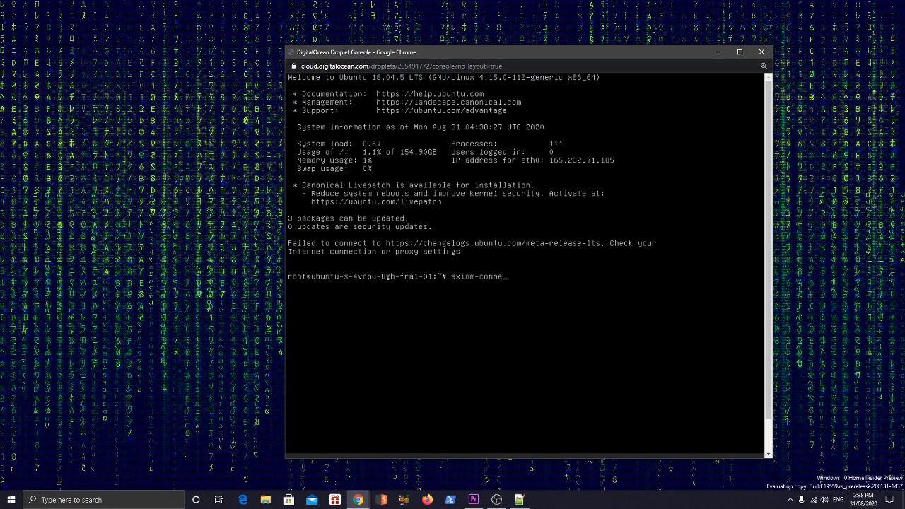
pyautogui.write('ct')
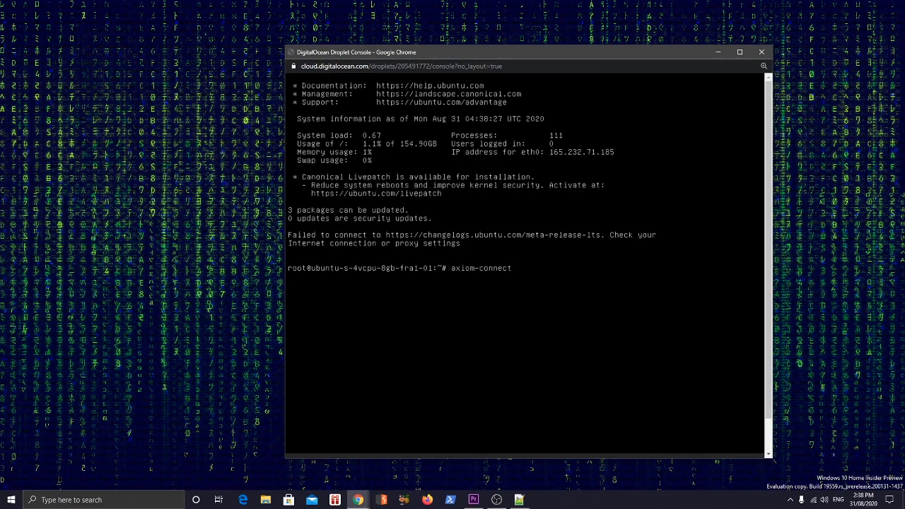
pyautogui.moveTo(523, 51); pyautogui.dragTo(453, 43)
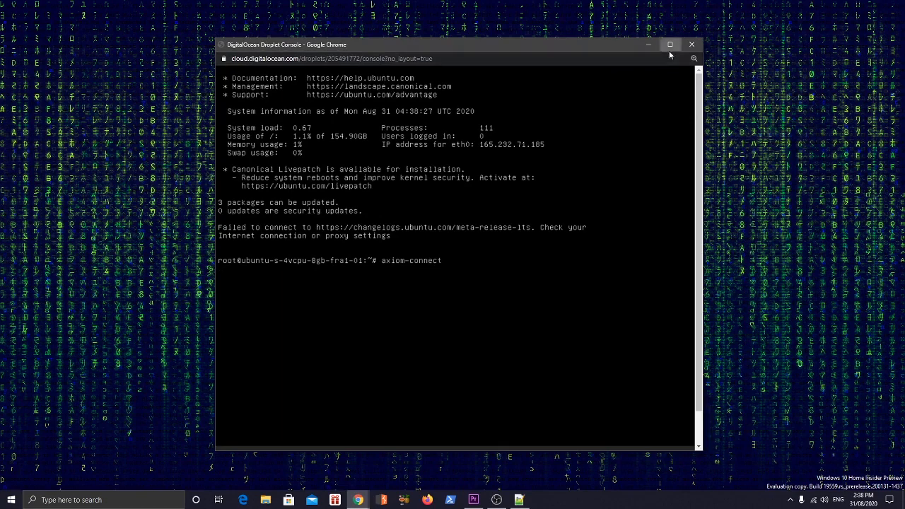
pyautogui.click(673, 44)
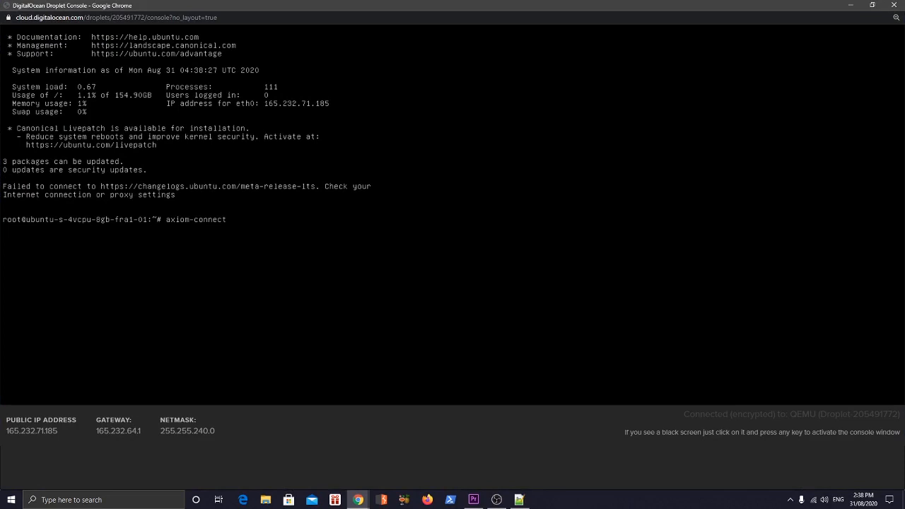
pyautogui.press('ctrl+c')
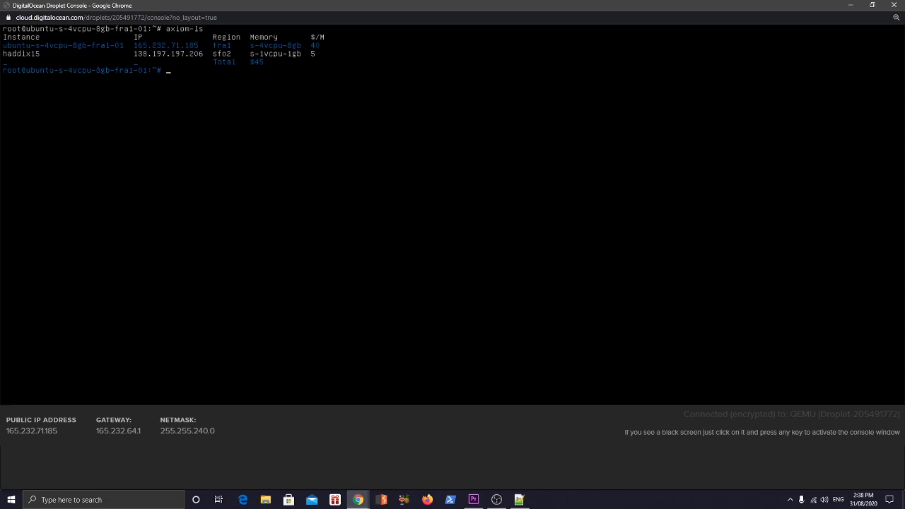
# - Start an axiom-ssh session to 138.197.197.206
pyautogui.write('s')
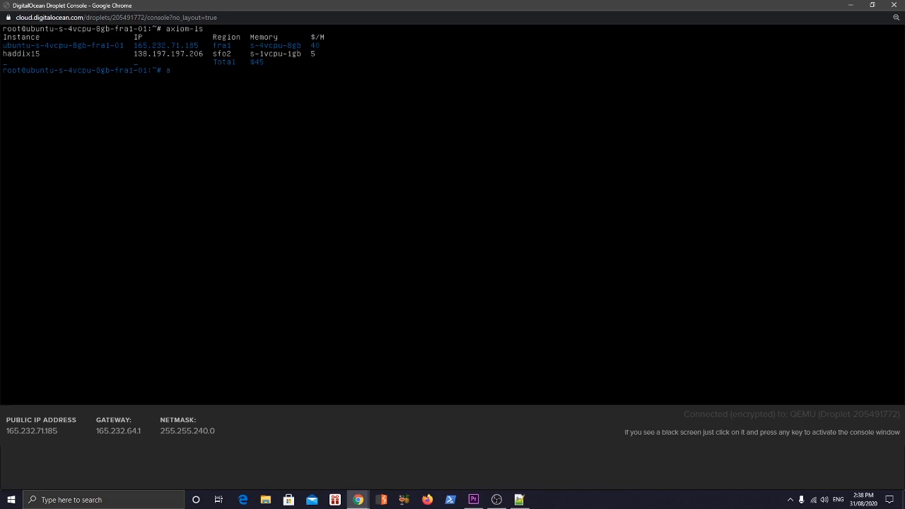
pyautogui.write('xiom-sjh')
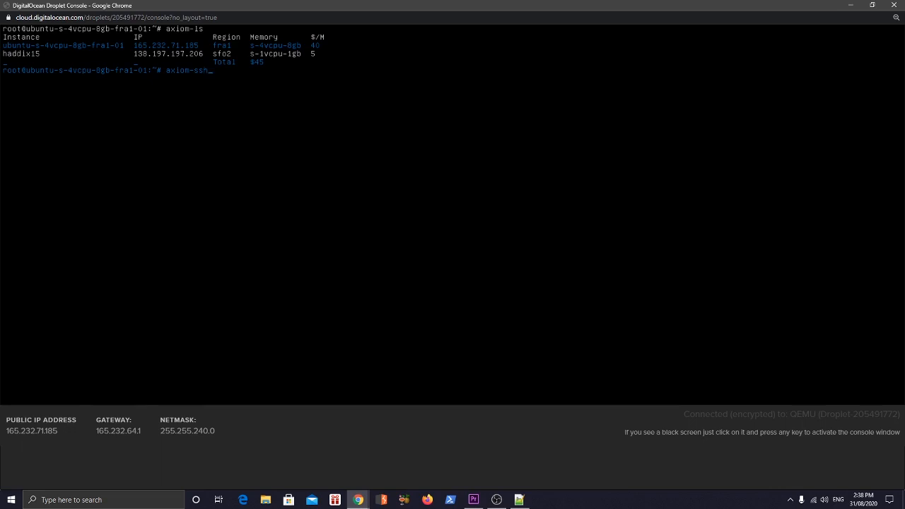
pyautogui.write('138.19')
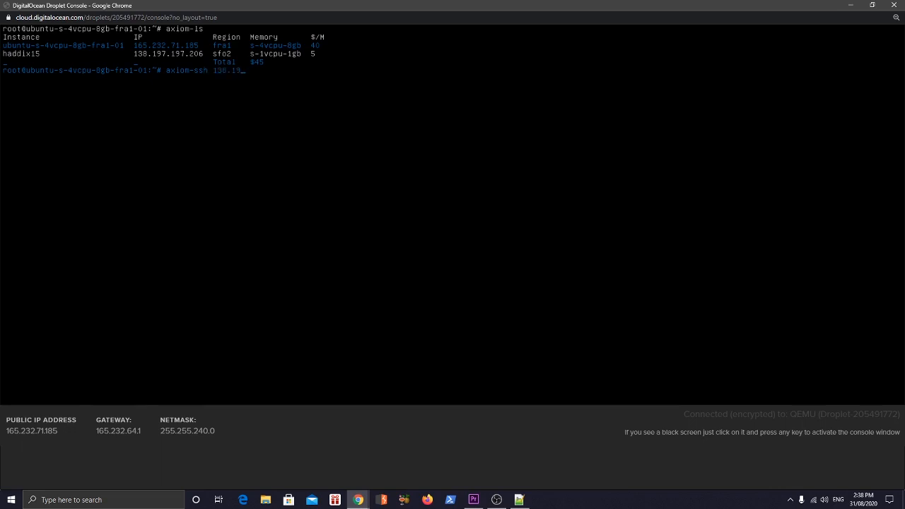
pyautogui.write('7.1')
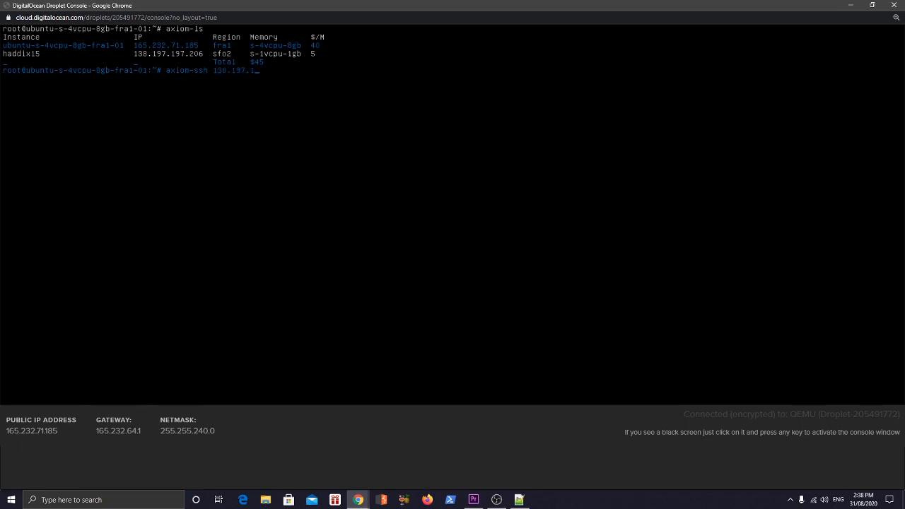
pyautogui.write('97.206')
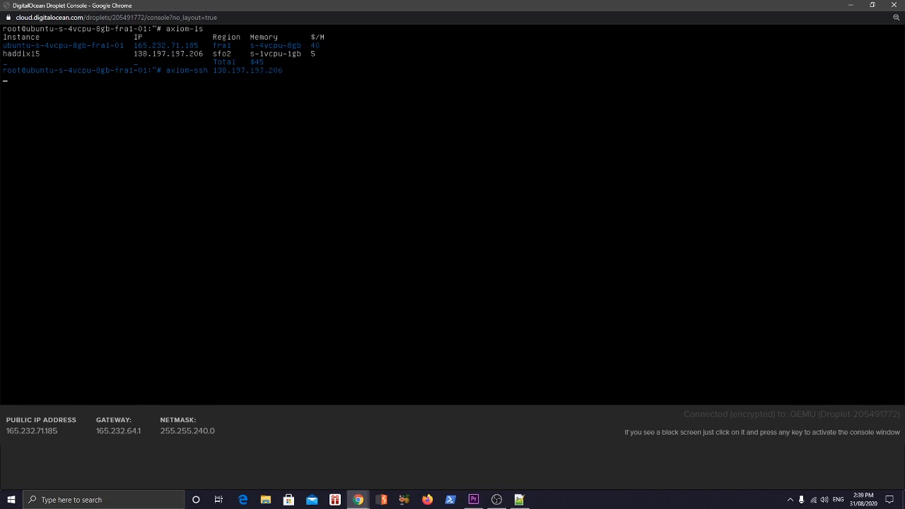
pyautogui.moveTo(356, 497)
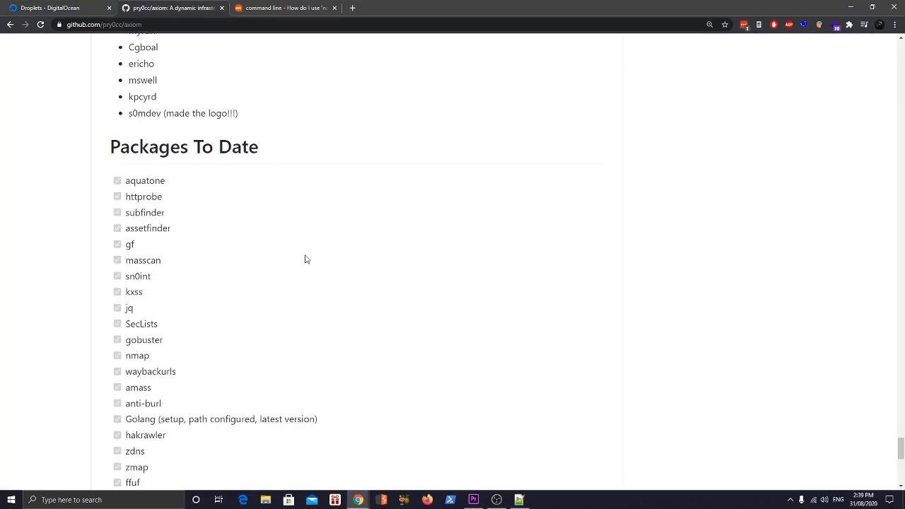
# - Scroll the README up to the axiom-select profile selection section
pyautogui.scroll(3)
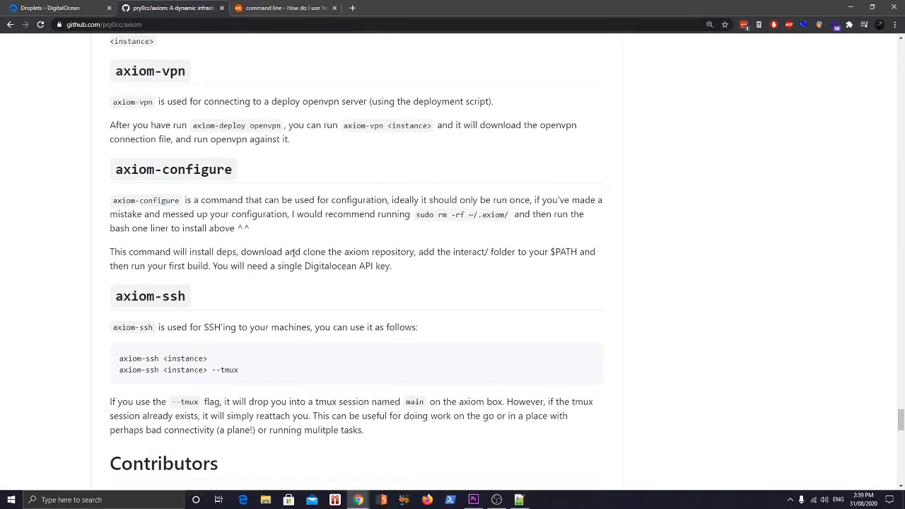
pyautogui.scroll(3)
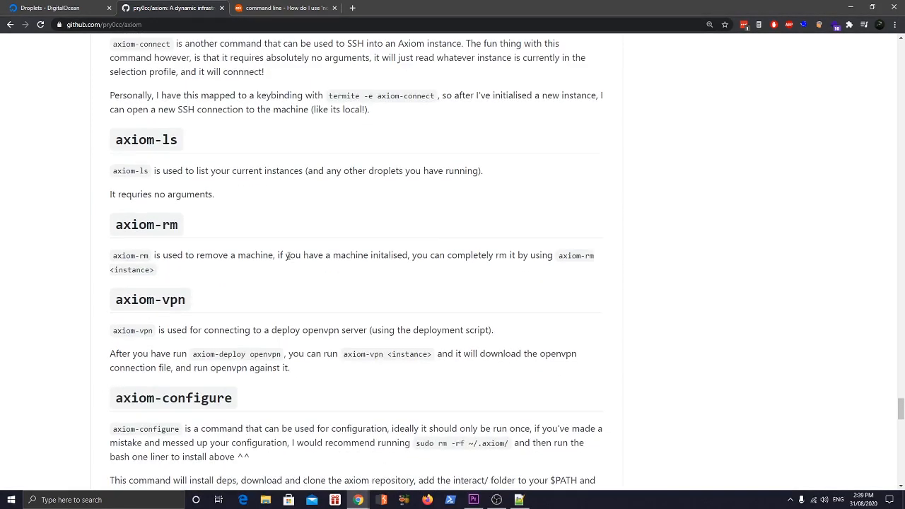
pyautogui.scroll(3)
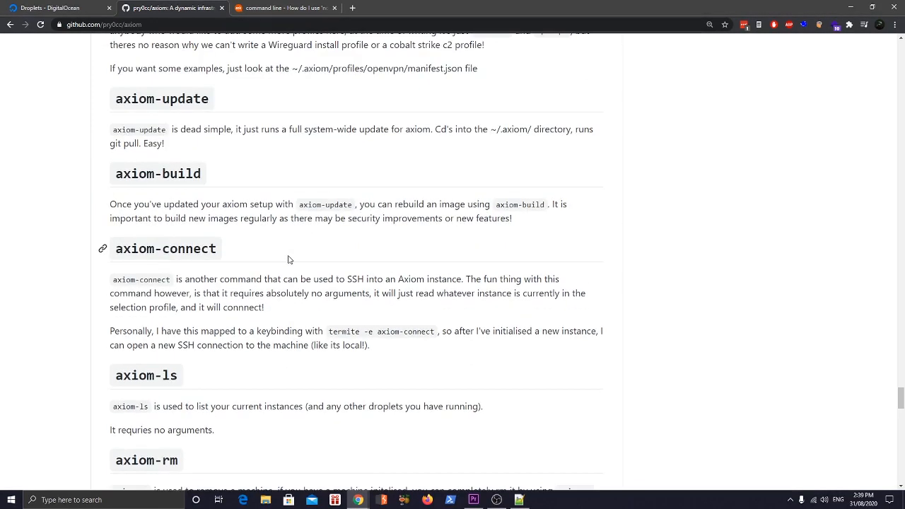
pyautogui.moveTo(272, 264)
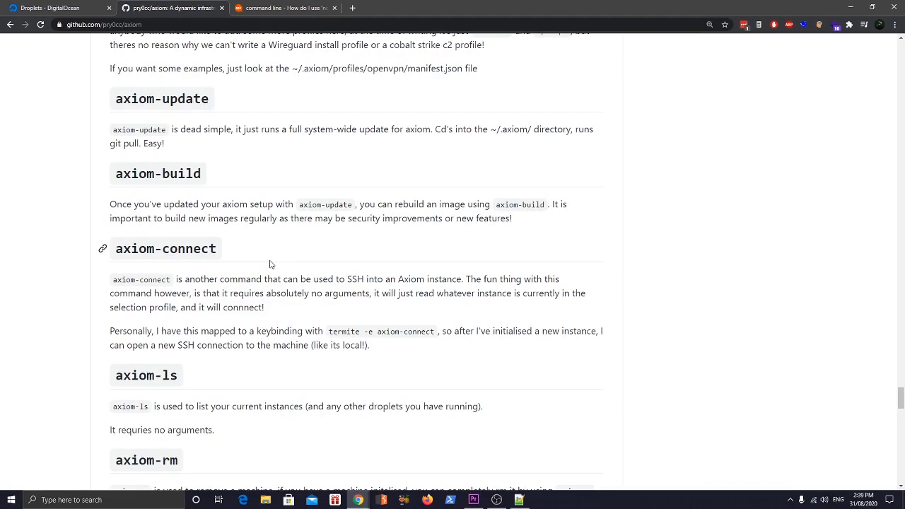
pyautogui.scroll(3)
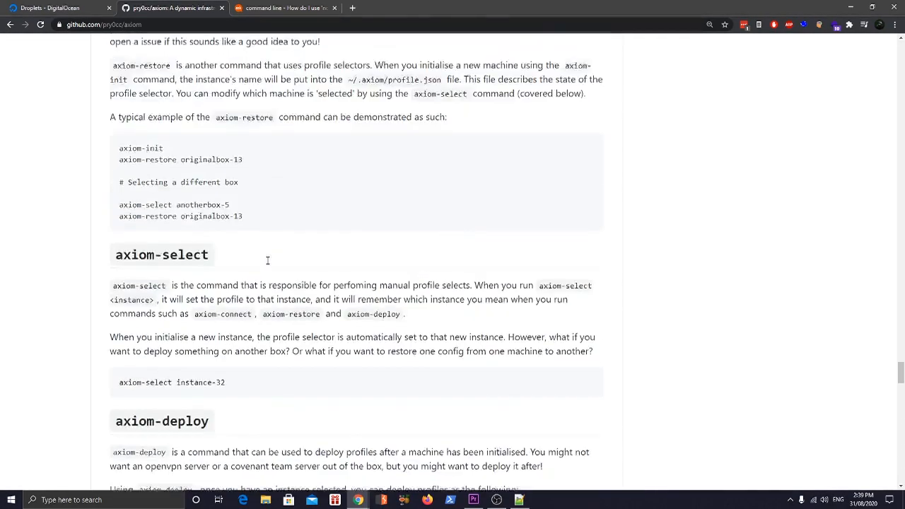
pyautogui.scroll(3)
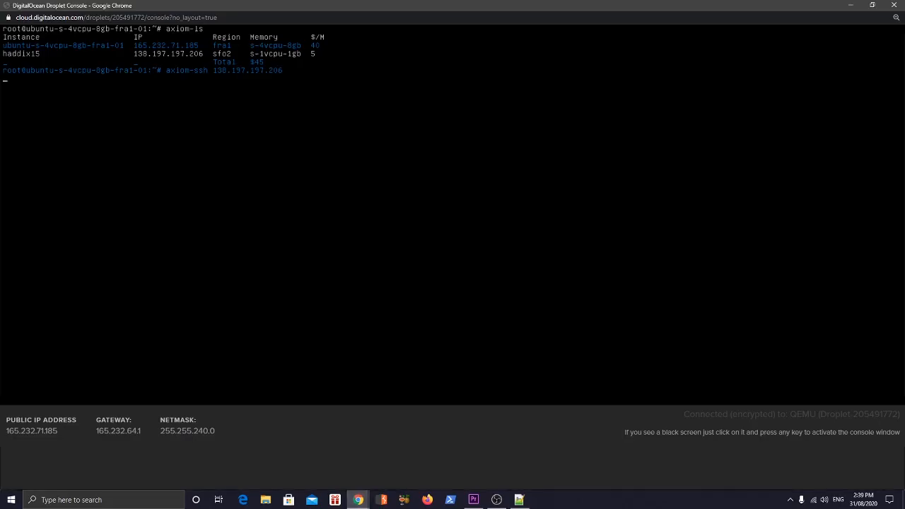
# - Cancel the IP connection, attempt axiom-ssh "haddix15", then enter axiom-init
pyautogui.press('ctrl+c')
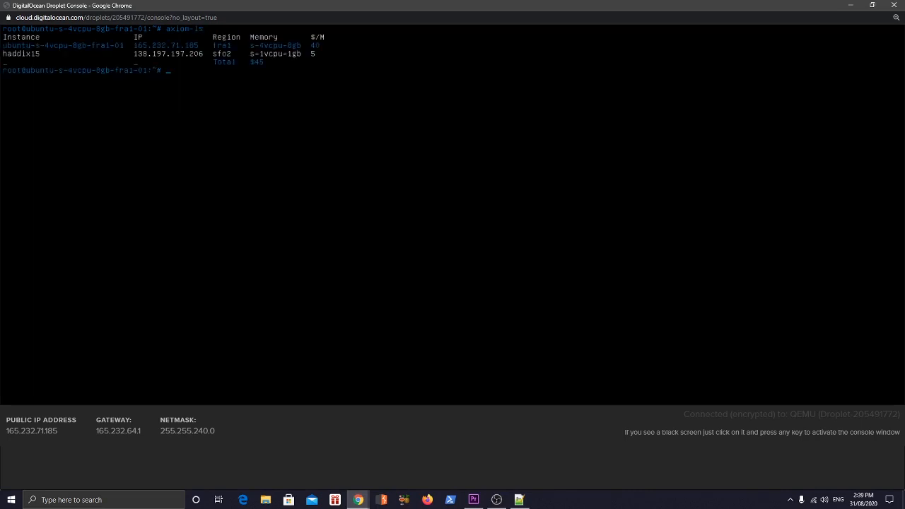
pyautogui.write('axiom-coo')
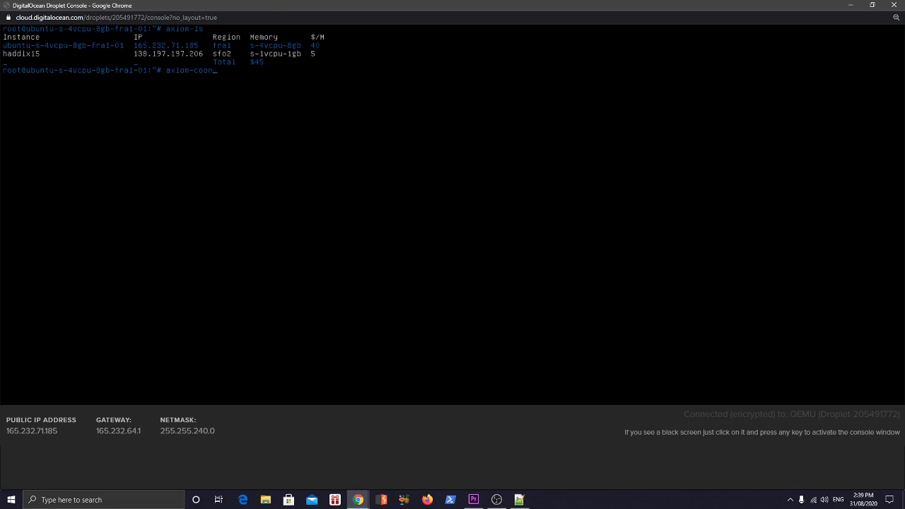
pyautogui.write('ne')
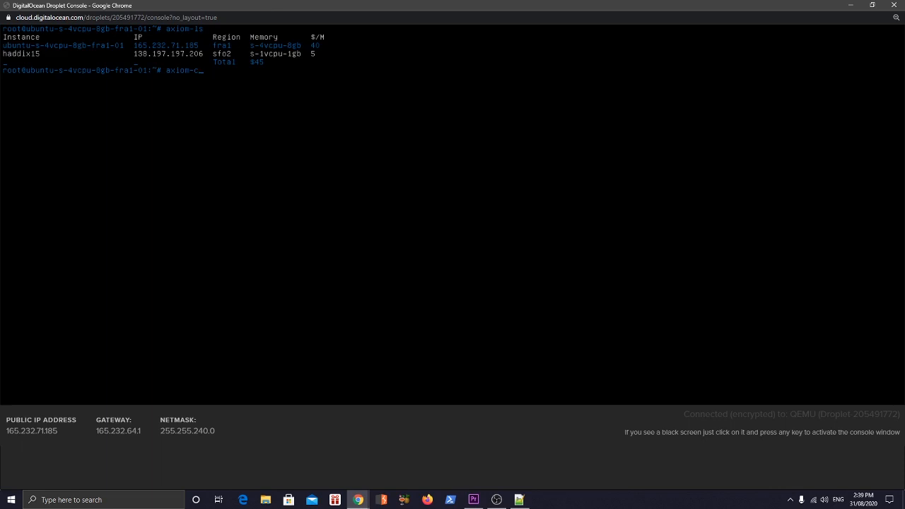
pyautogui.write('sh')
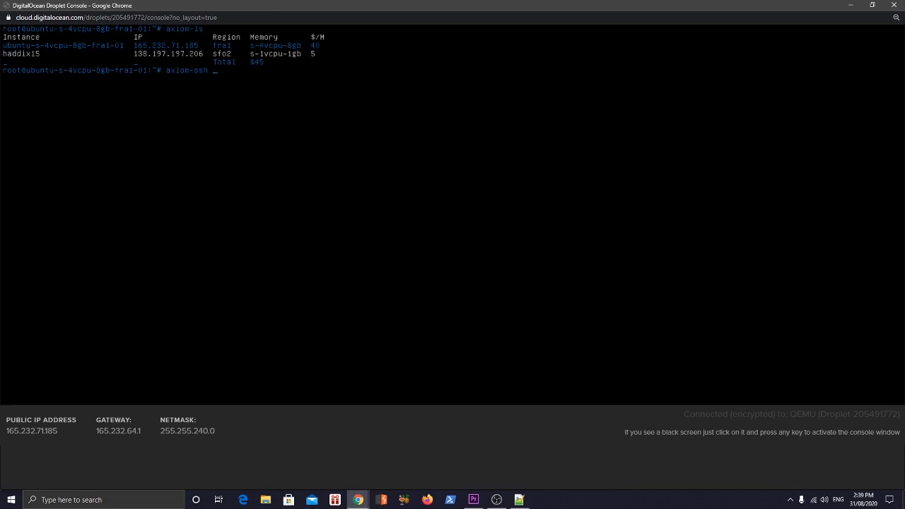
pyautogui.write('"haddix')
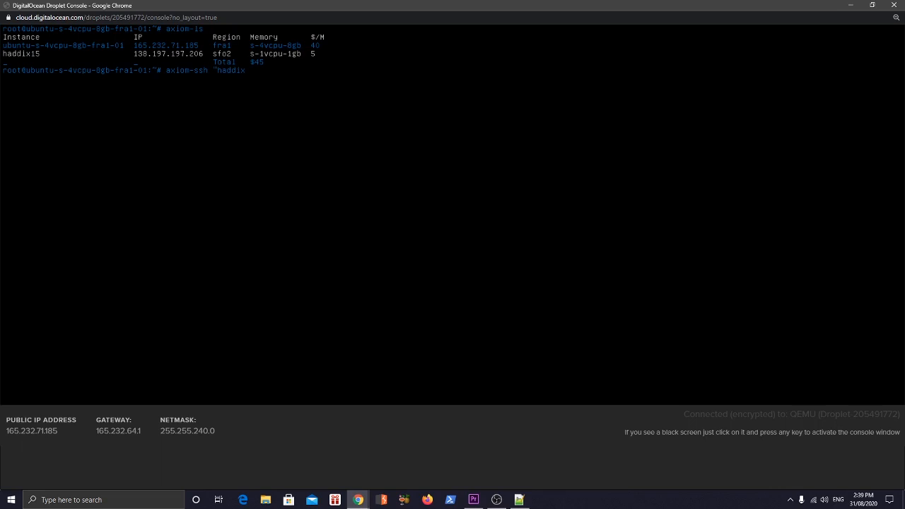
pyautogui.write('15')
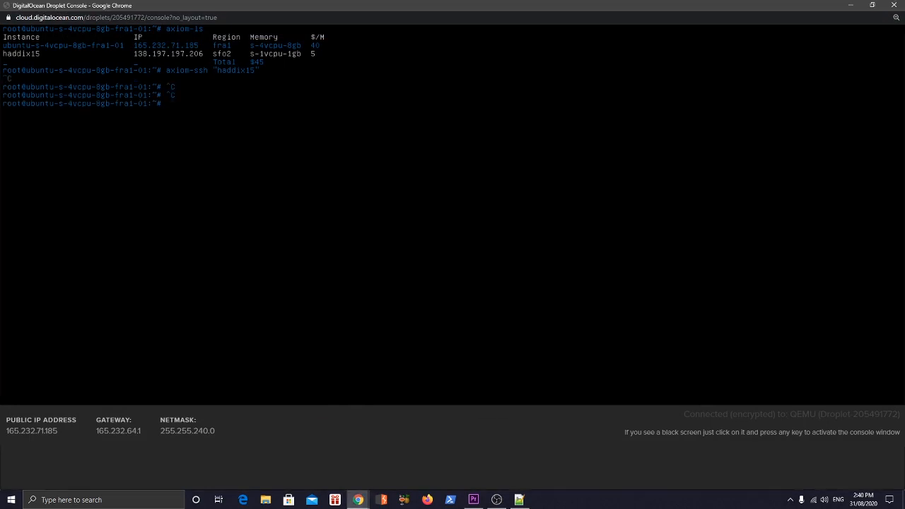
pyautogui.write('axiom-init')
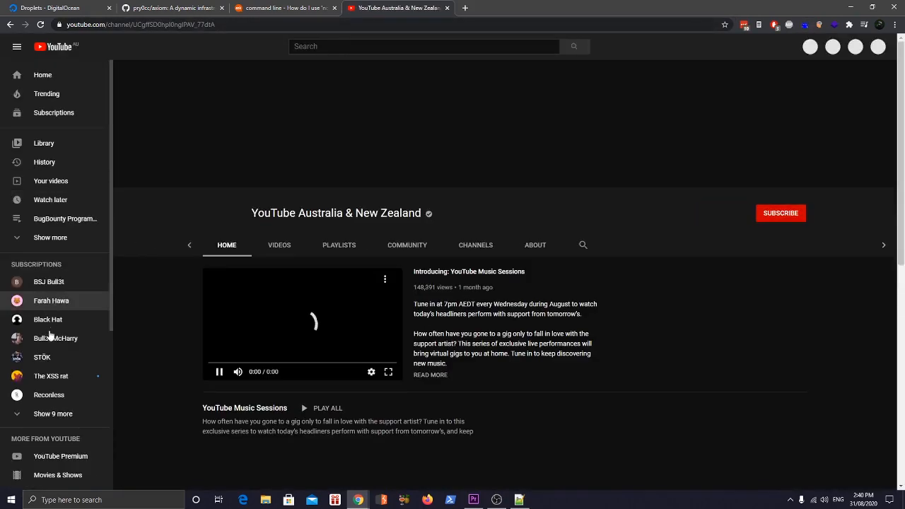
# - Play STÖK's 'SCANNING AT SCALE (masscan, nmap, axiom, recon.dev)' video
pyautogui.click(42, 357)
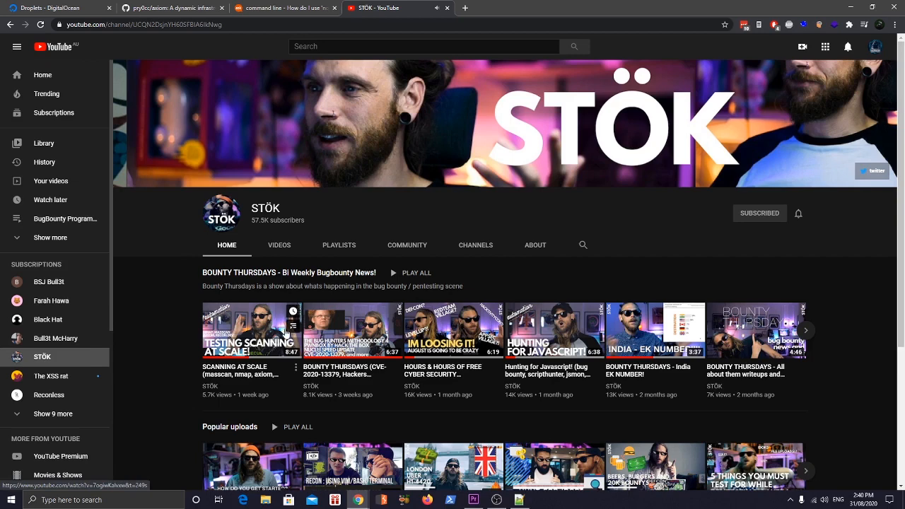
pyautogui.moveTo(253, 325)
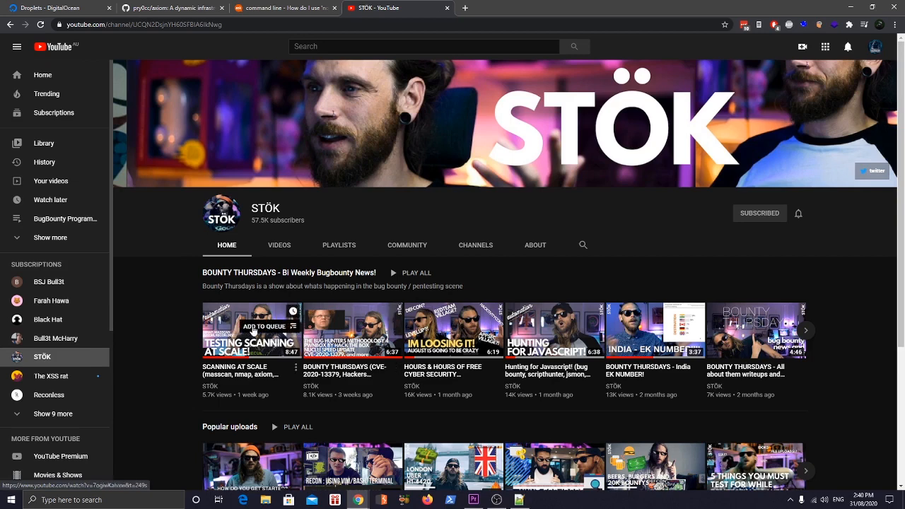
pyautogui.click(252, 331)
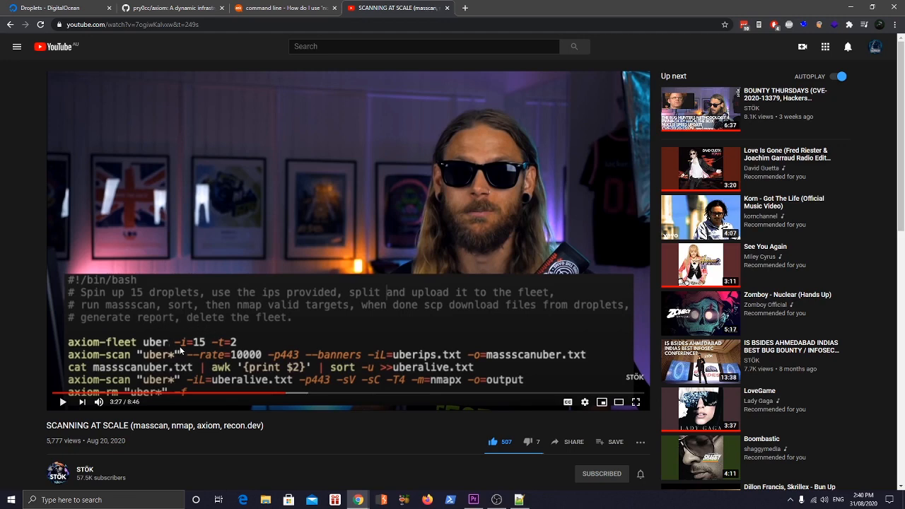
pyautogui.moveTo(161, 362)
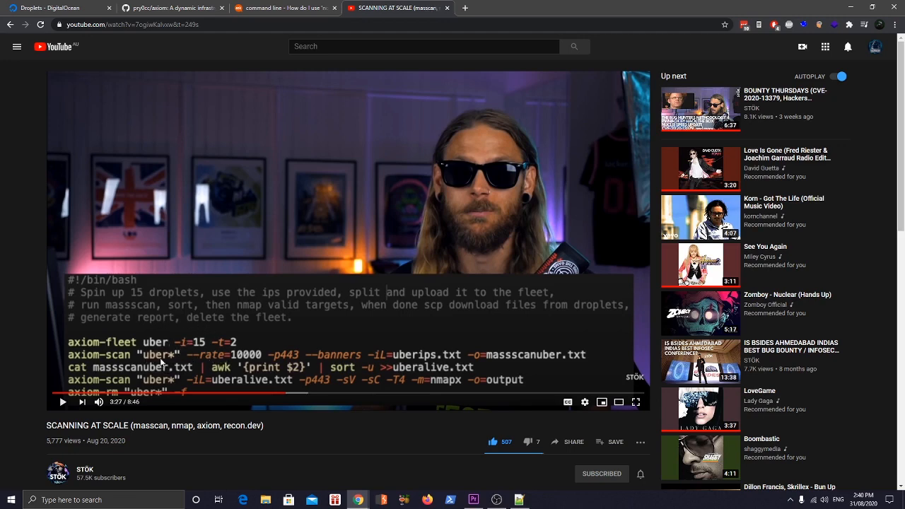
pyautogui.moveTo(447, 223)
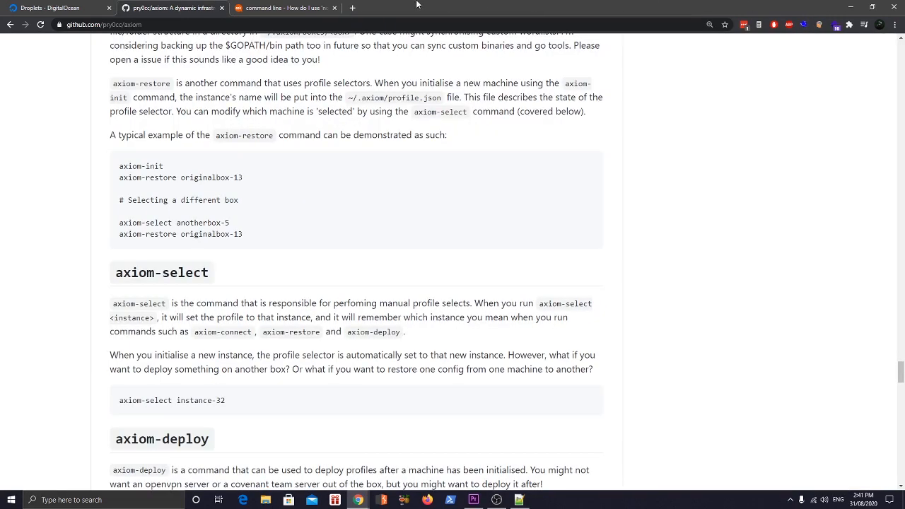
# - Start a new browser tab from the pry0cc/axiom GitHub page
pyautogui.click(368, 9)
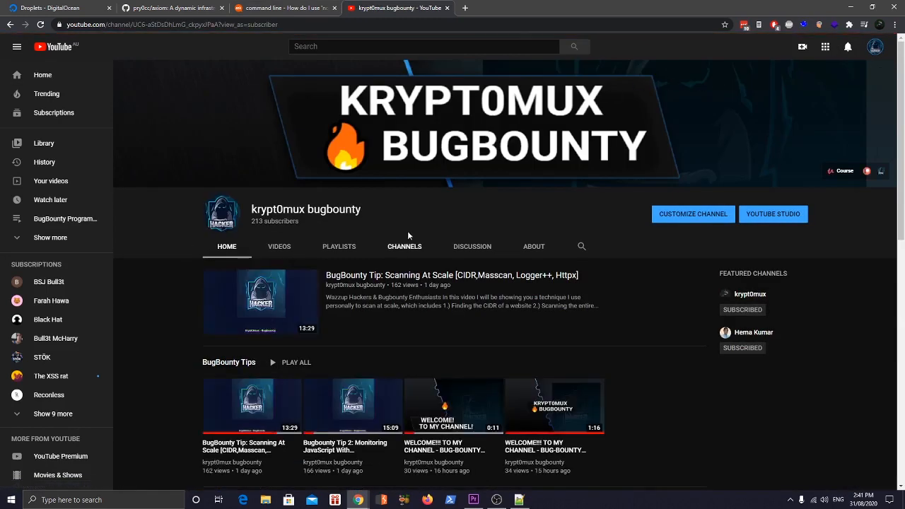
# - Scroll down the krypt0mux bugbounty channel page toward the Scanning At Scale video
pyautogui.scroll(-3)
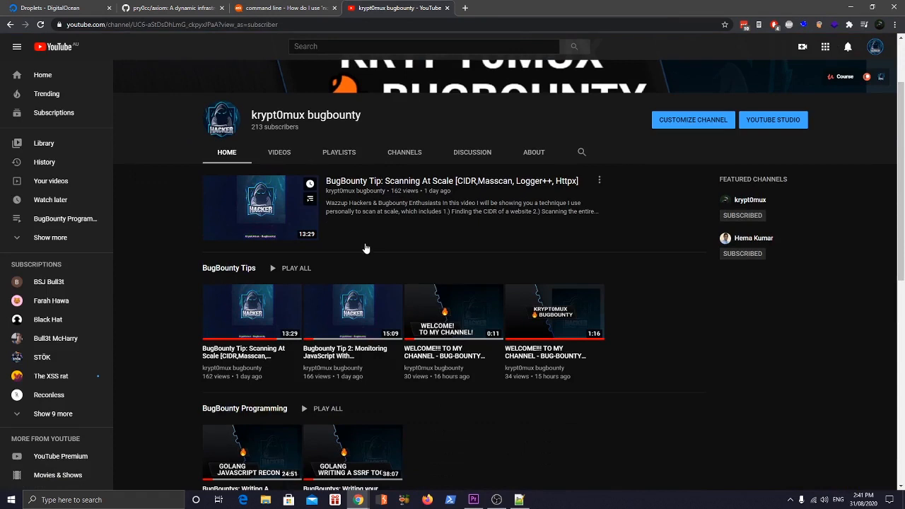
pyautogui.moveTo(237, 297)
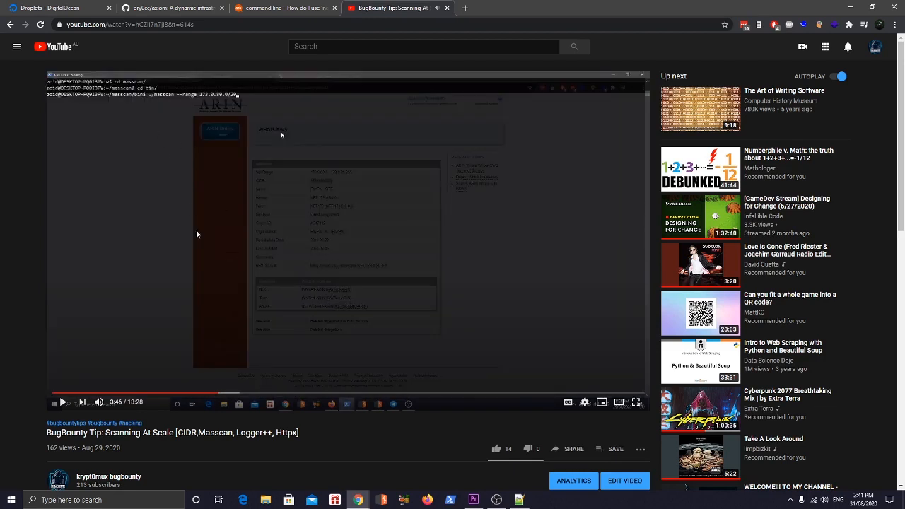
pyautogui.moveTo(229, 99)
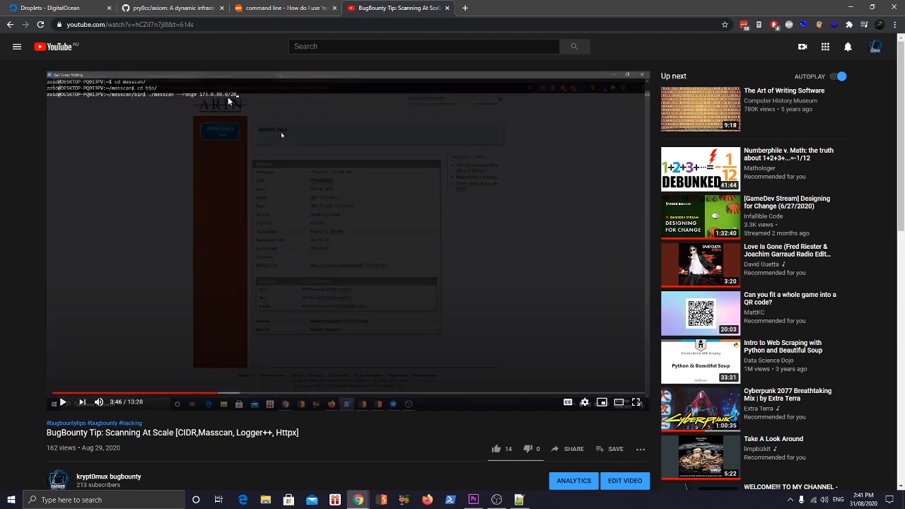
pyautogui.moveTo(189, 99)
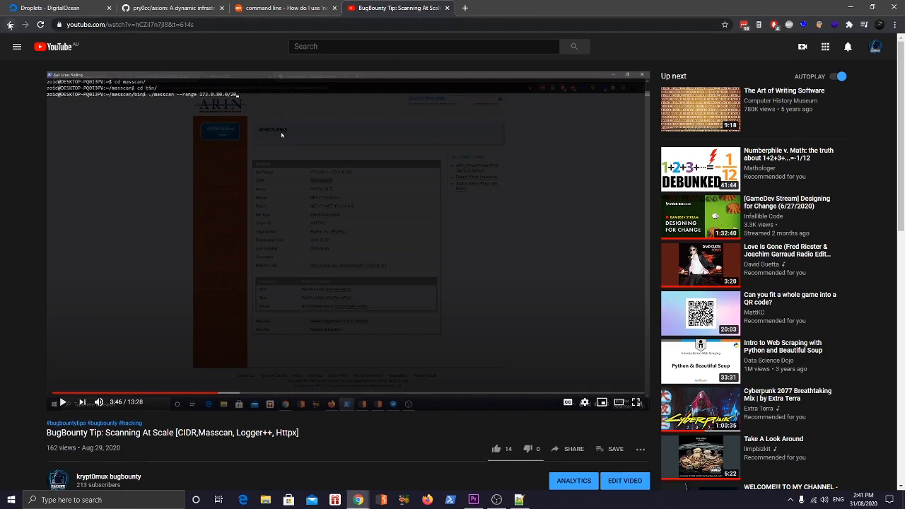
pyautogui.moveTo(638, 138)
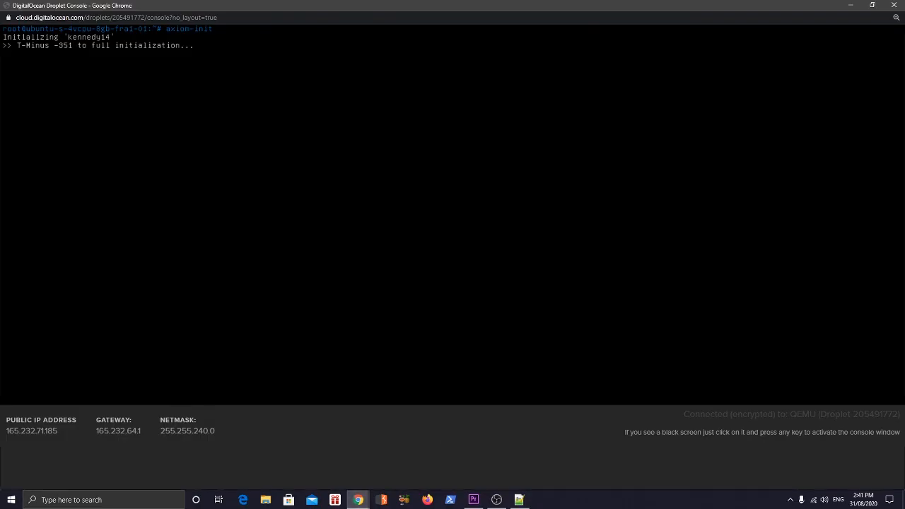
pyautogui.moveTo(356, 500)
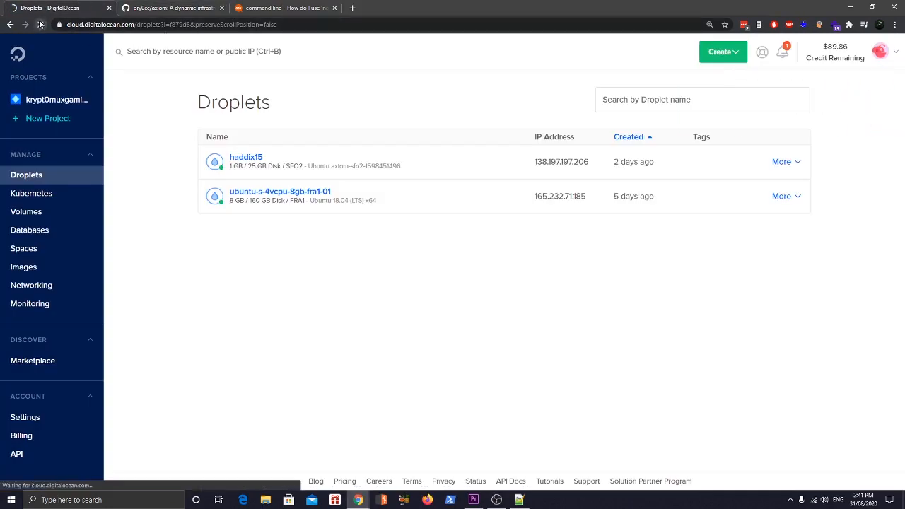
# - Return to the droplet console where kennedy14 finishes initializing at 167.172.205.80
pyautogui.click(45, 31)
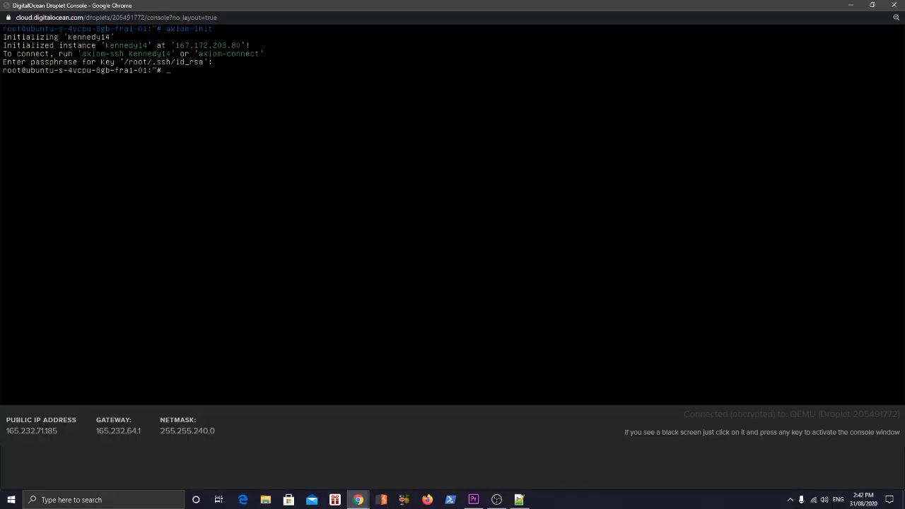
# - Run axiom-connect and submit the SSH key passphrase to log into kennedy14
pyautogui.write('axi')
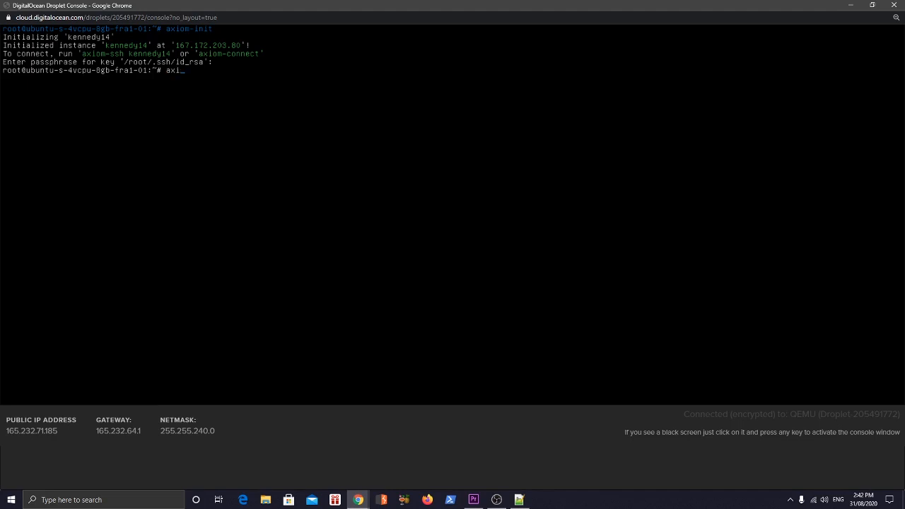
pyautogui.write('omn')
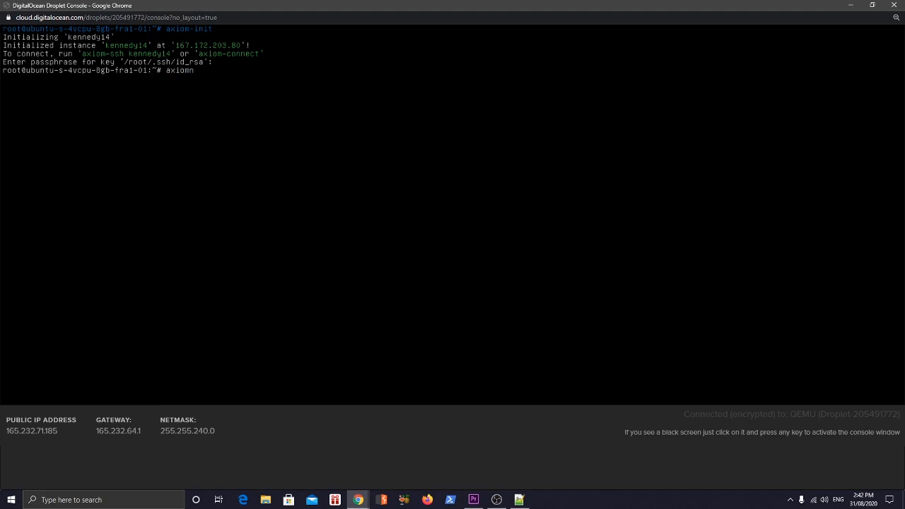
pyautogui.write('-connect')
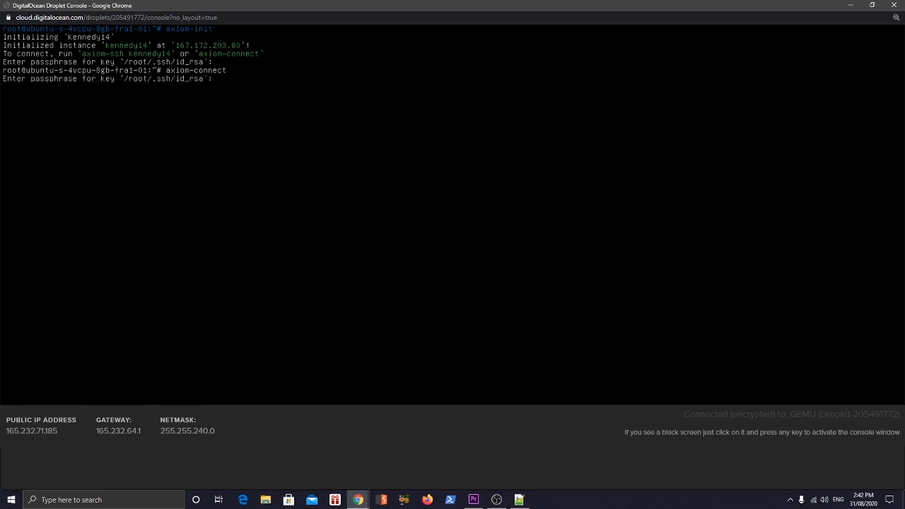
pyautogui.press('Enter')
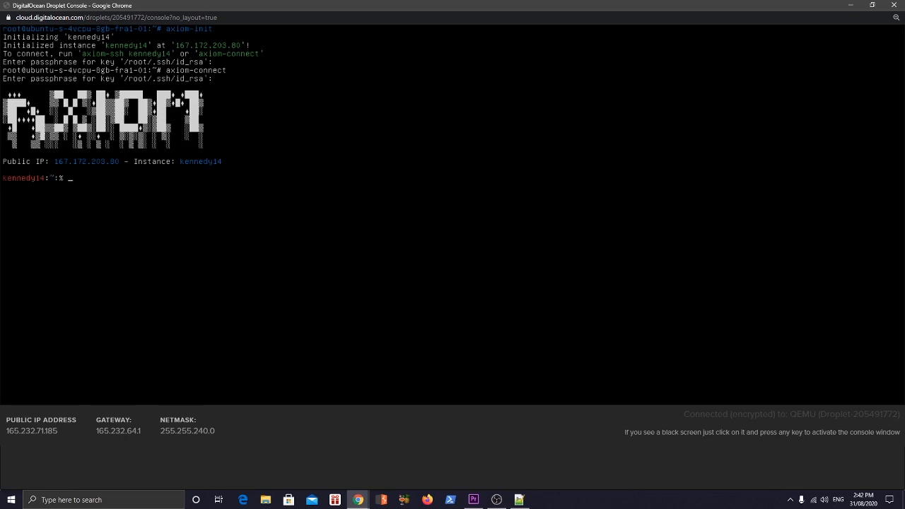
# - List kennedy14's home folders including recon, then begin a 'subfinder -d exam' command
pyautogui.write('ls')
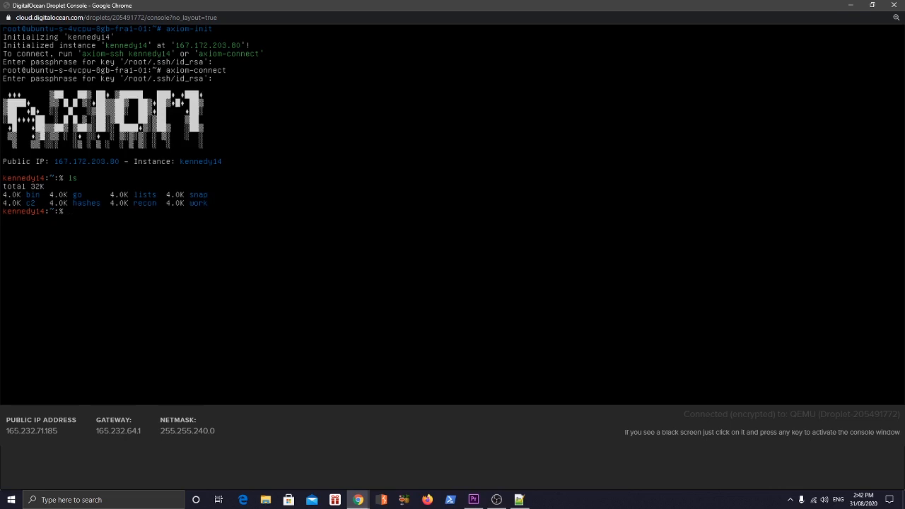
pyautogui.write('subfinder')
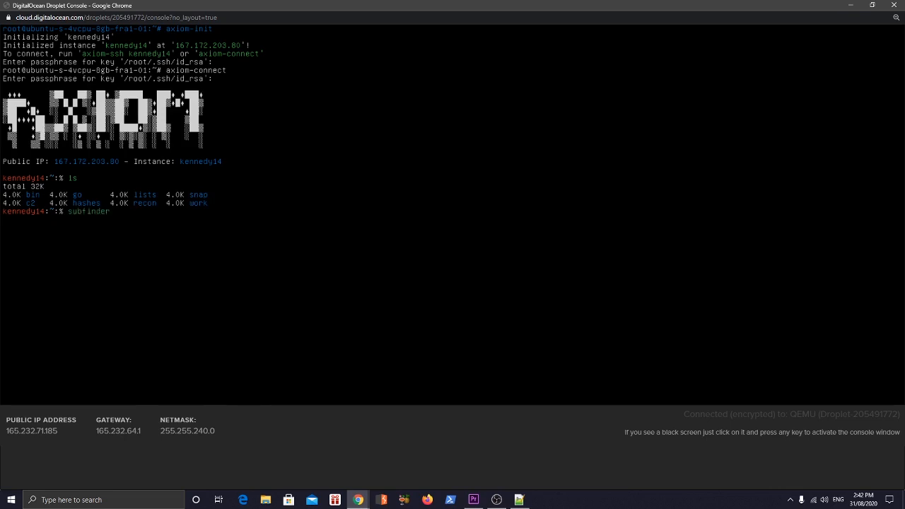
pyautogui.write('-d')
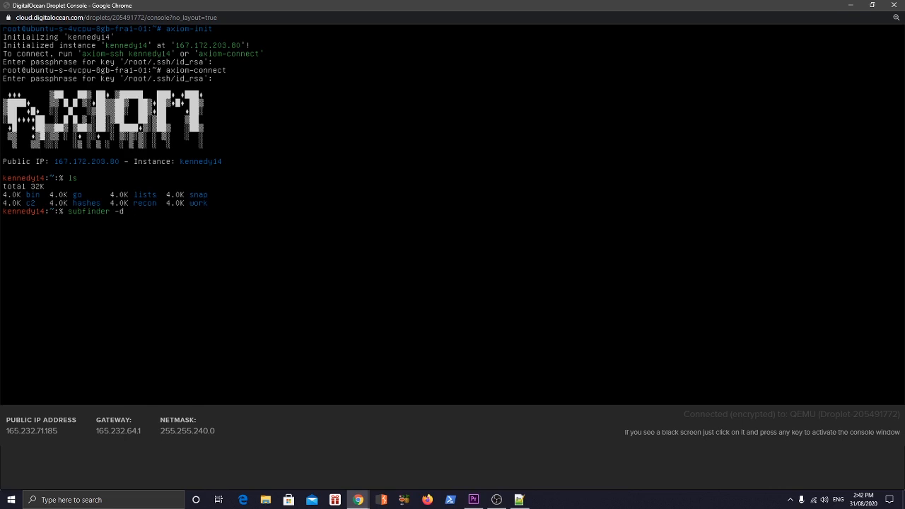
pyautogui.write('exam')
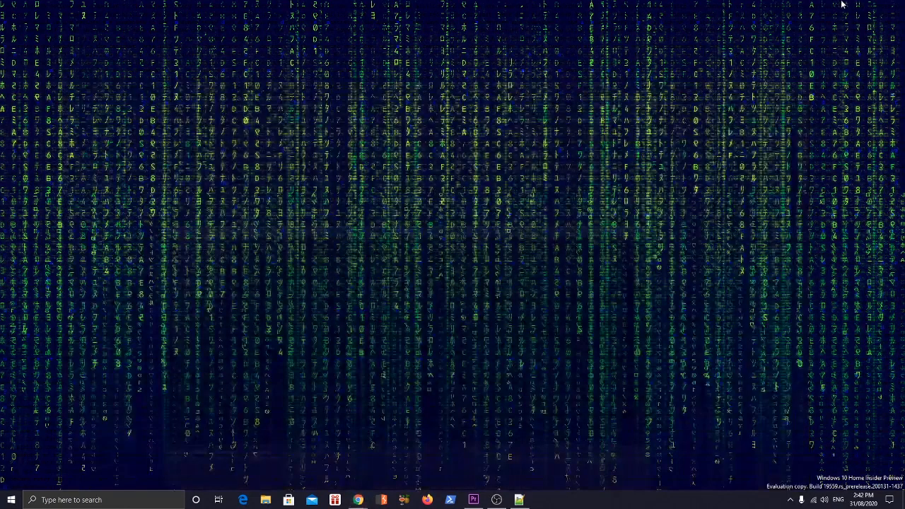
pyautogui.moveTo(518, 73)
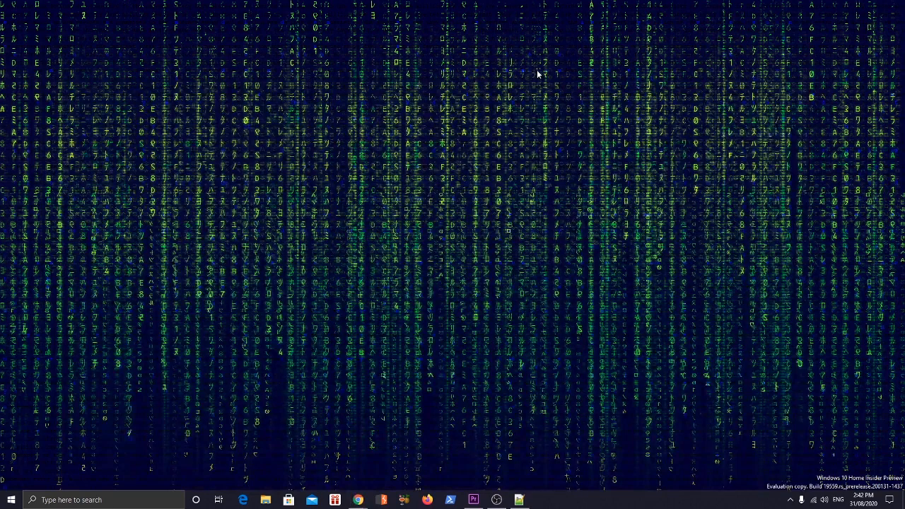